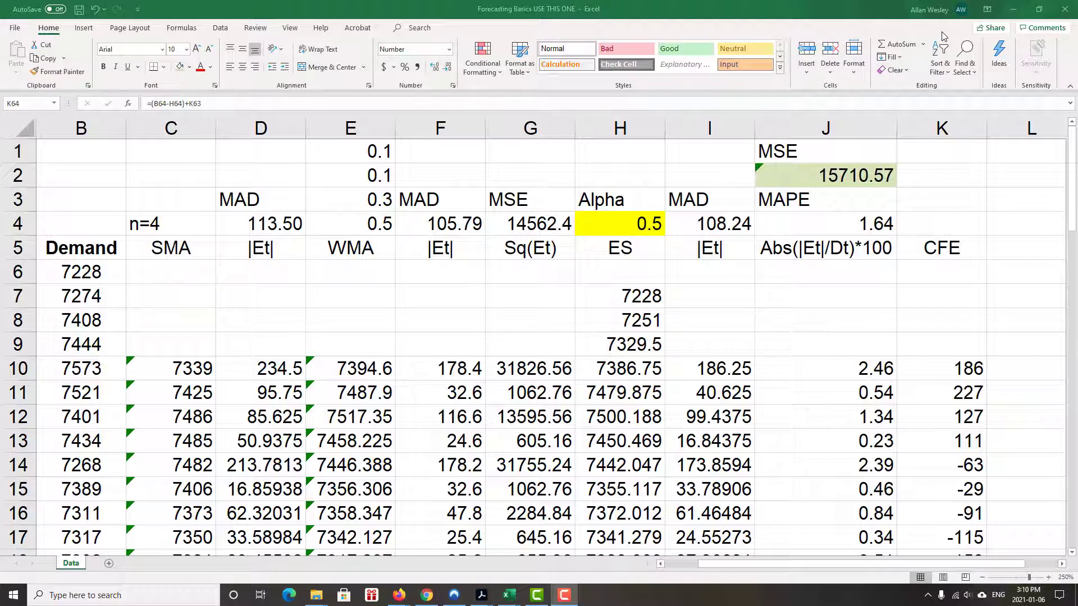
pyautogui.moveTo(465, 240)
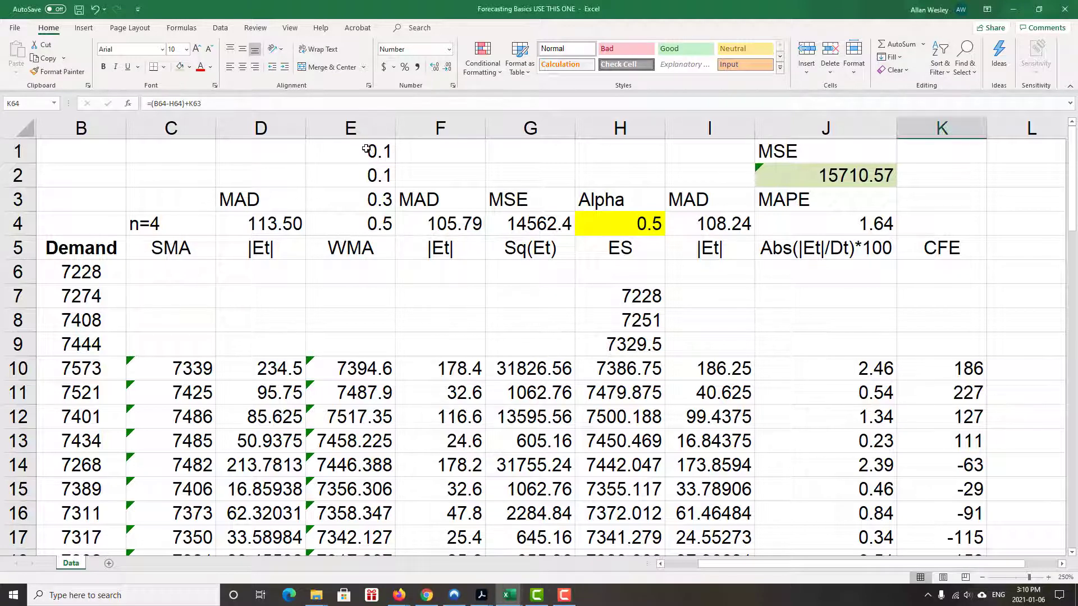
# Review the four WMA weights and the Alpha value in H4.
pyautogui.moveTo(351, 150); pyautogui.dragTo(351, 223)
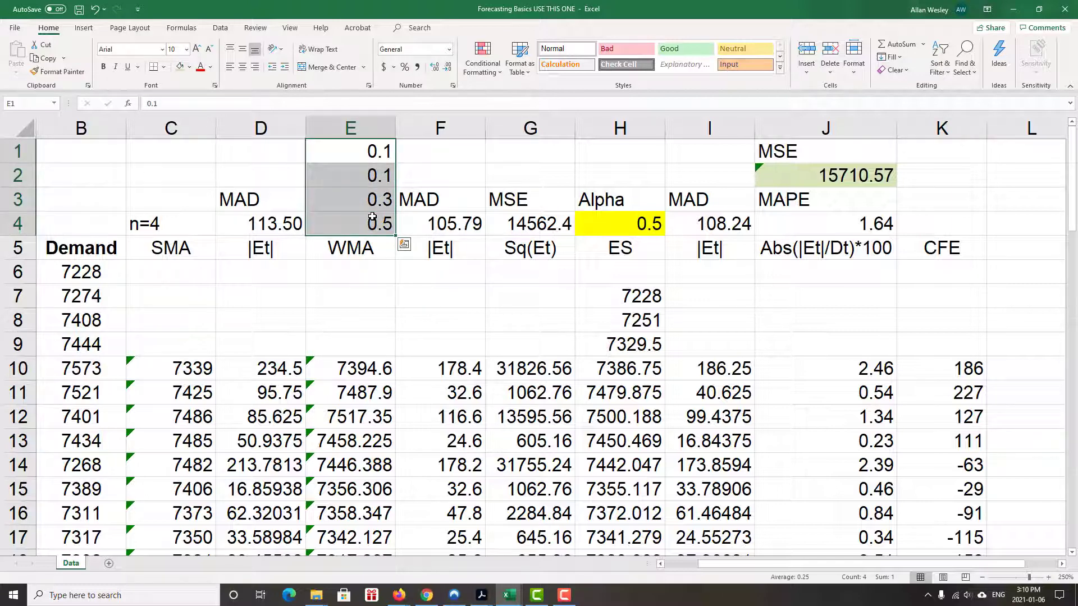
pyautogui.click(617, 223)
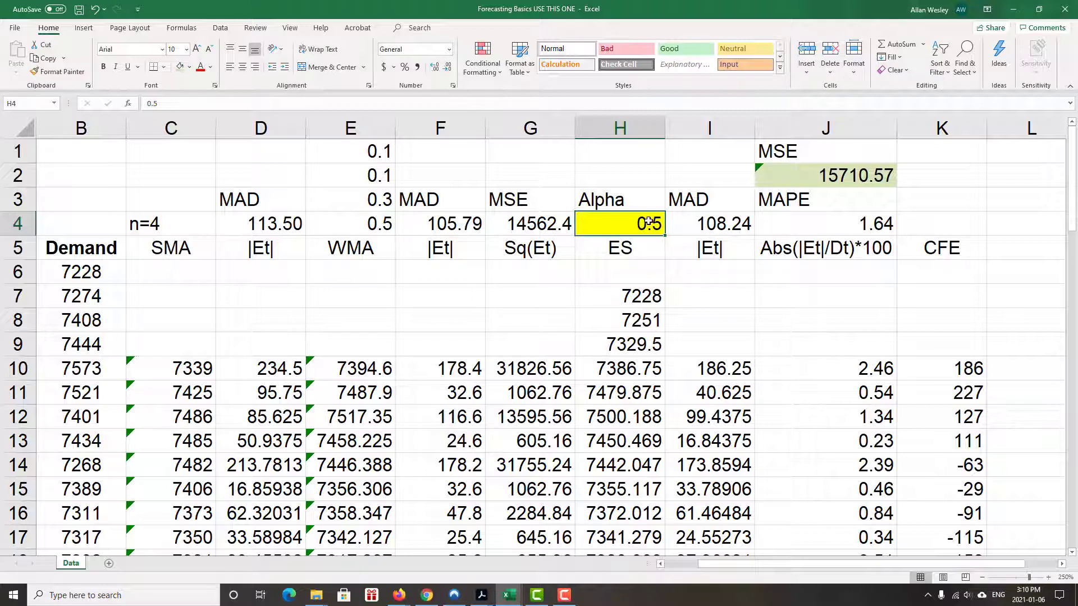
pyautogui.moveTo(676, 264)
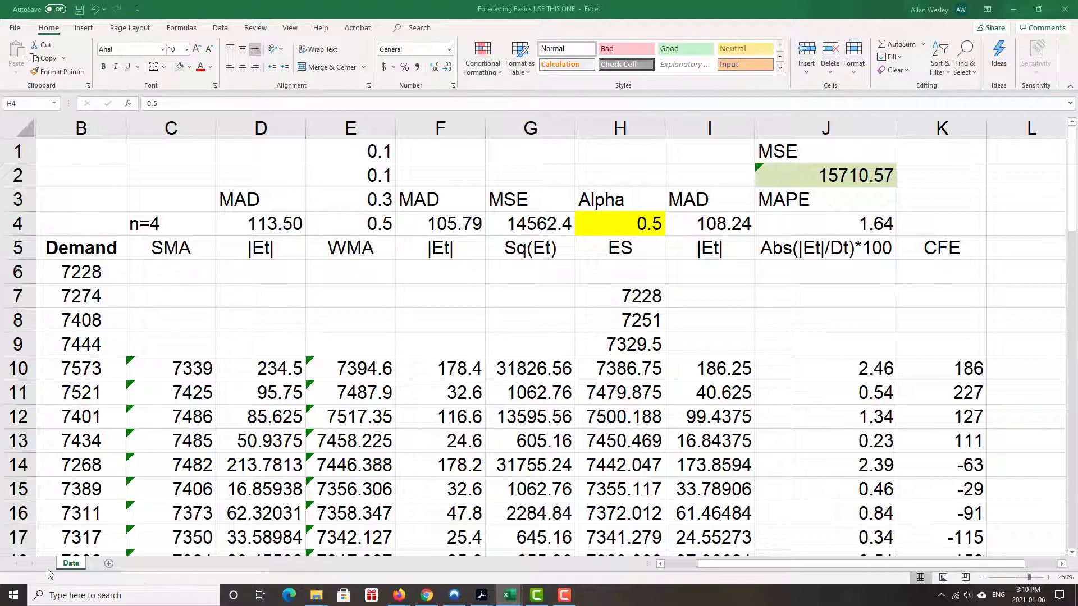
pyautogui.moveTo(651, 306)
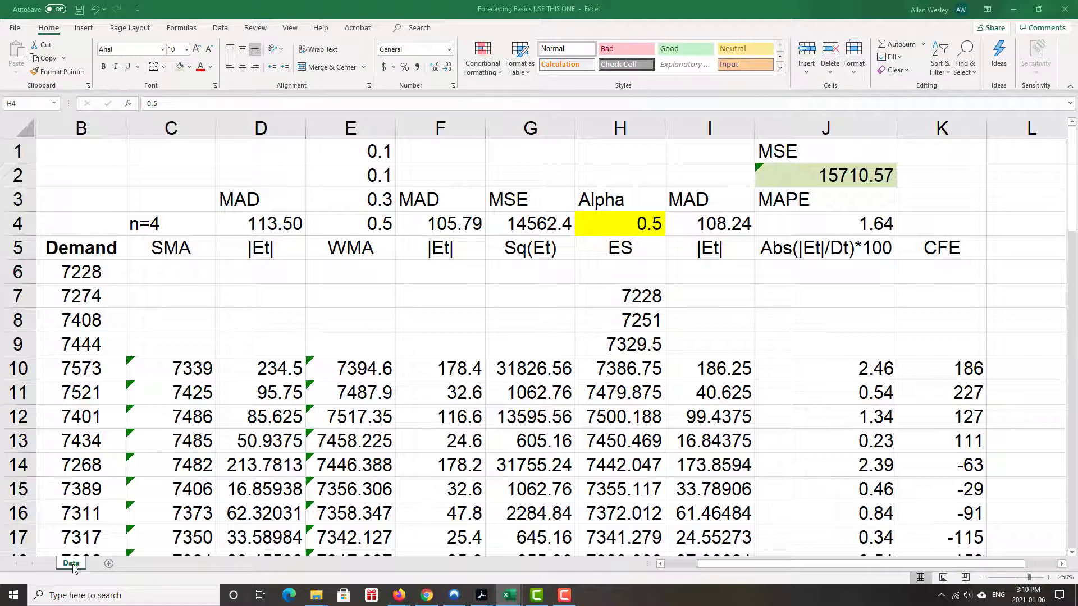
# Copy the Data sheet to the end of the workbook via Move or Copy.
pyautogui.rightClick(69, 563)
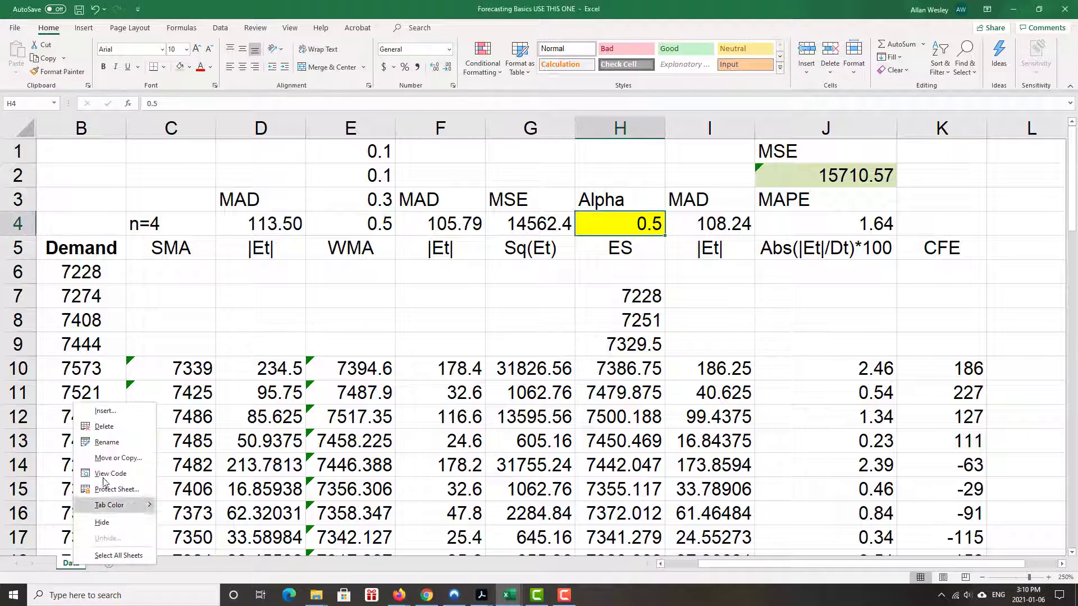
pyautogui.moveTo(117, 458)
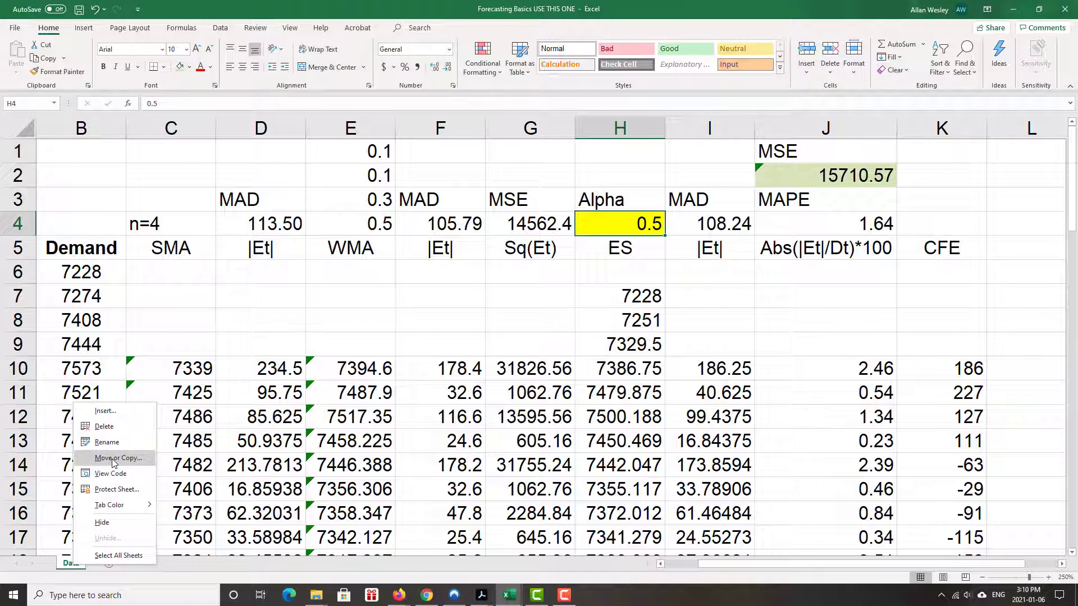
pyautogui.click(117, 458)
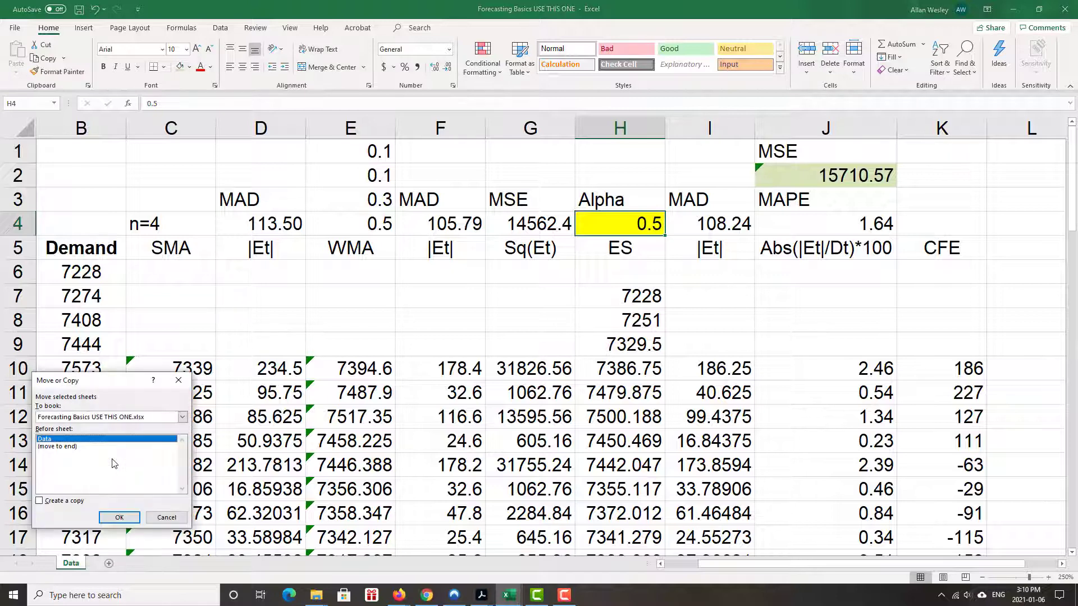
pyautogui.click(40, 501)
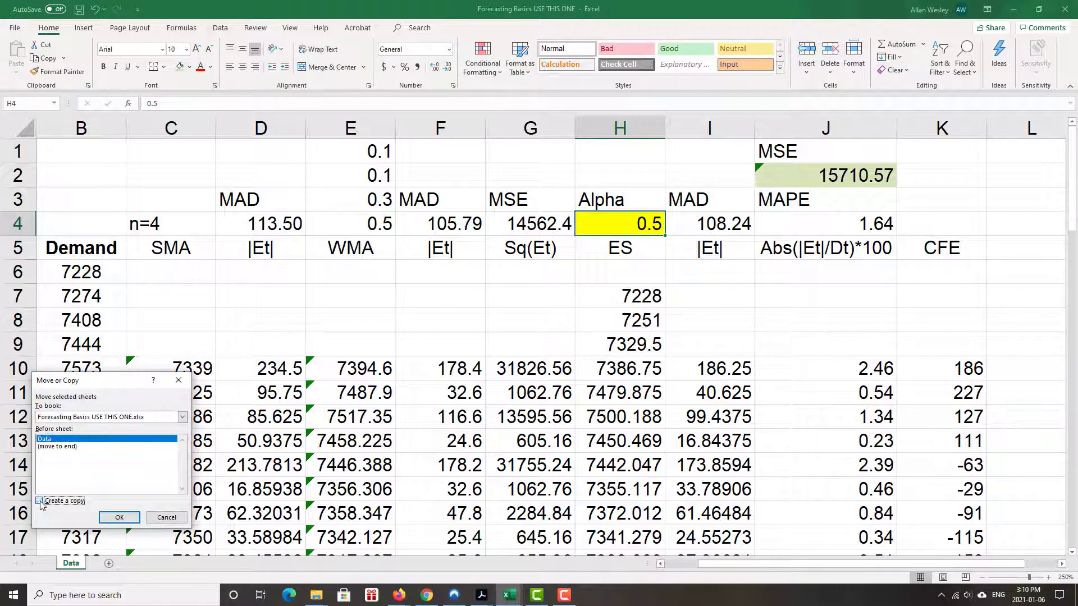
pyautogui.click(39, 501)
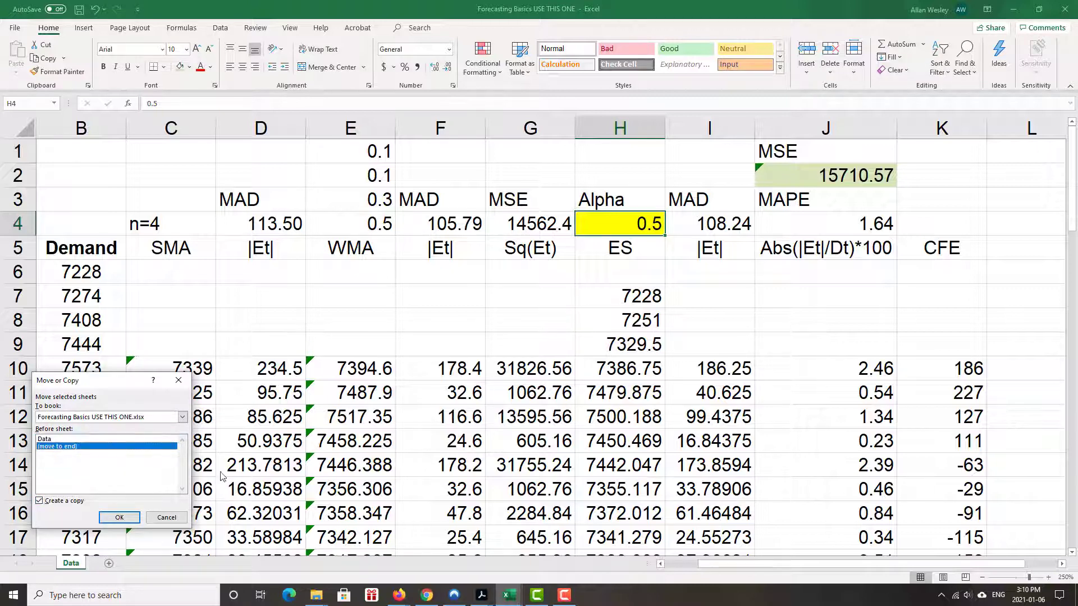
pyautogui.moveTo(119, 516)
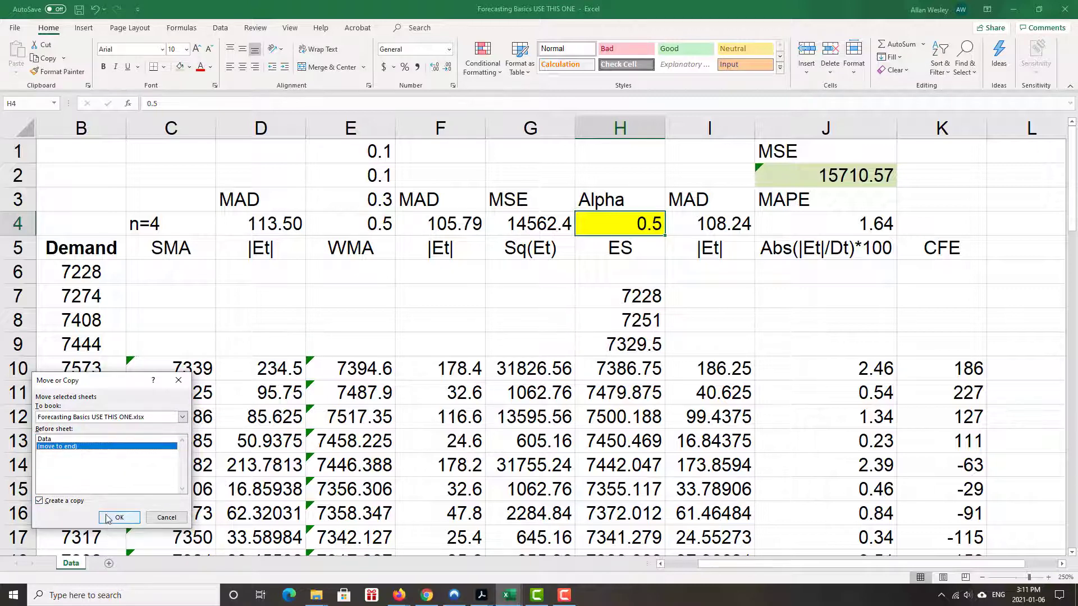
pyautogui.click(119, 518)
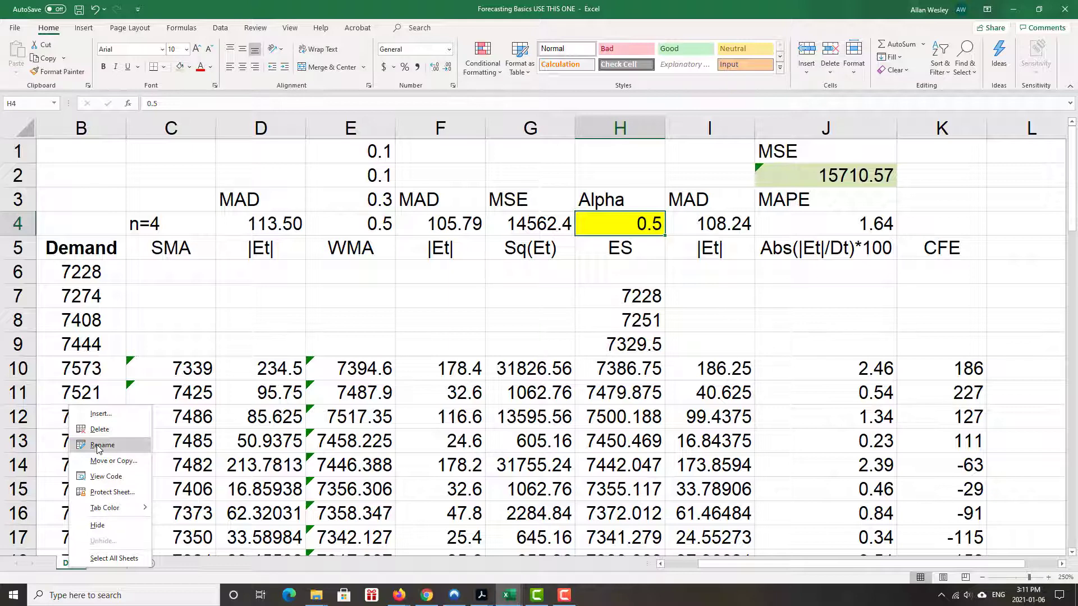
# Rename the original sheet to Forecasting Models.
pyautogui.click(101, 444)
pyautogui.write('Fored')
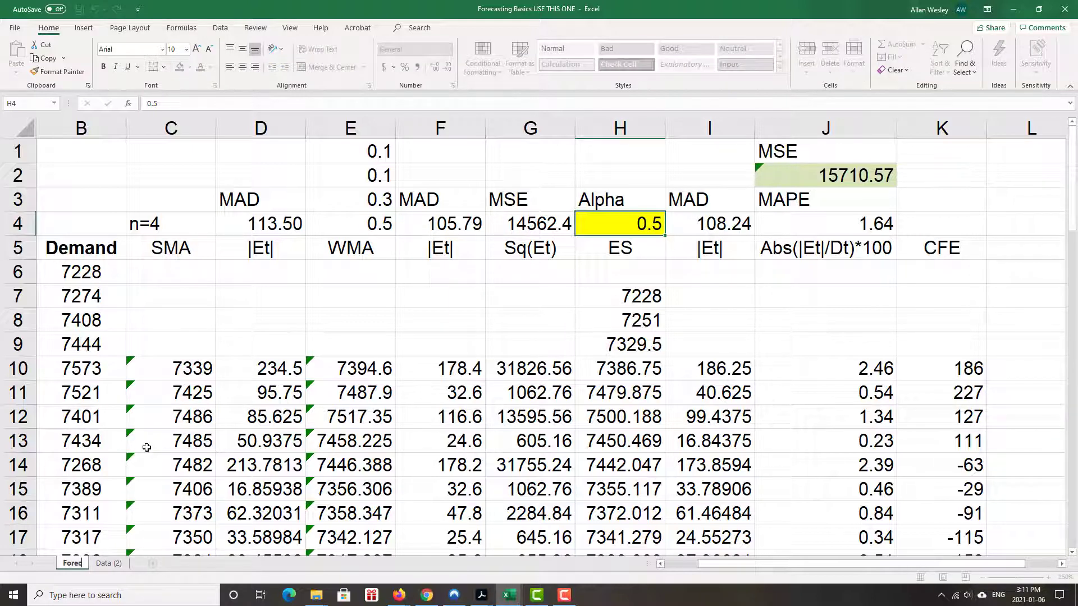
pyautogui.doubleClick(72, 562)
pyautogui.write('casting Models')
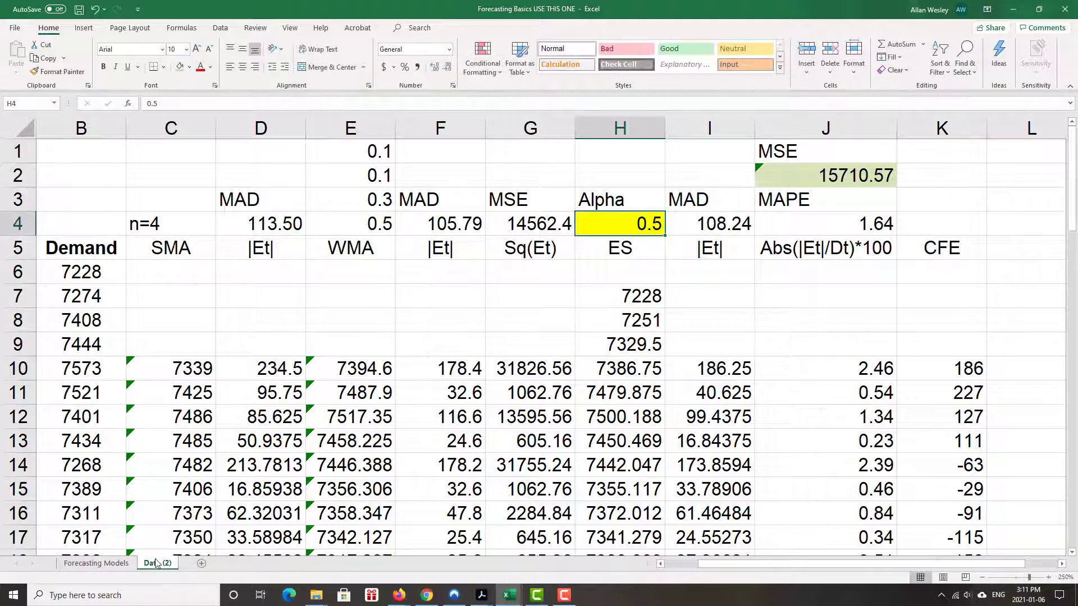
# Rename the copied sheet Solver - ES, add a blank sheet, and select the MSE in J2.
pyautogui.rightClick(158, 562)
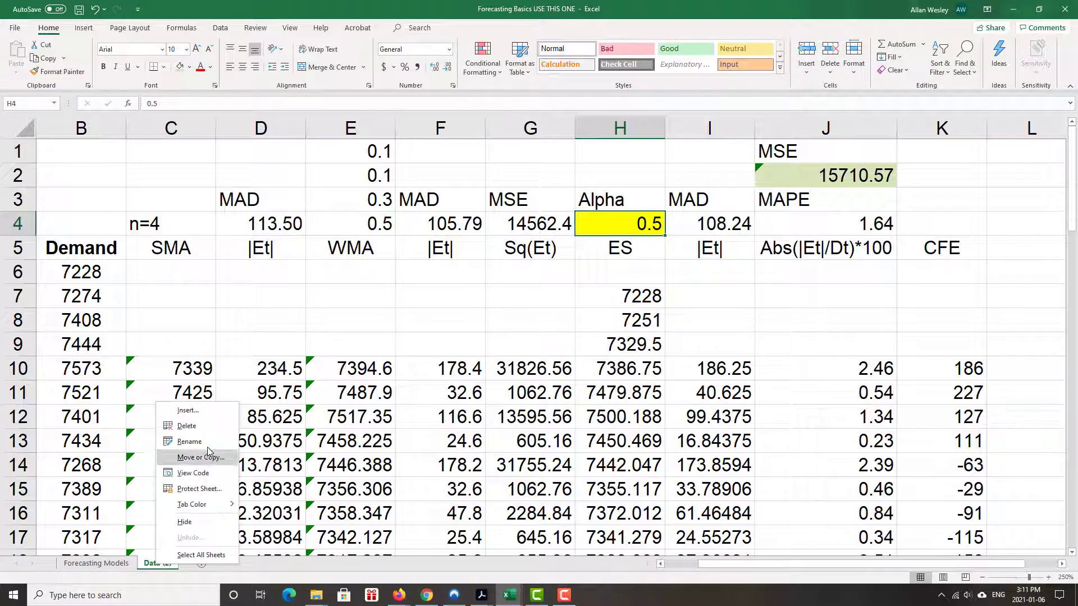
pyautogui.click(200, 457)
pyautogui.write('Solver - ES')
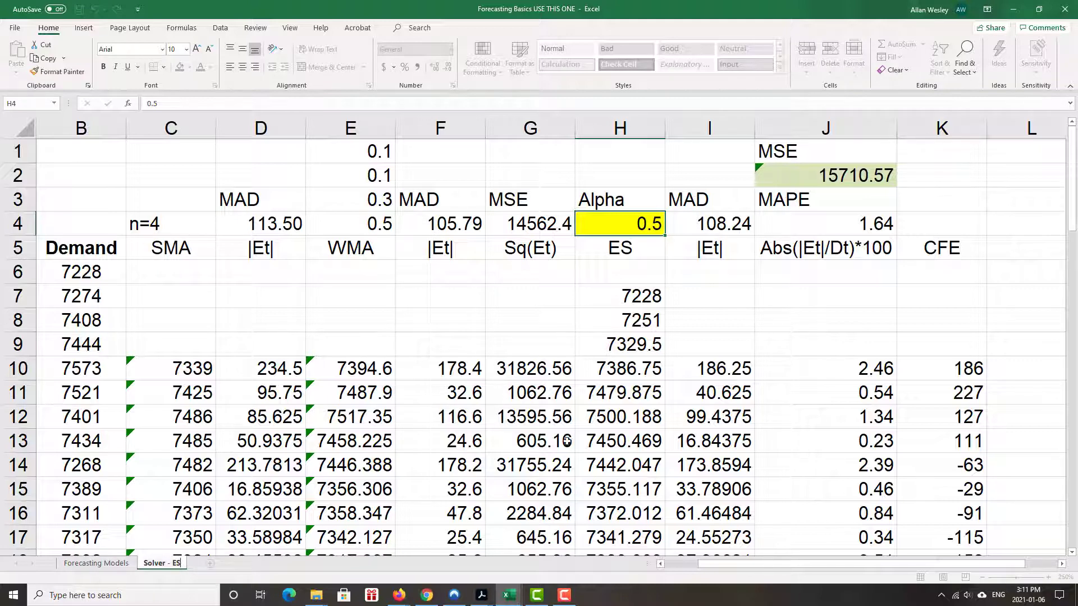
pyautogui.moveTo(209, 570)
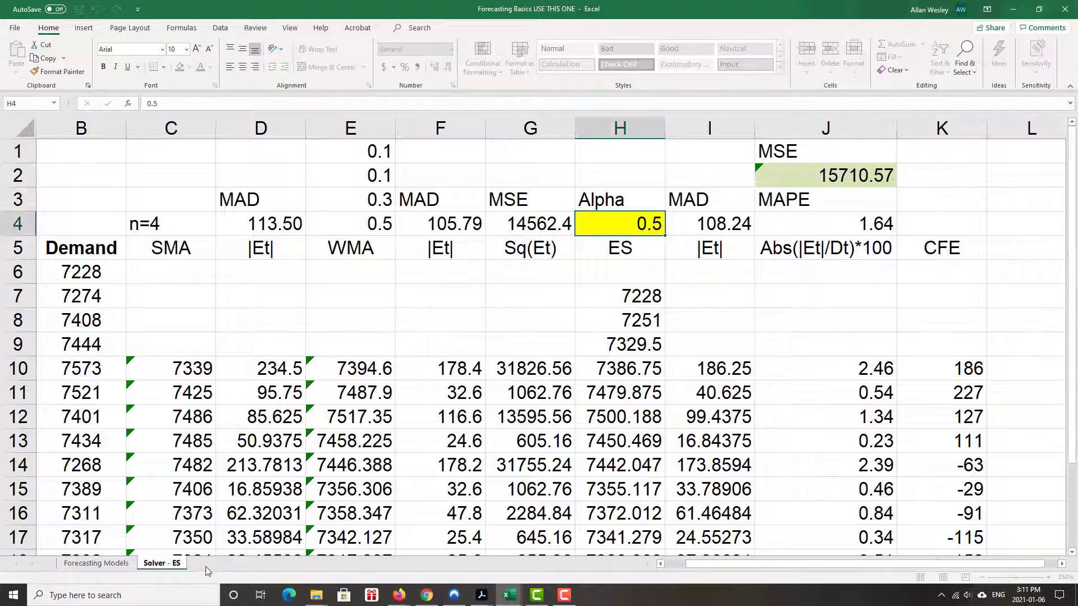
pyautogui.click(246, 562)
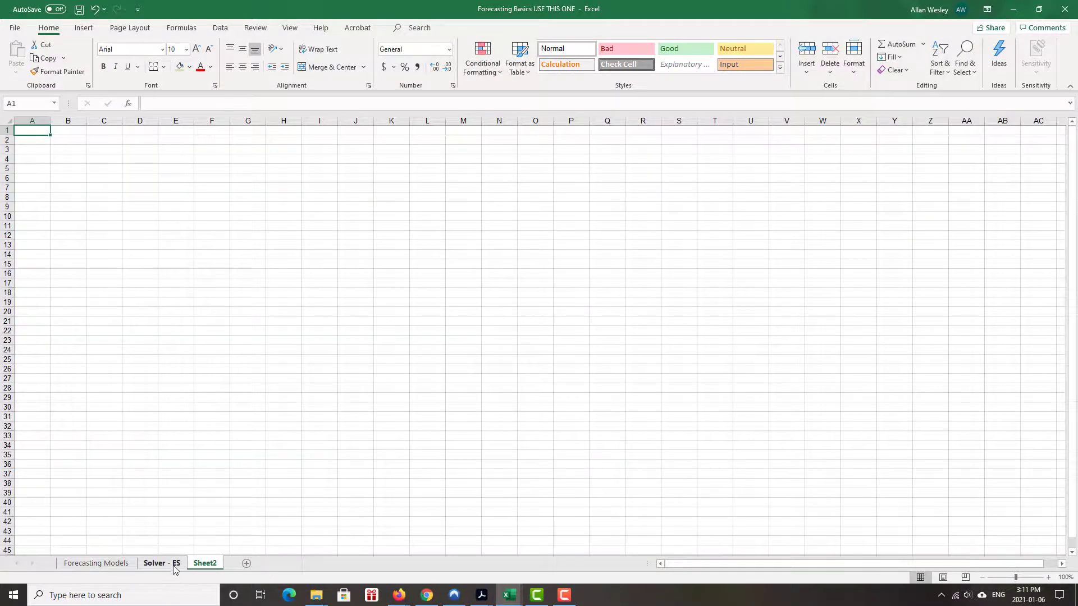
pyautogui.click(154, 562)
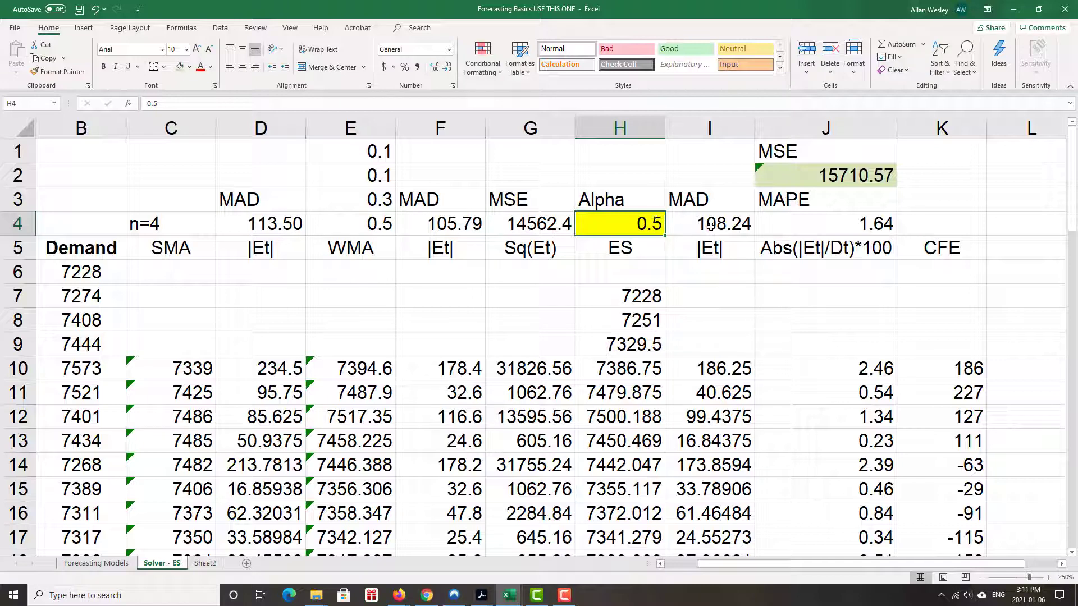
pyautogui.click(825, 175)
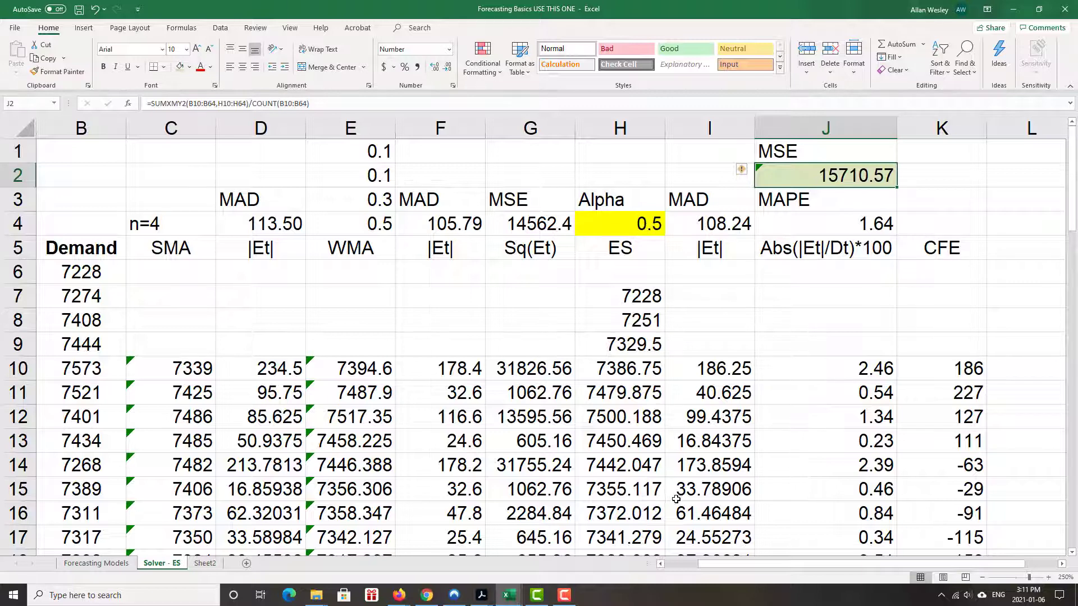
pyautogui.moveTo(934, 211)
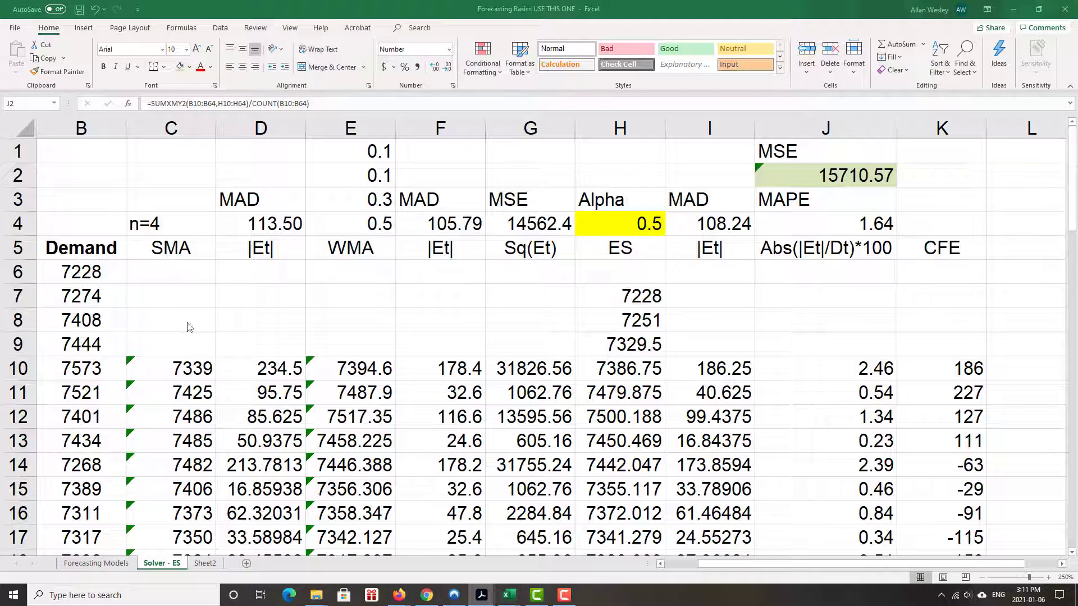
pyautogui.moveTo(213, 14)
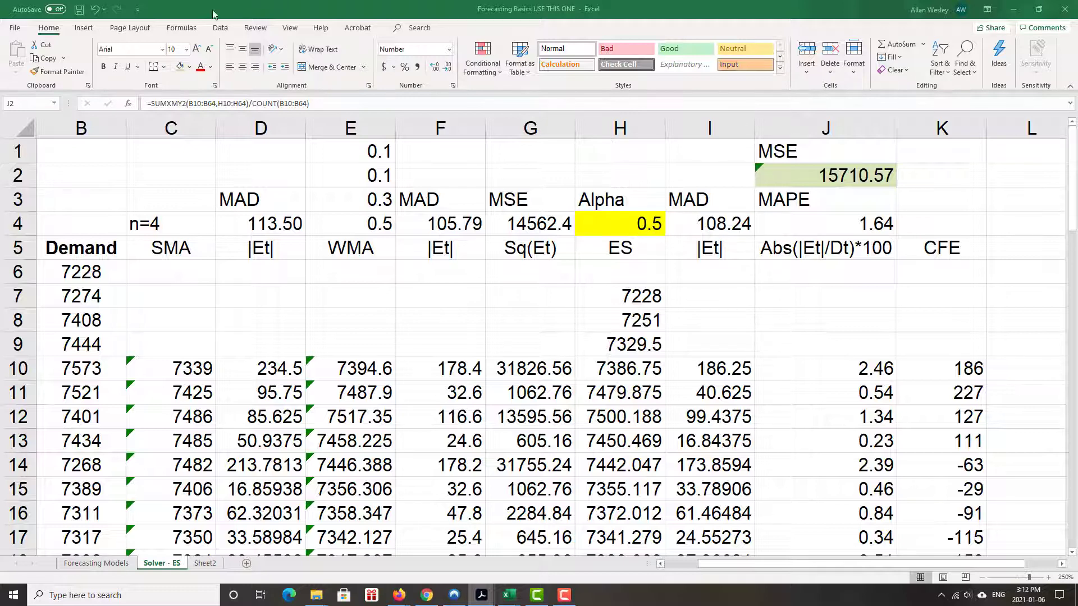
# Launch Solver from the Data tab and dismiss the objective-cell warning.
pyautogui.click(221, 27)
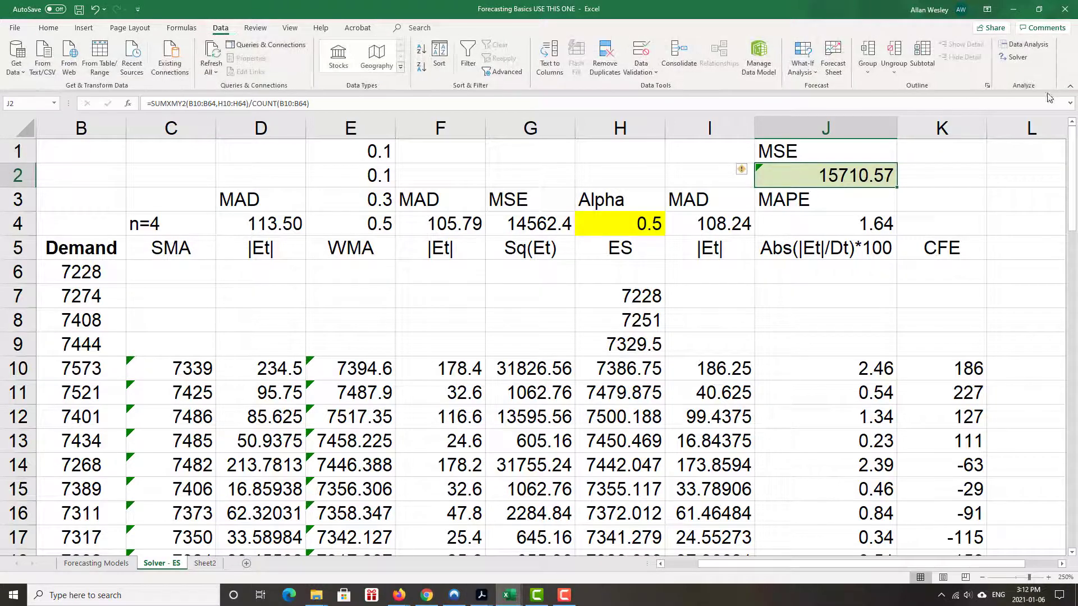
pyautogui.moveTo(1018, 57)
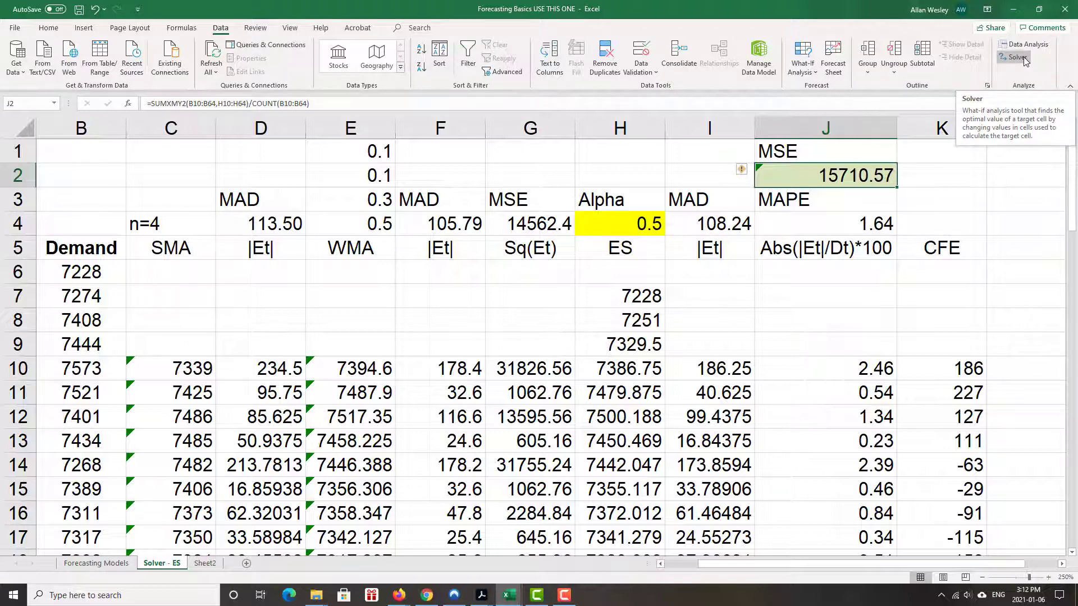
pyautogui.click(1012, 58)
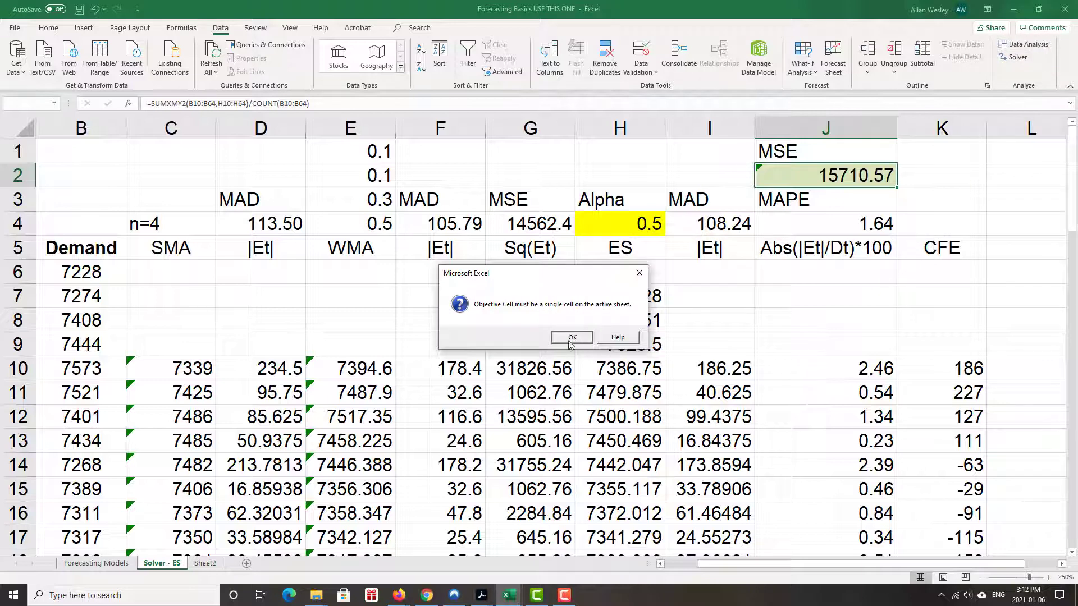
pyautogui.moveTo(567, 343)
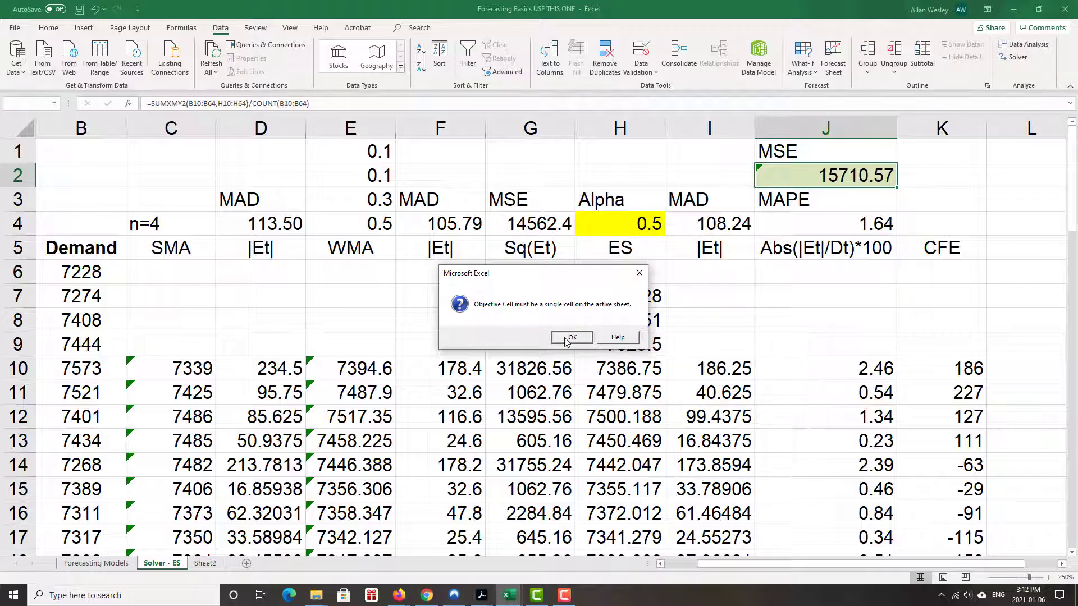
pyautogui.click(571, 336)
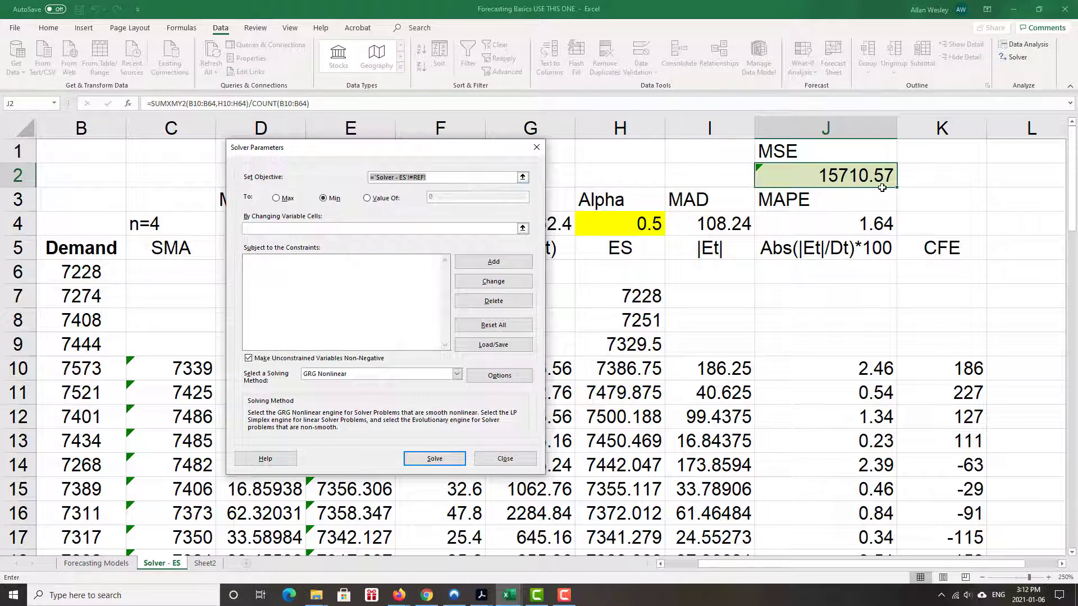
# Set J2 (MSE) as the Min objective with Alpha cell H4 as the variable cell.
pyautogui.click(825, 175)
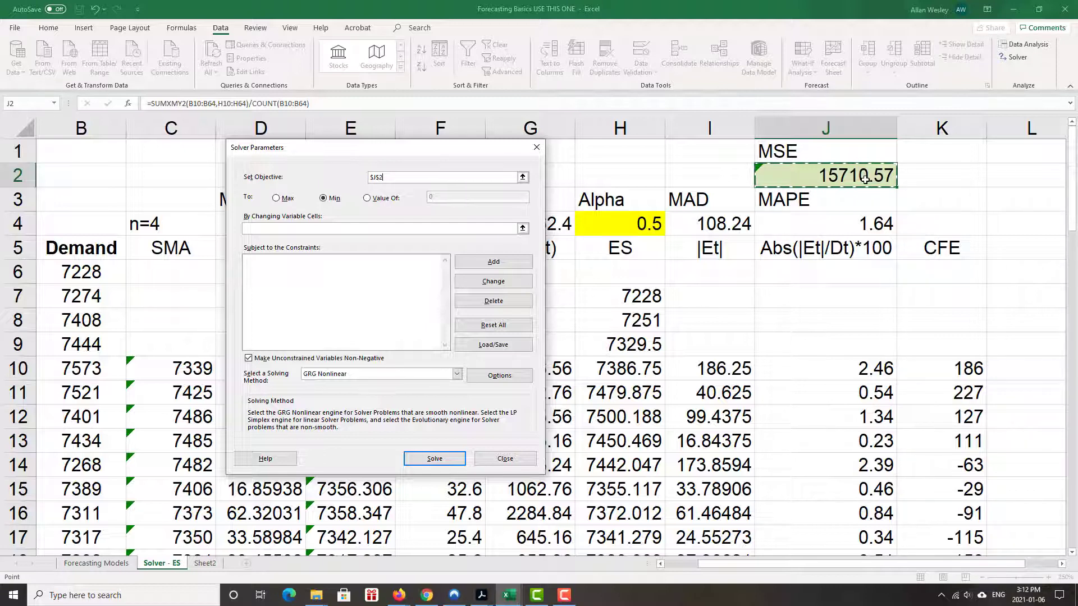
pyautogui.moveTo(396, 244)
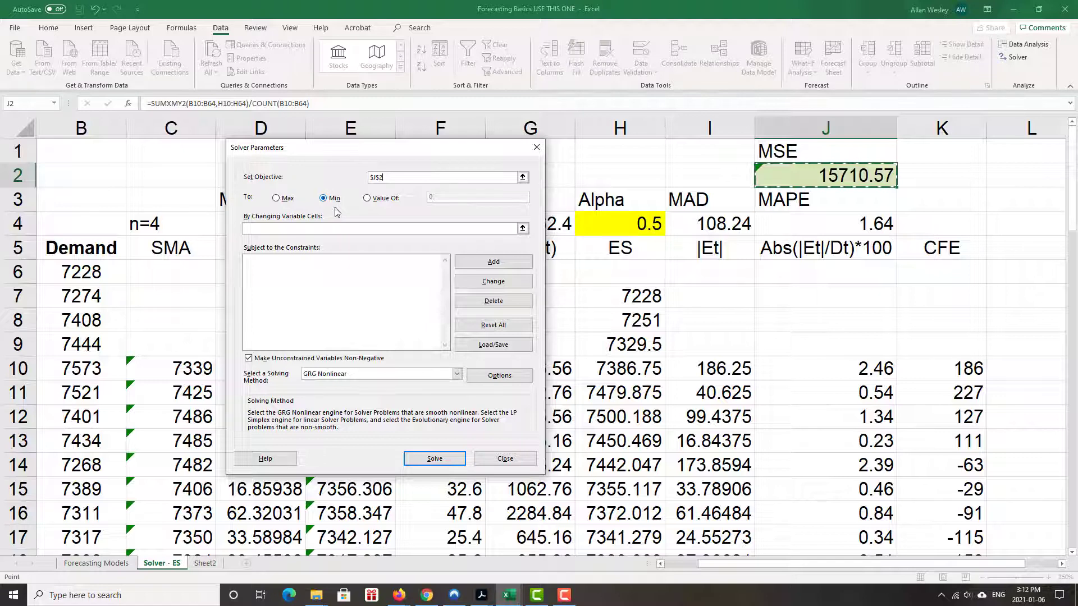
pyautogui.moveTo(363, 155)
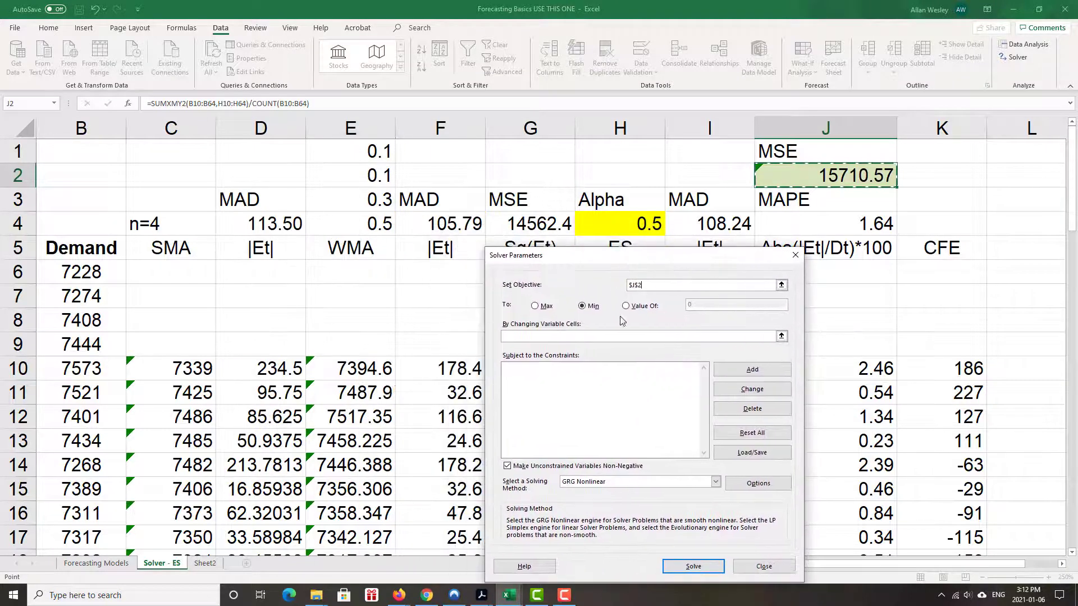
pyautogui.click(638, 336)
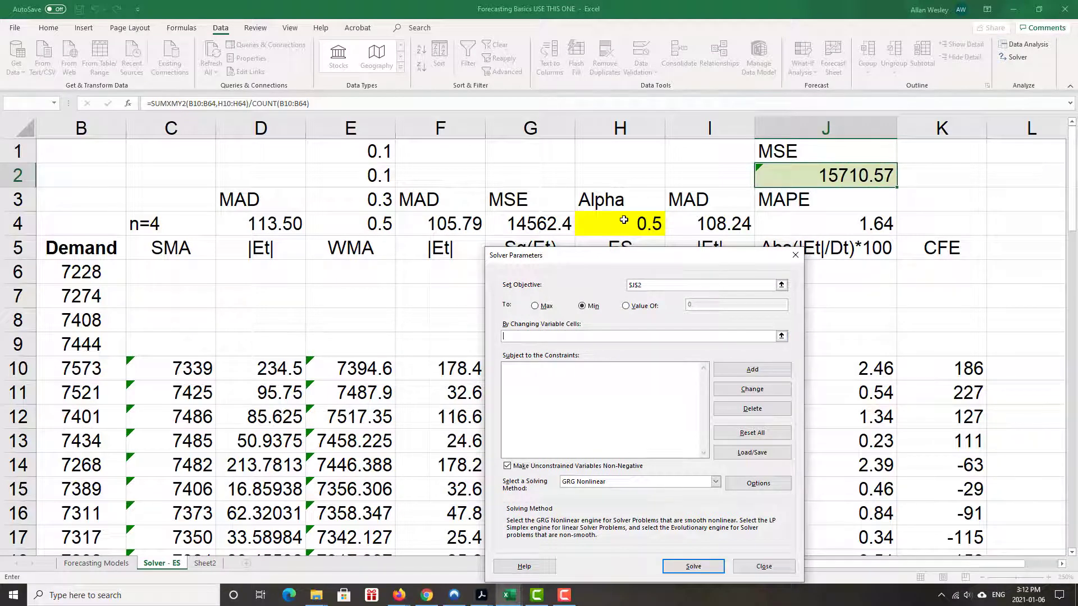
pyautogui.click(619, 223)
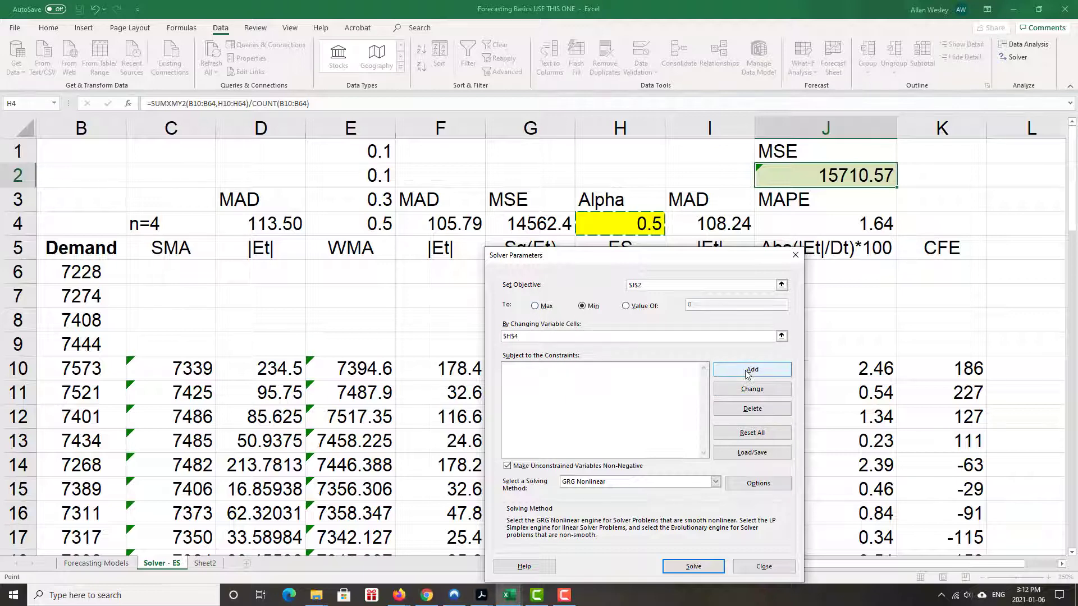
# Add the constraint $H$4 <= 1 to the Solver constraint list.
pyautogui.click(751, 370)
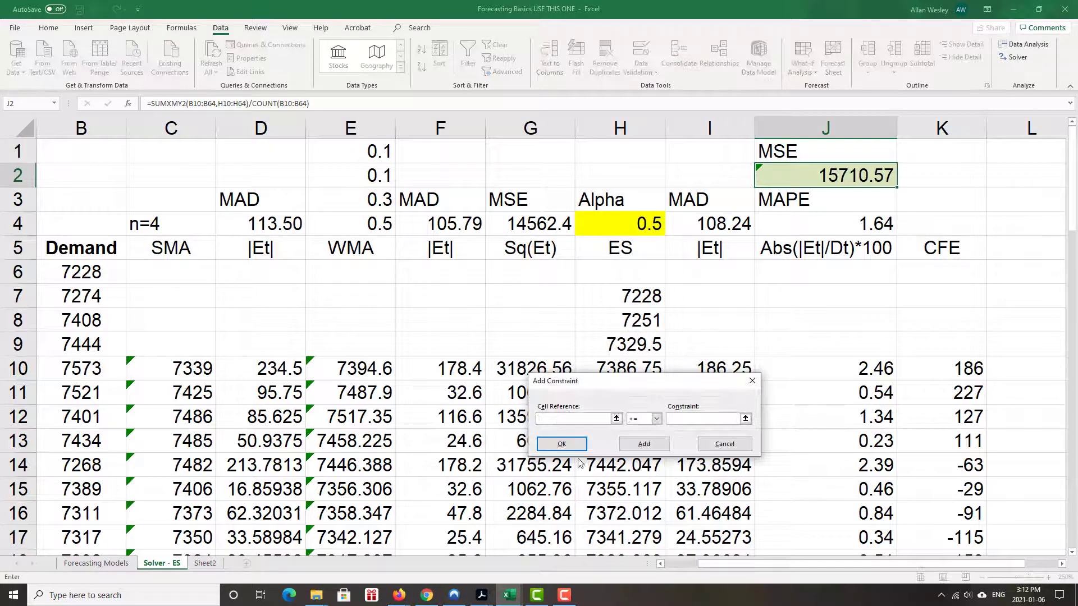
pyautogui.click(616, 222)
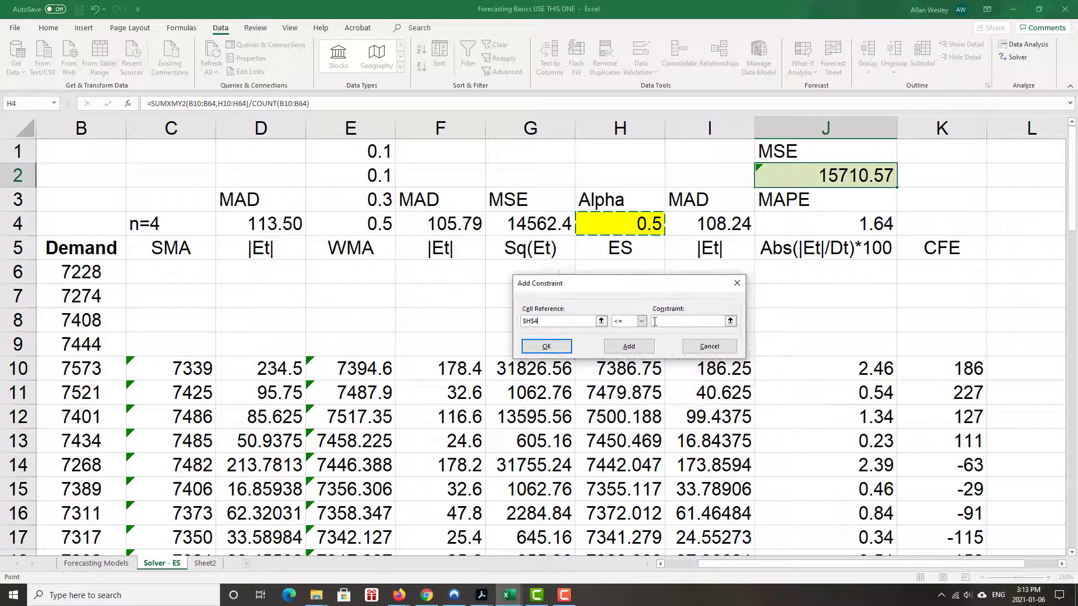
pyautogui.write('1')
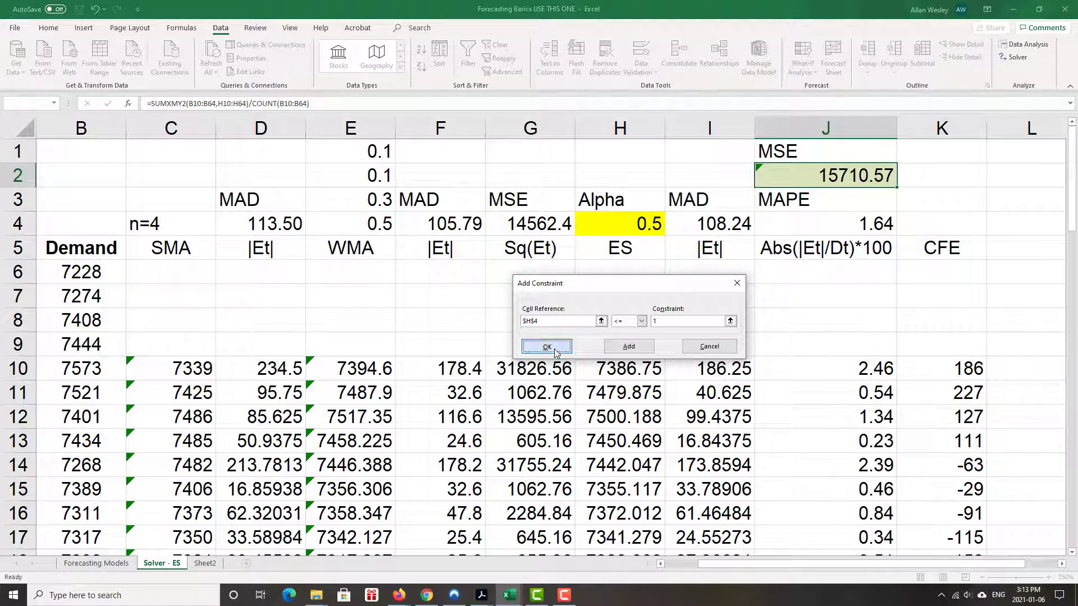
pyautogui.click(546, 346)
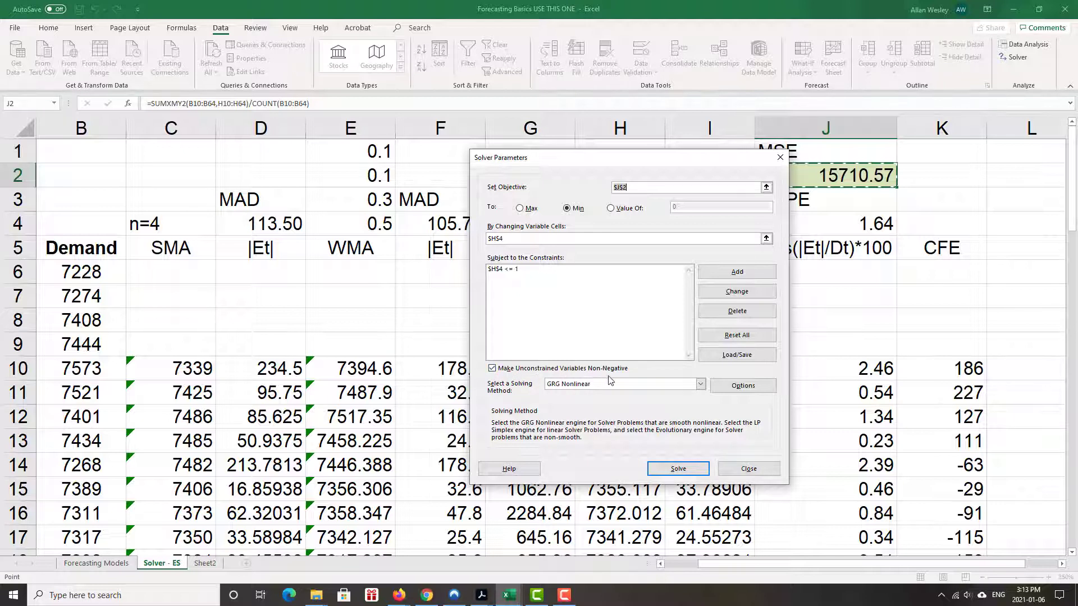
pyautogui.moveTo(599, 381)
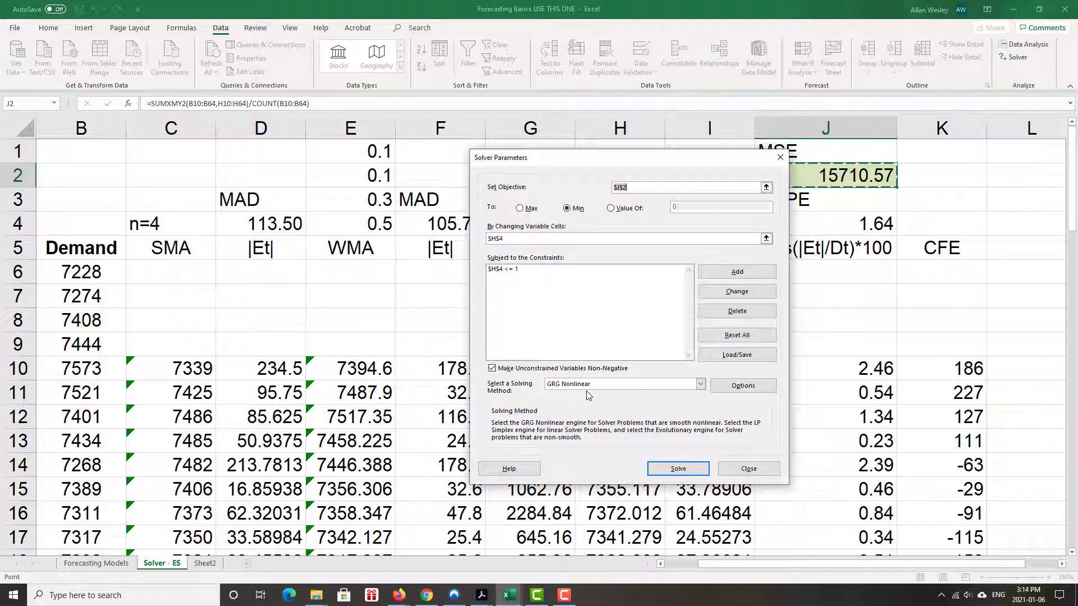
pyautogui.moveTo(665, 550)
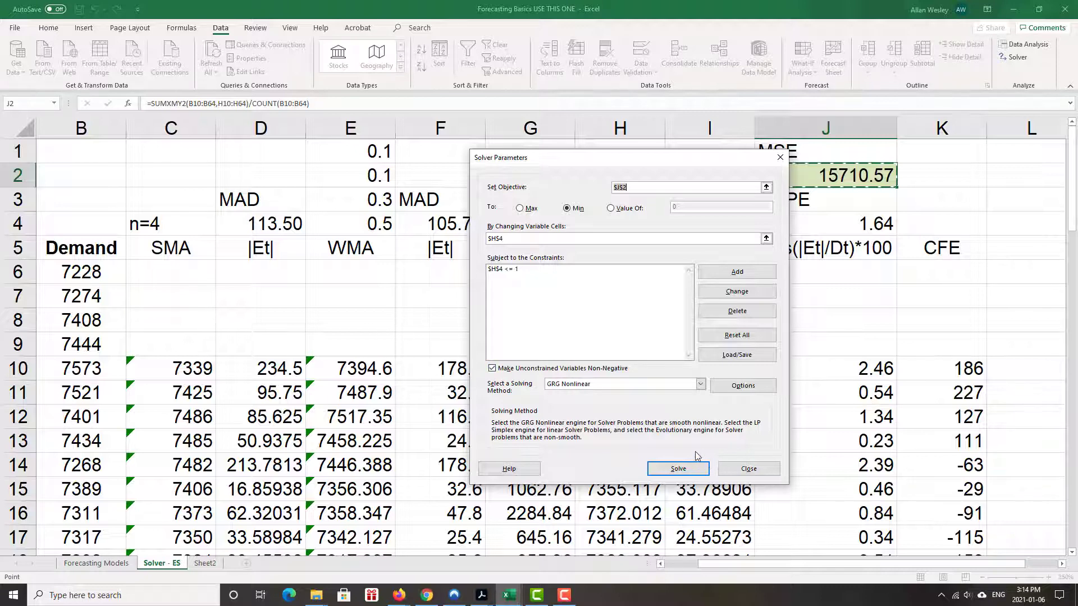
# Solve and keep the solution, giving Alpha 0.573814 in H4 and MSE 15470.37.
pyautogui.click(676, 469)
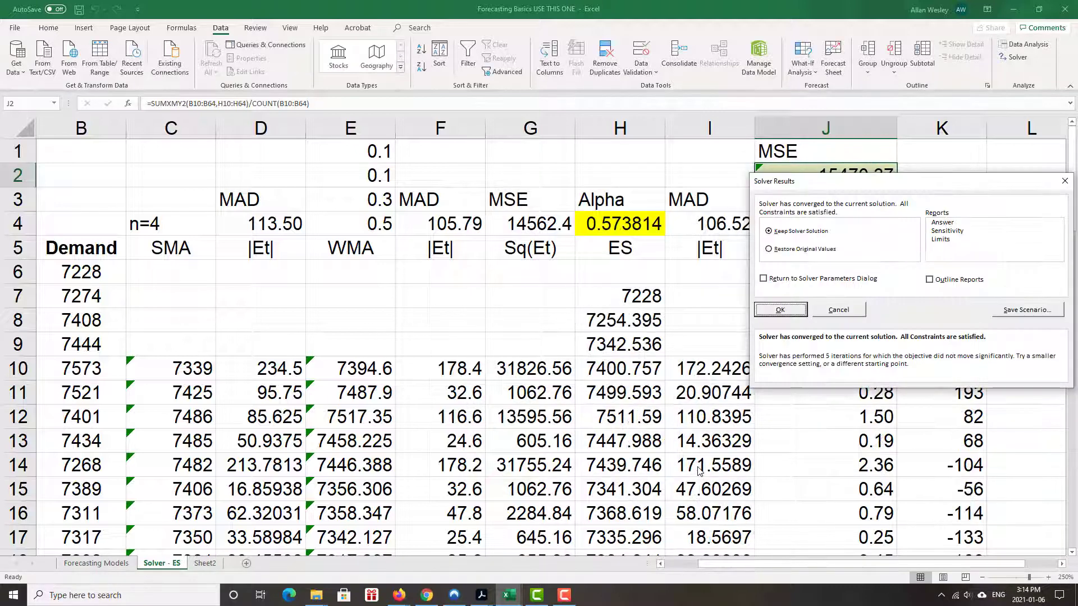
pyautogui.moveTo(933, 362)
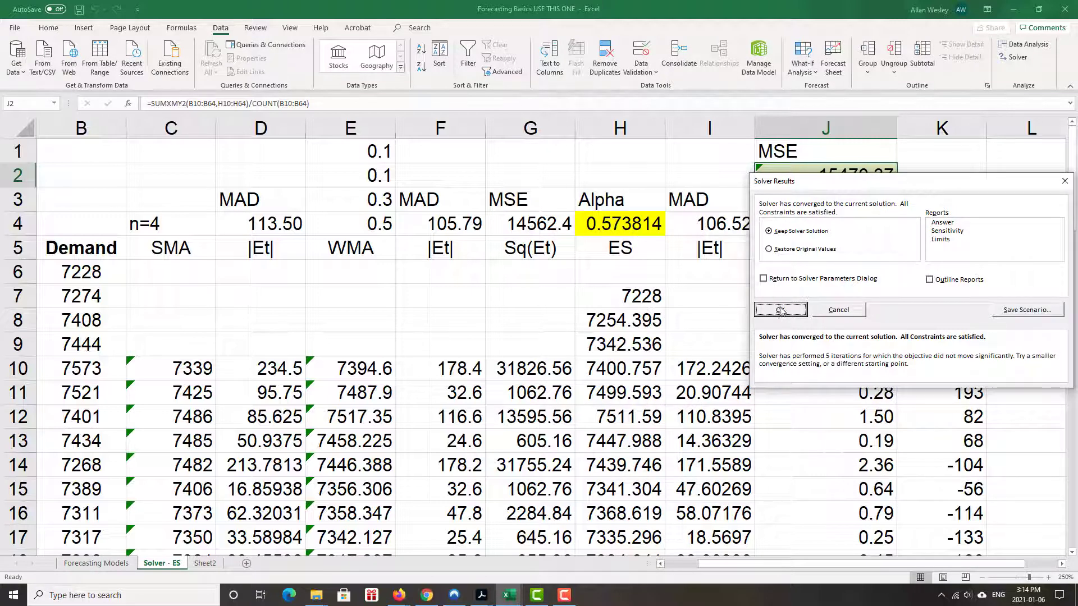
pyautogui.click(780, 310)
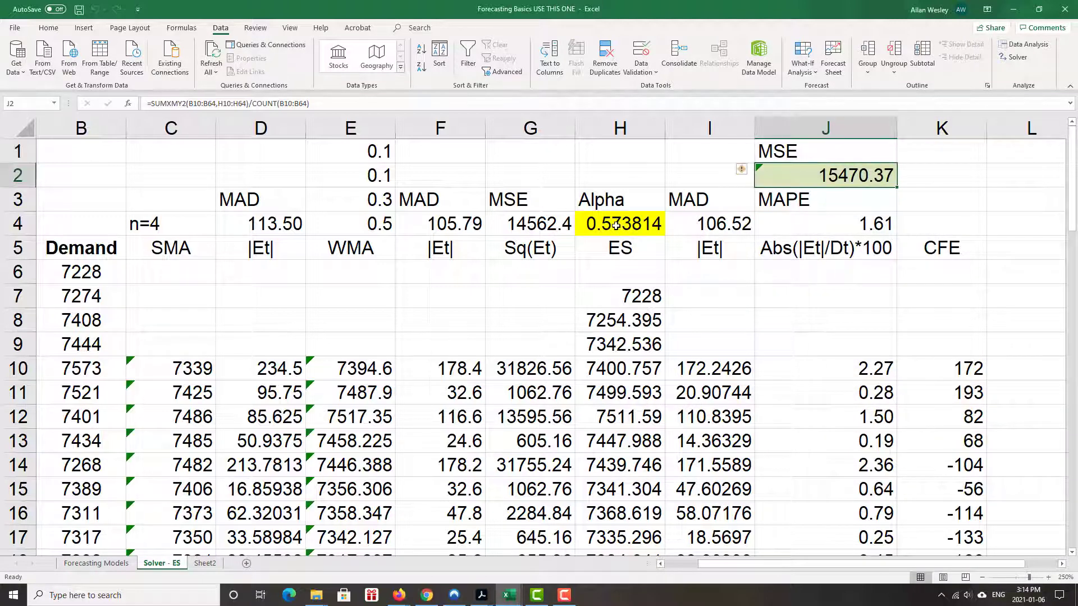
pyautogui.click(617, 223)
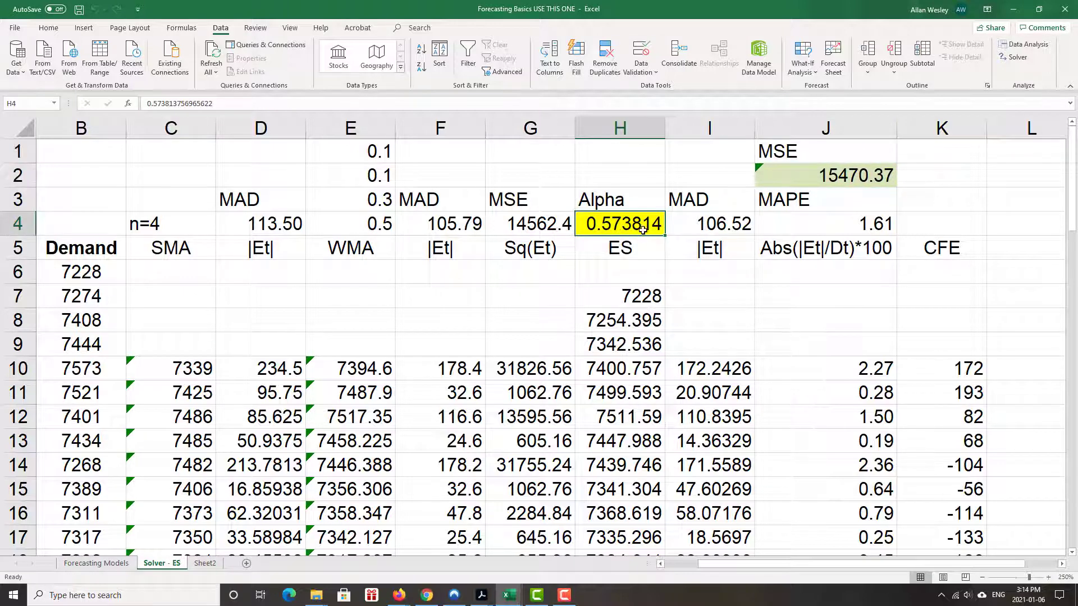
pyautogui.moveTo(788, 210)
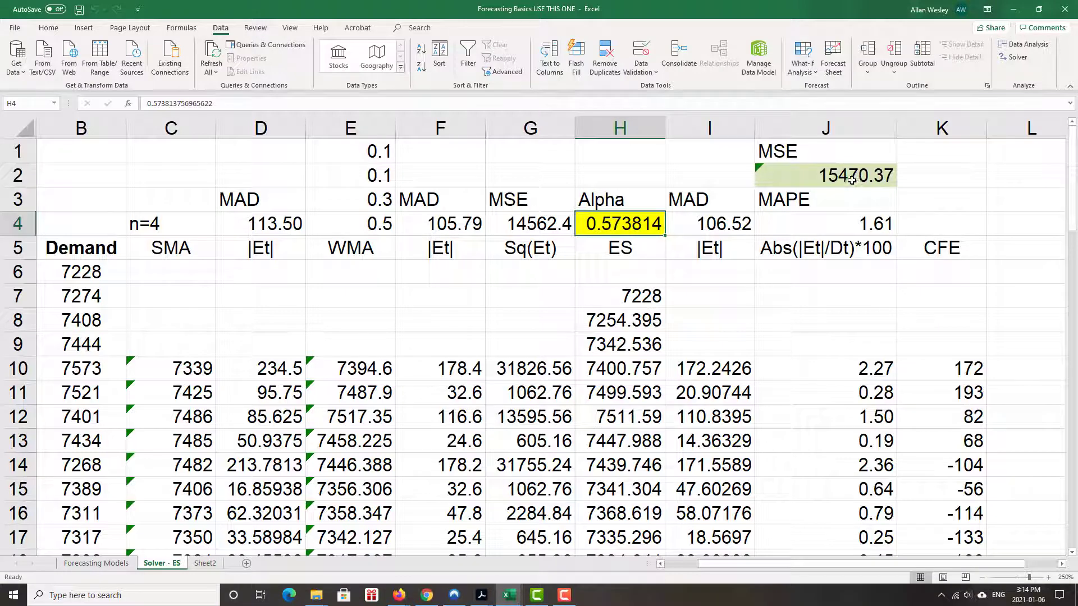
# Enter Alpha 0.5 to compare, leaving Forecasting Models at MSE 15710.57.
pyautogui.write('0.5')
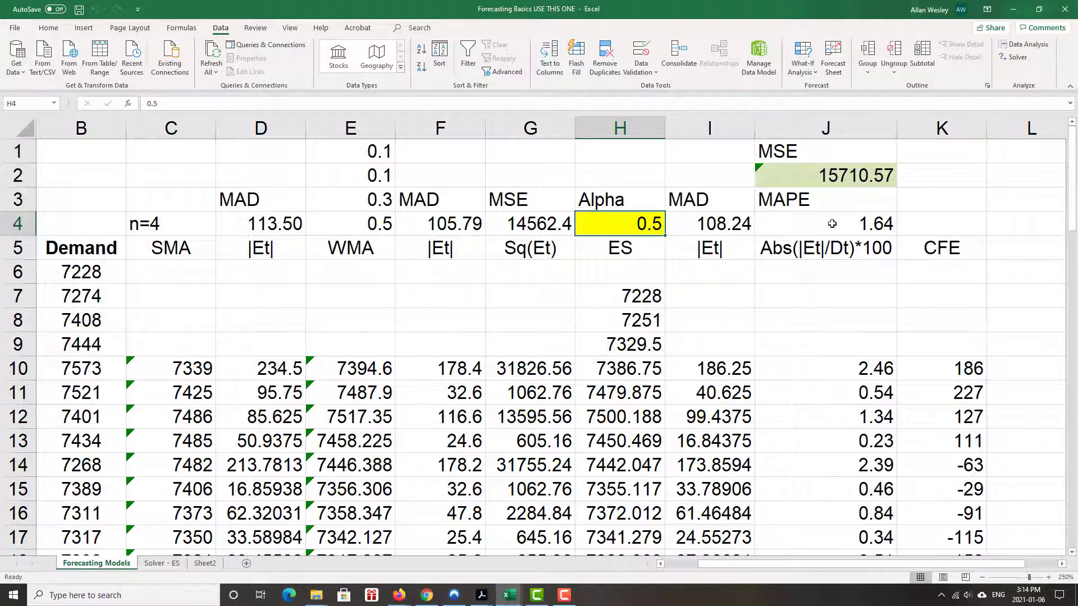
pyautogui.moveTo(852, 179)
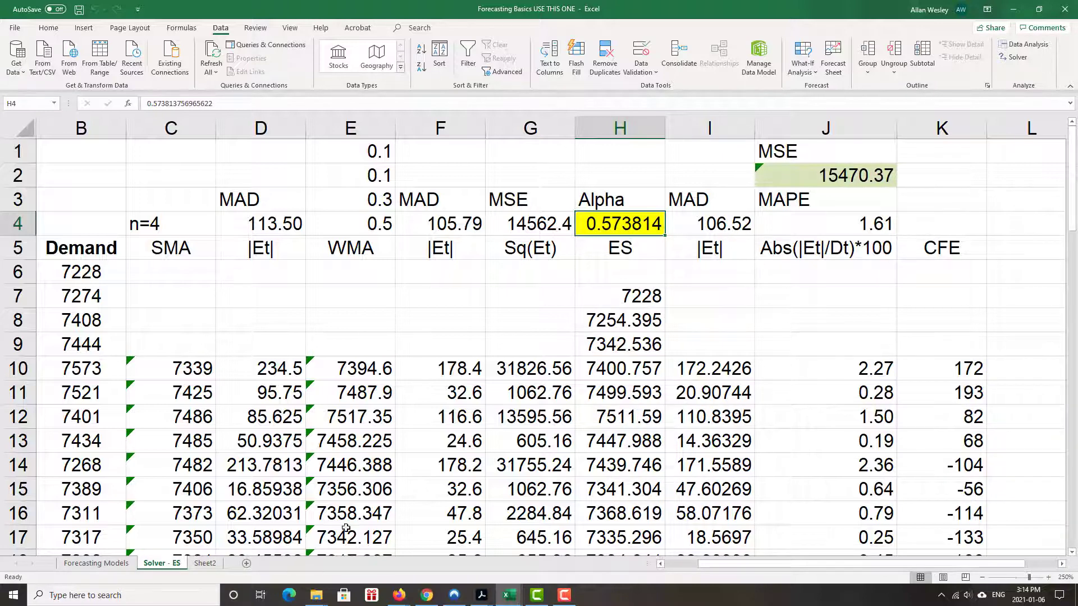
pyautogui.write('0.5')
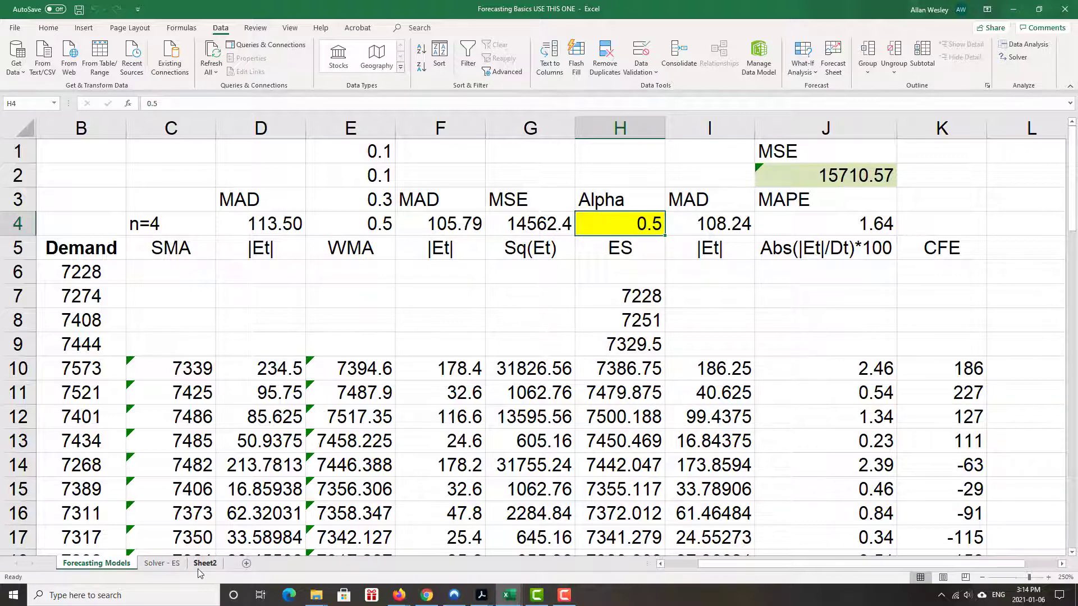
pyautogui.moveTo(170, 574)
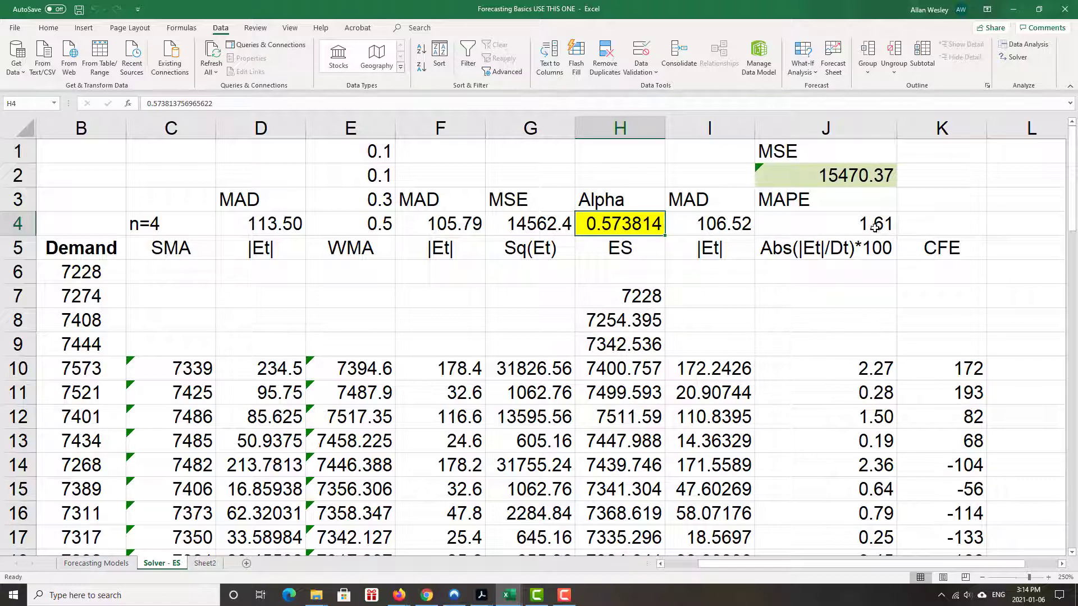
pyautogui.moveTo(727, 228)
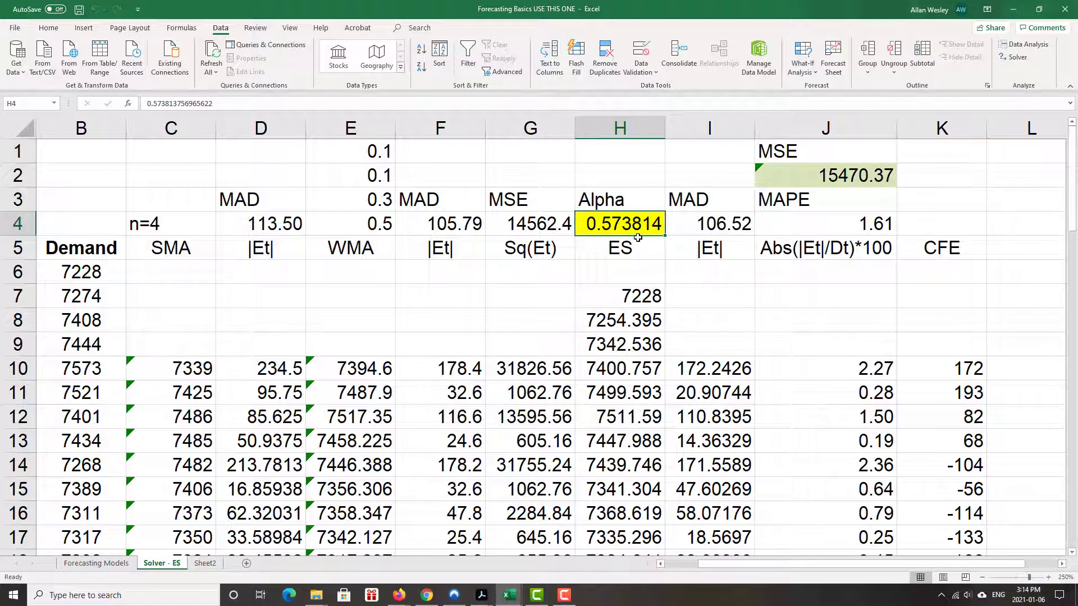
pyautogui.moveTo(740, 390)
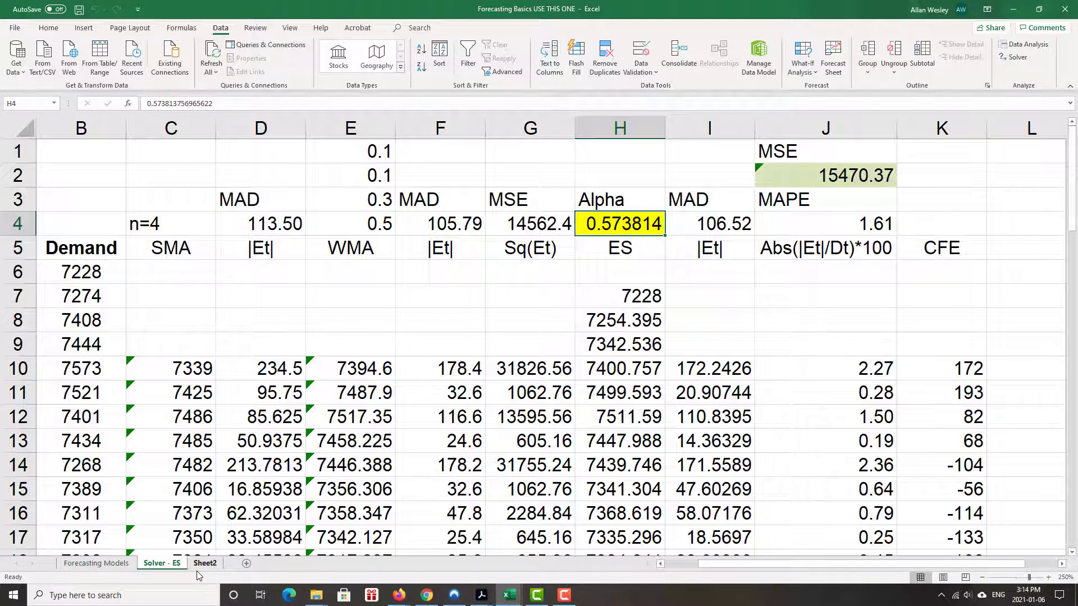
pyautogui.moveTo(158, 577)
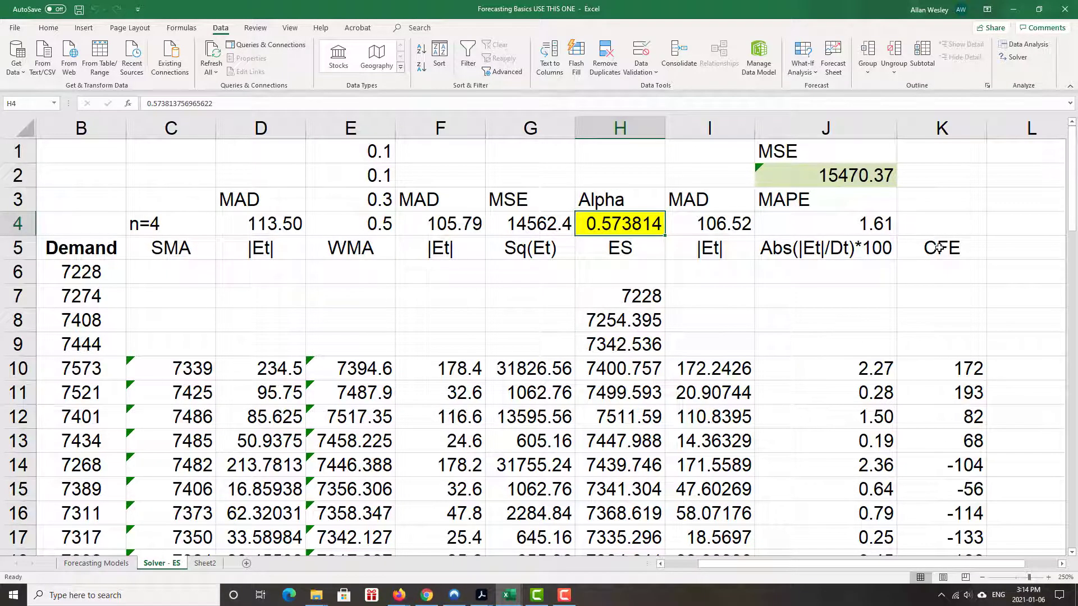
pyautogui.moveTo(657, 315)
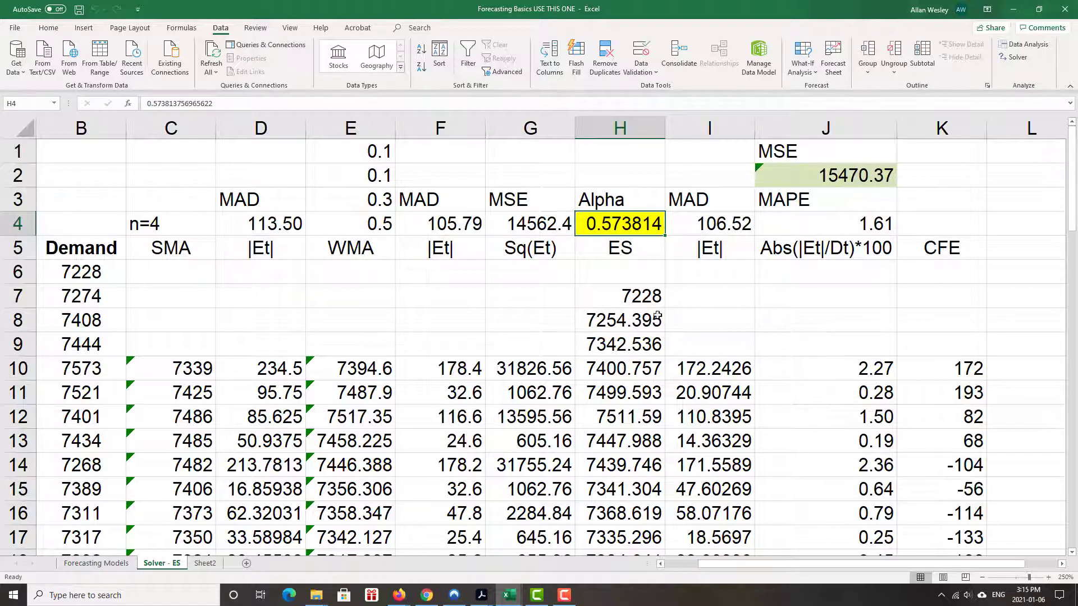
pyautogui.moveTo(760, 342)
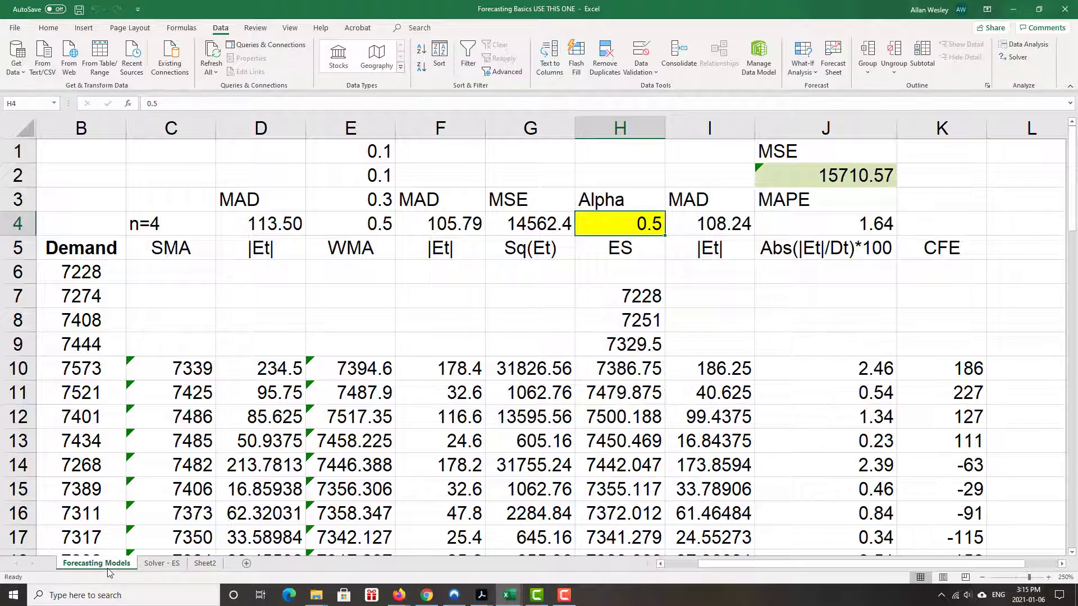
# Copy the Forecasting Models sheet to the end as Forecasting Models (2).
pyautogui.rightClick(96, 563)
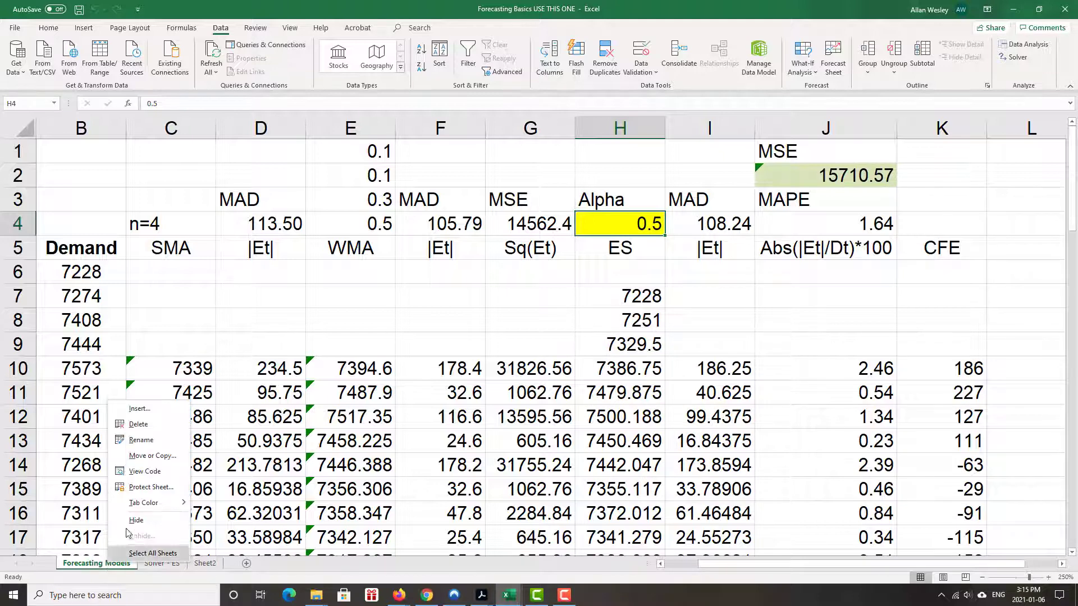
pyautogui.click(152, 454)
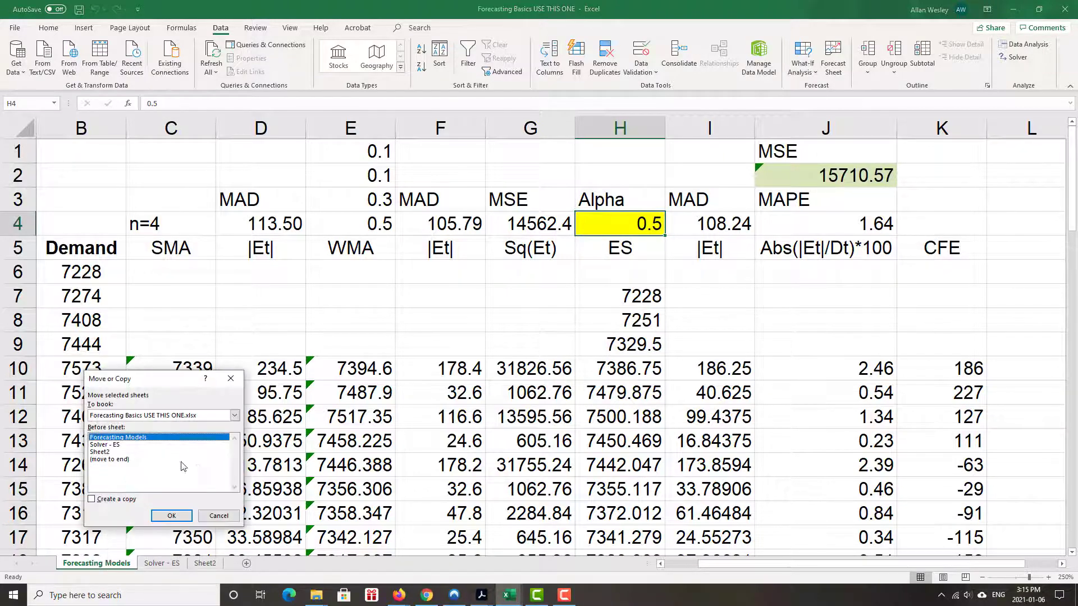
pyautogui.click(110, 459)
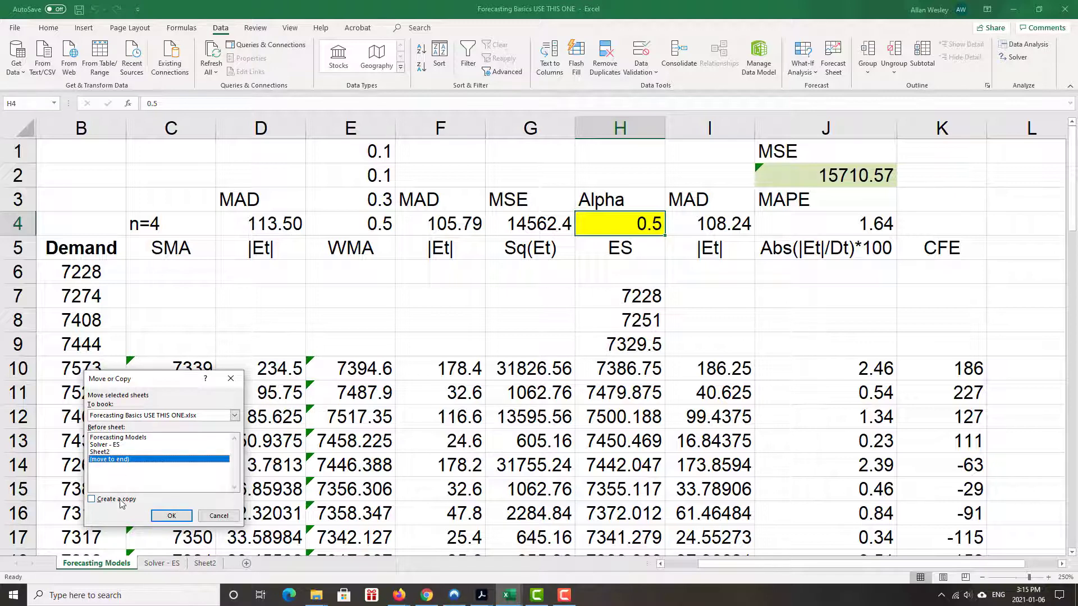
pyautogui.click(91, 499)
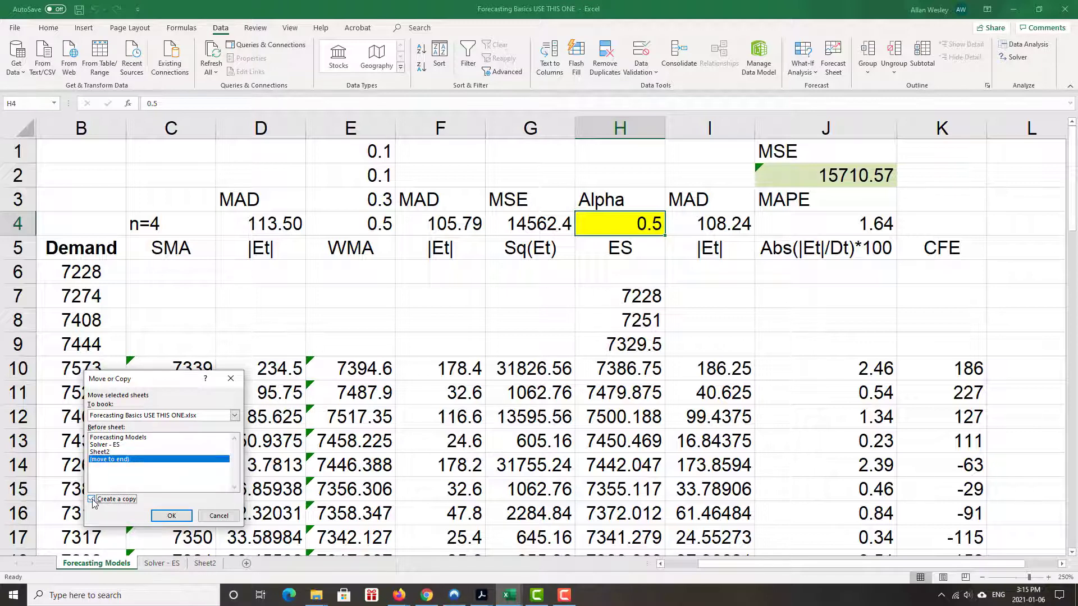
pyautogui.click(171, 515)
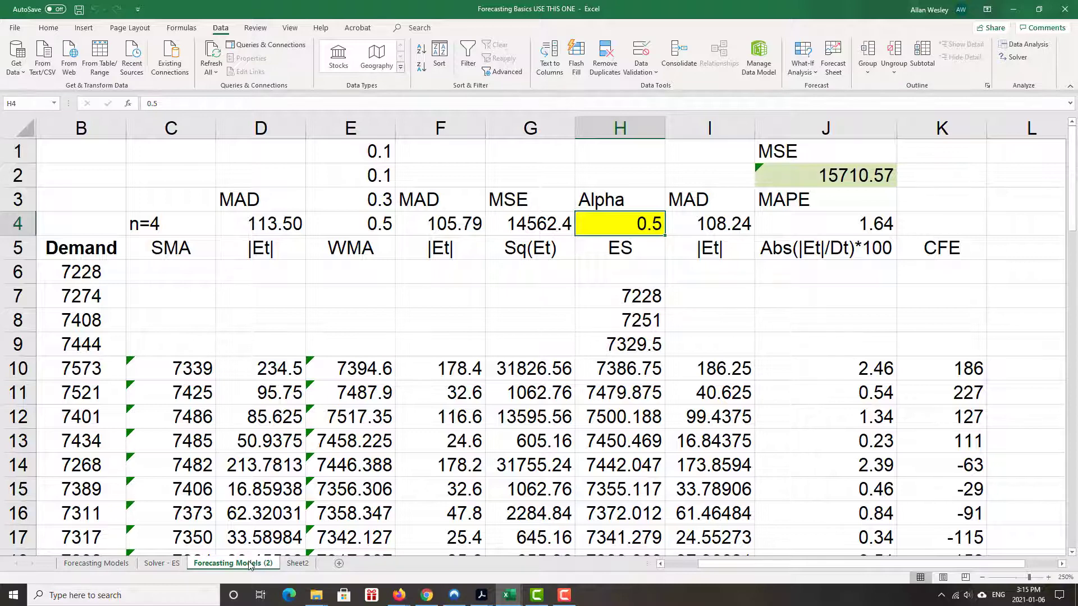
# Rename Forecasting Models (2) to Solver - WMA and check the MAD formula in F4.
pyautogui.rightClick(233, 563)
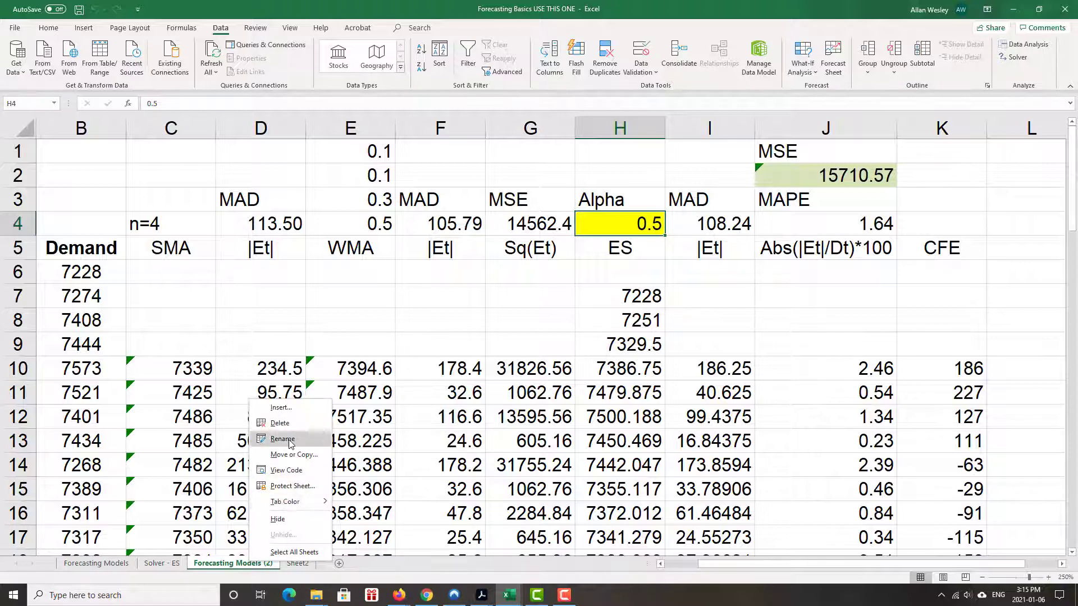
pyautogui.click(282, 439)
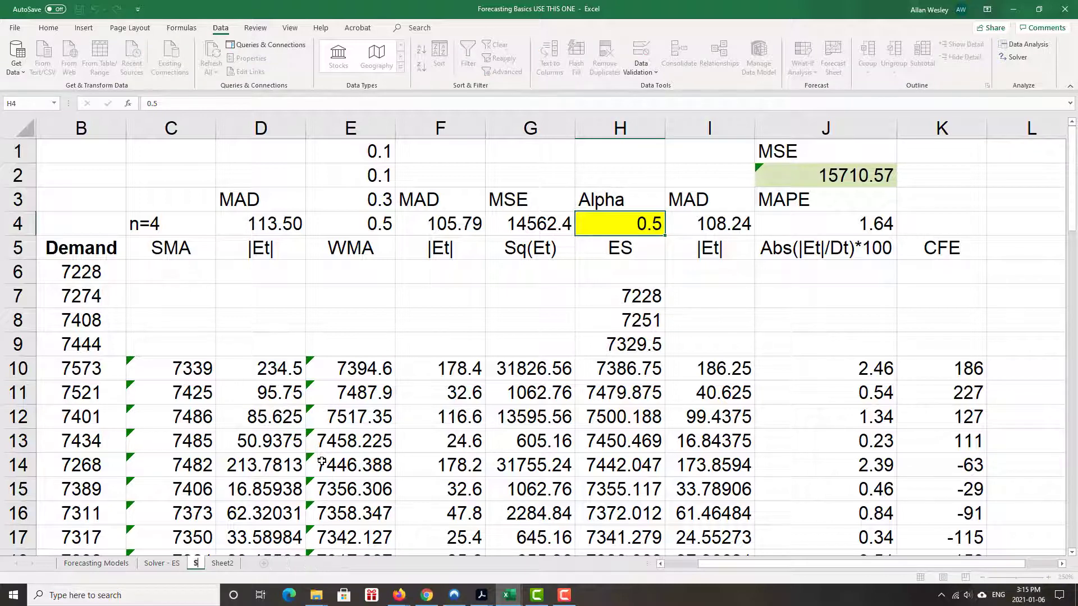
pyautogui.click(221, 563)
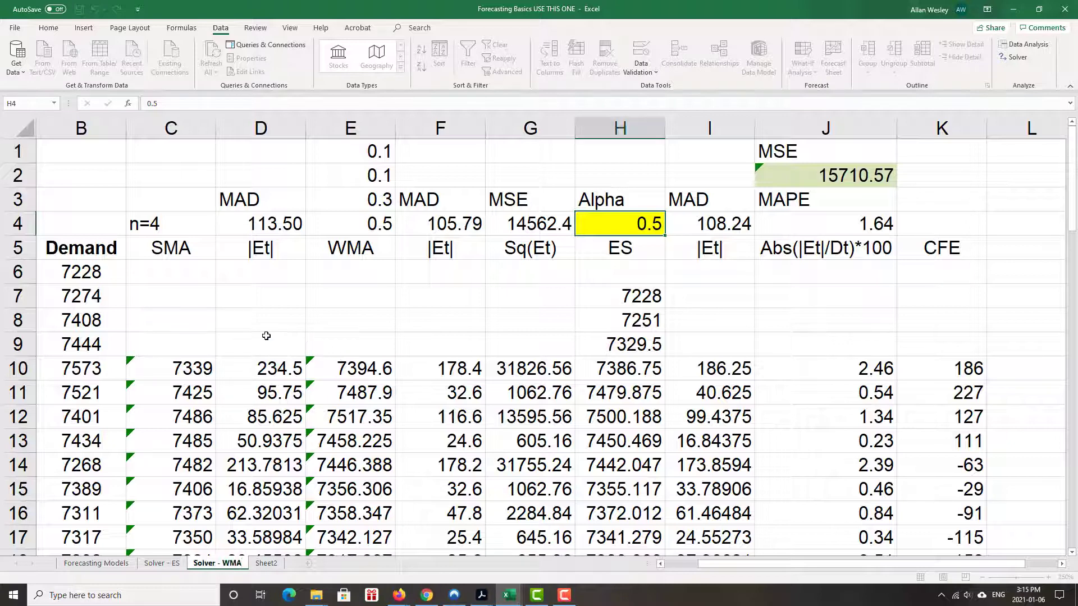
pyautogui.click(259, 344)
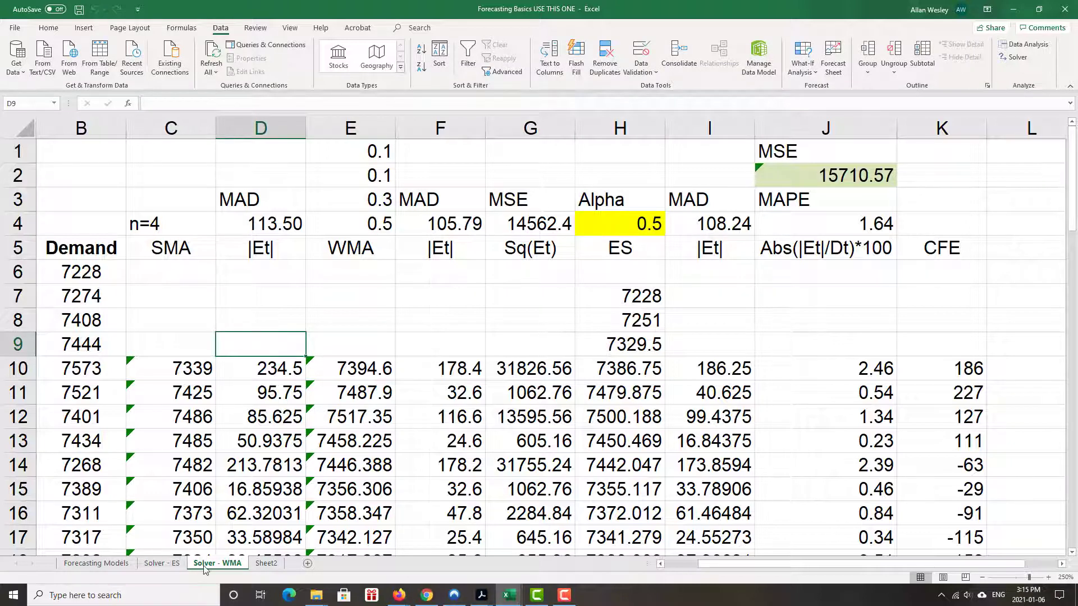
pyautogui.moveTo(234, 572)
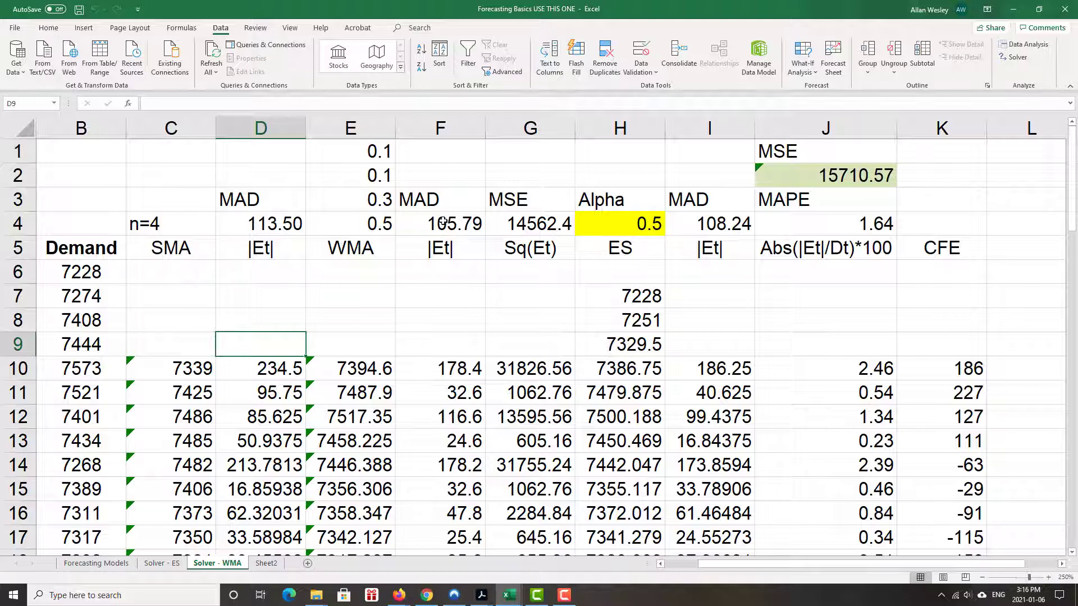
pyautogui.click(440, 223)
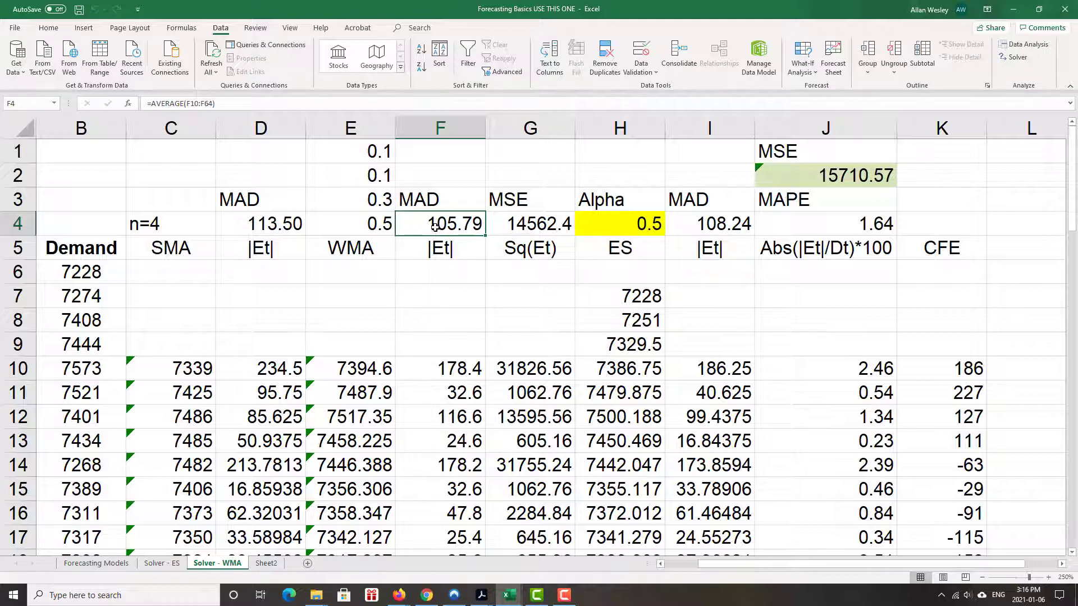
pyautogui.moveTo(356, 268)
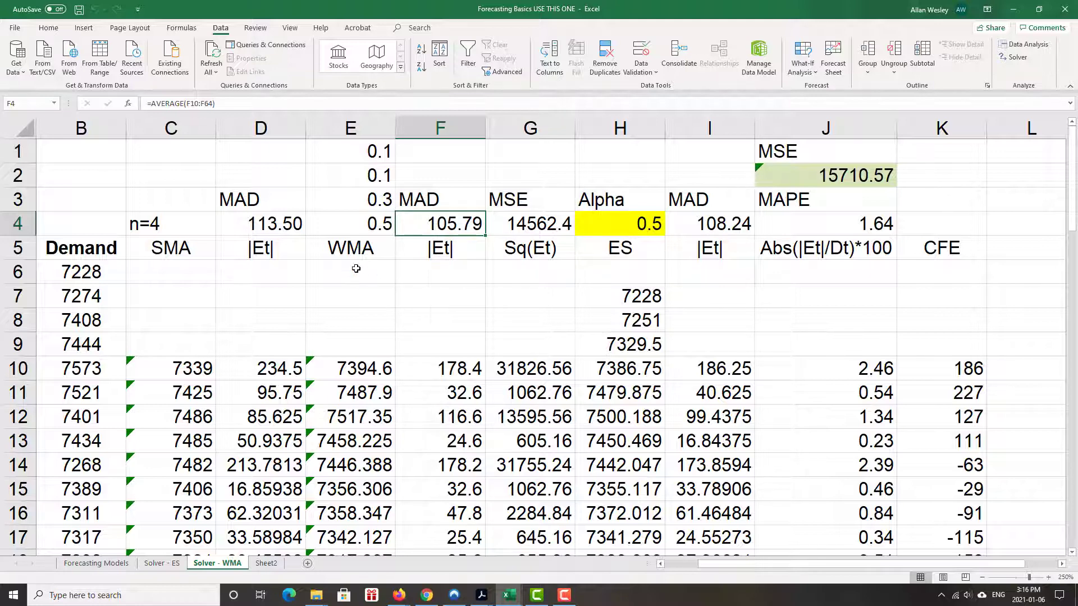
# Enter =SUM(E1:E4) in E6, totalling the four WMA weights to 1.
pyautogui.click(350, 271)
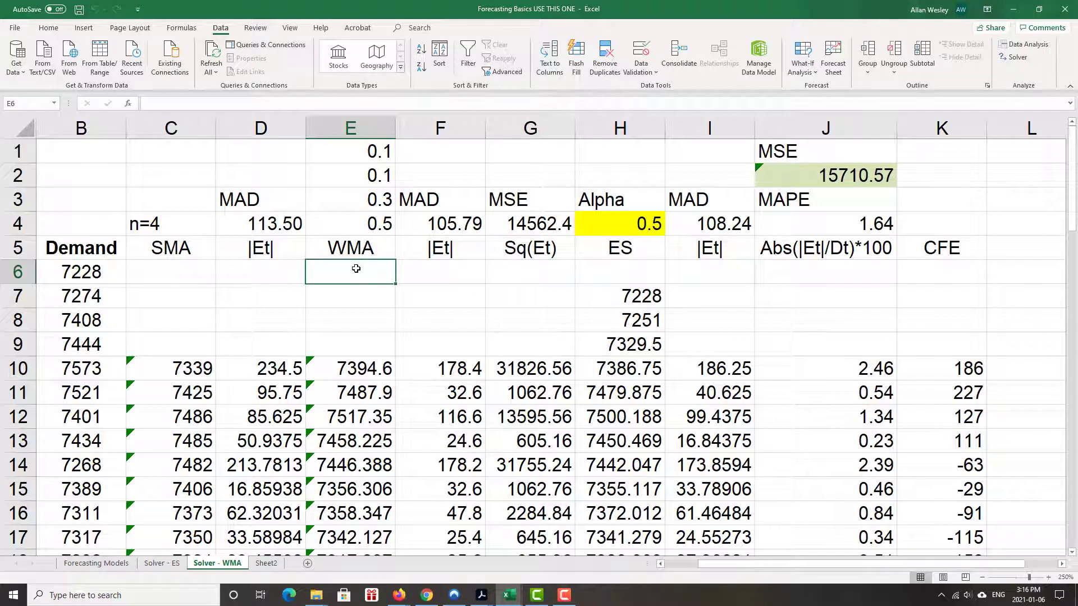
pyautogui.moveTo(350, 151); pyautogui.dragTo(350, 175)
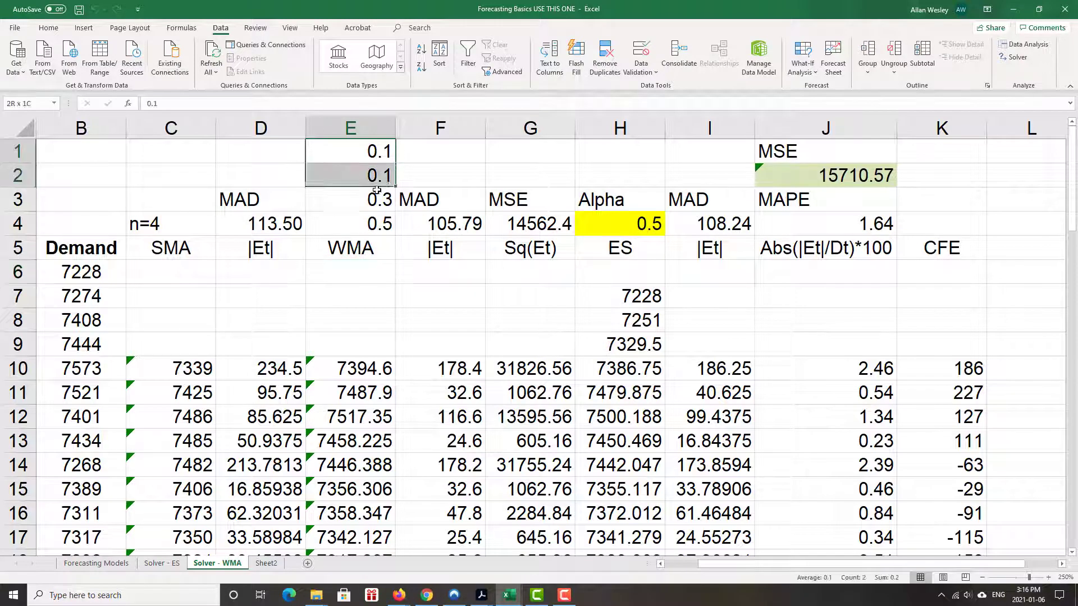
pyautogui.moveTo(350, 152); pyautogui.dragTo(350, 223)
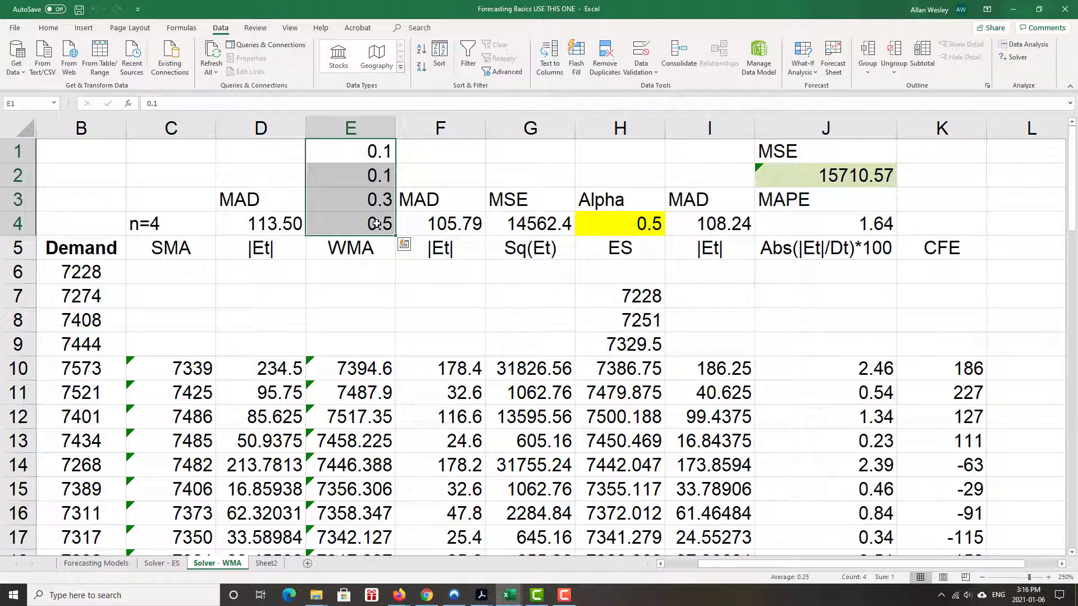
pyautogui.click(349, 270)
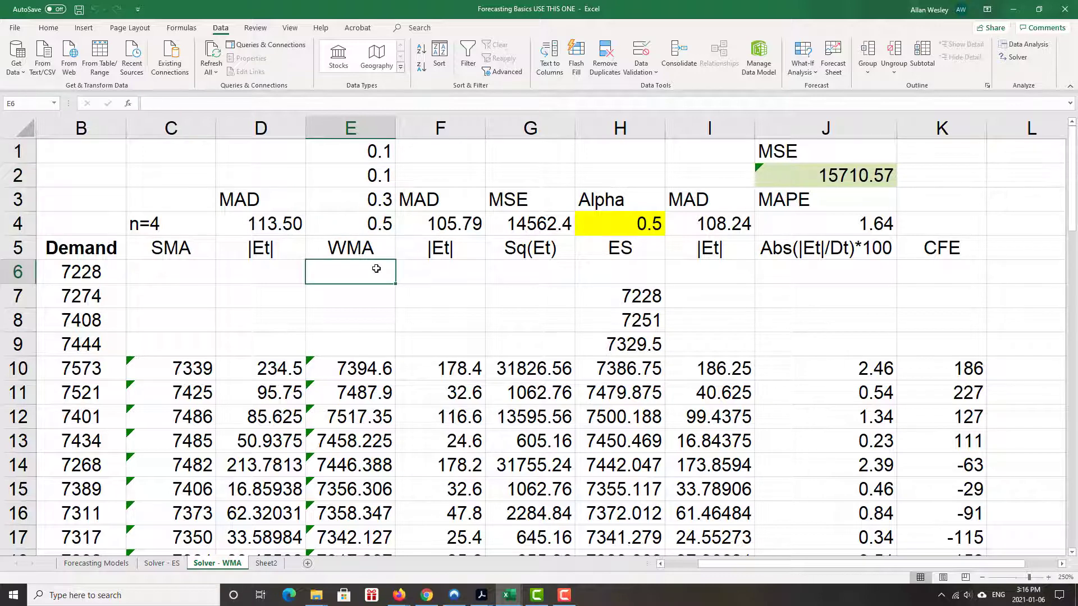
pyautogui.write('=')
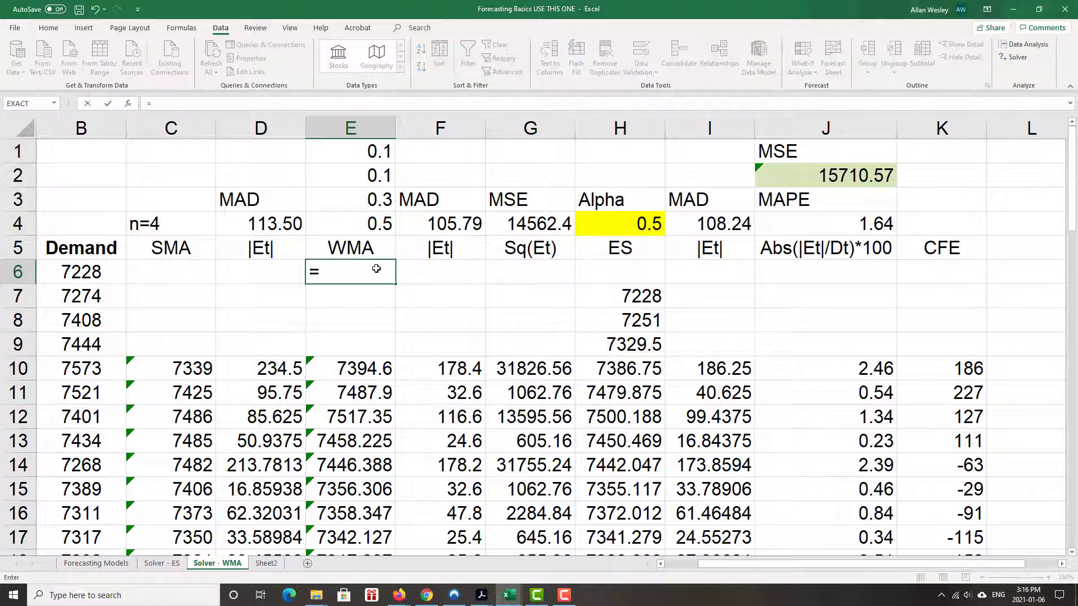
pyautogui.write('sum(')
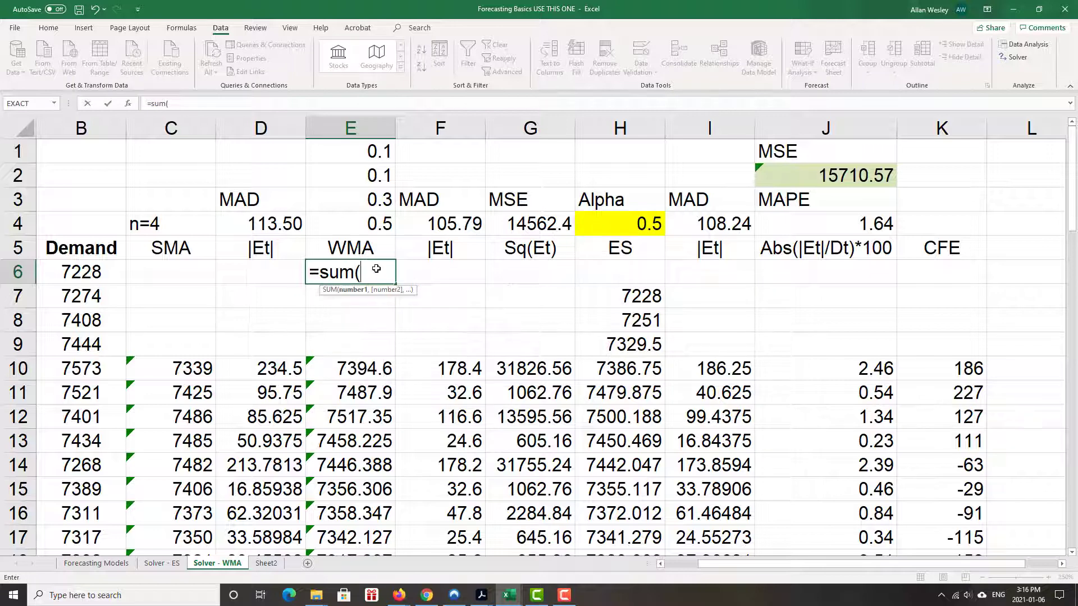
pyautogui.moveTo(350, 150); pyautogui.dragTo(350, 198)
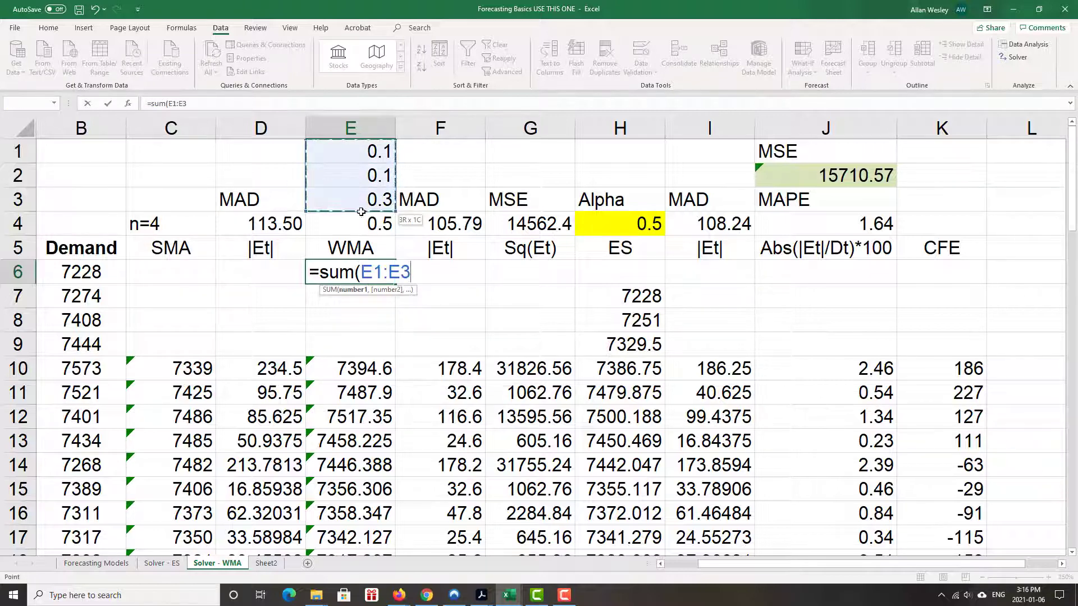
pyautogui.moveTo(351, 175); pyautogui.dragTo(350, 224)
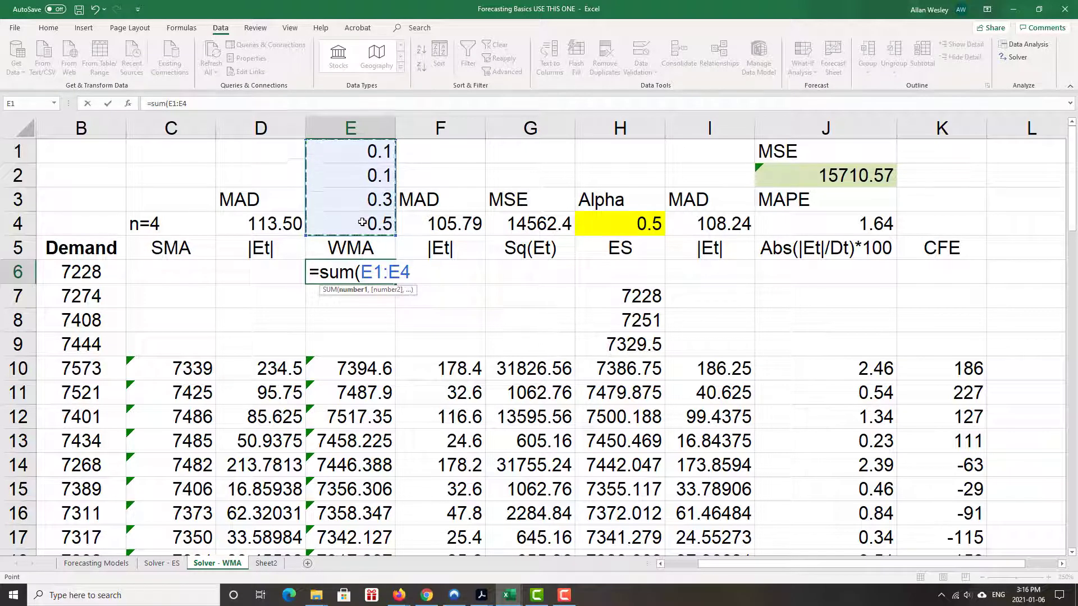
pyautogui.write(')')
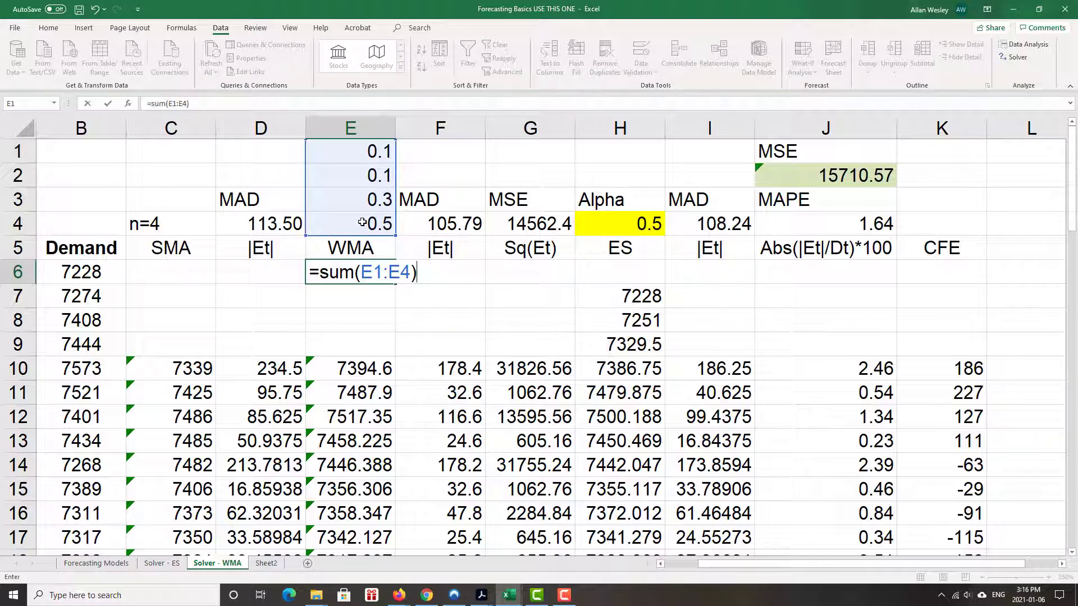
pyautogui.press('Return')
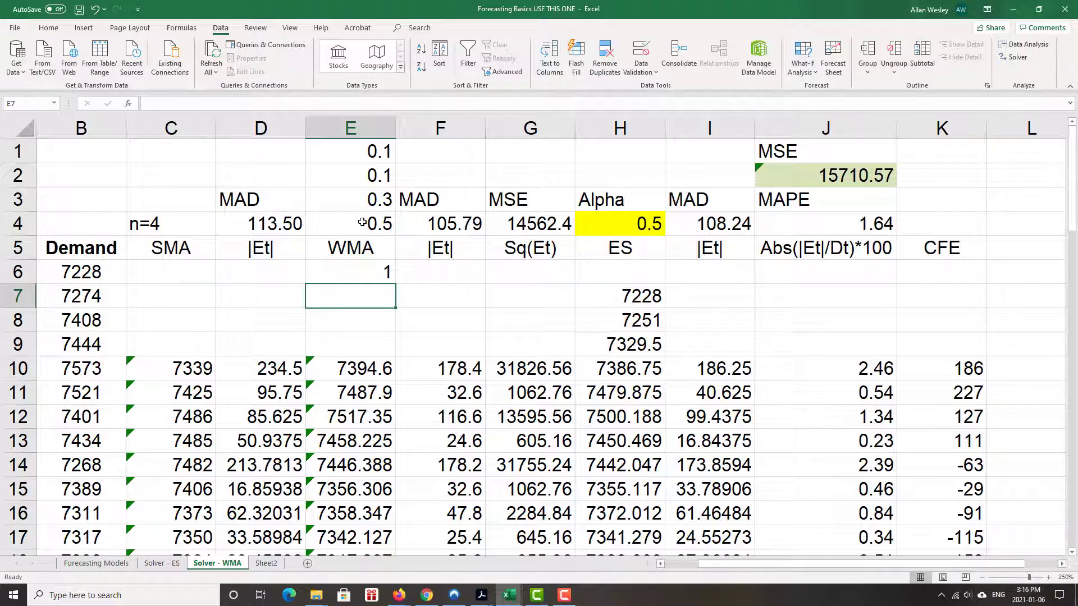
# Shade the weights E1:E4 green and clear the yellow fill from the Alpha value H4.
pyautogui.moveTo(350, 150); pyautogui.dragTo(350, 224)
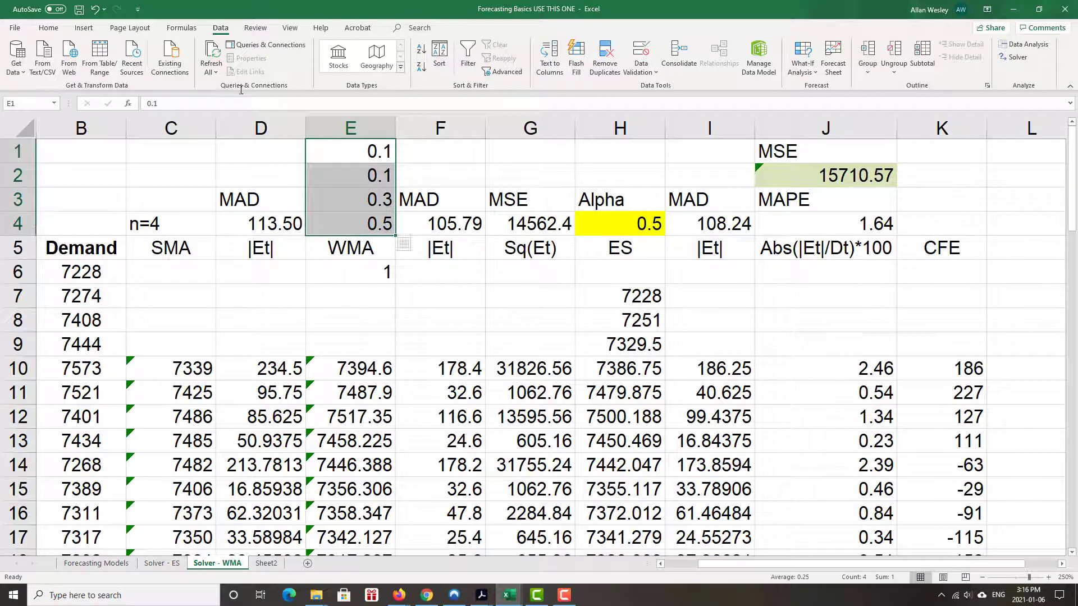
pyautogui.click(48, 27)
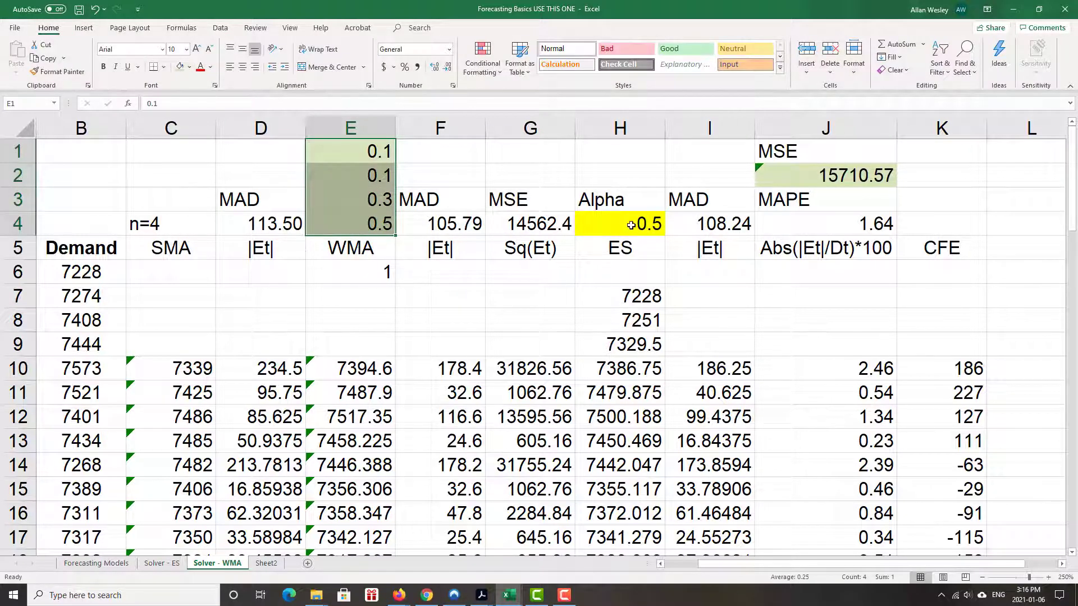
pyautogui.click(619, 224)
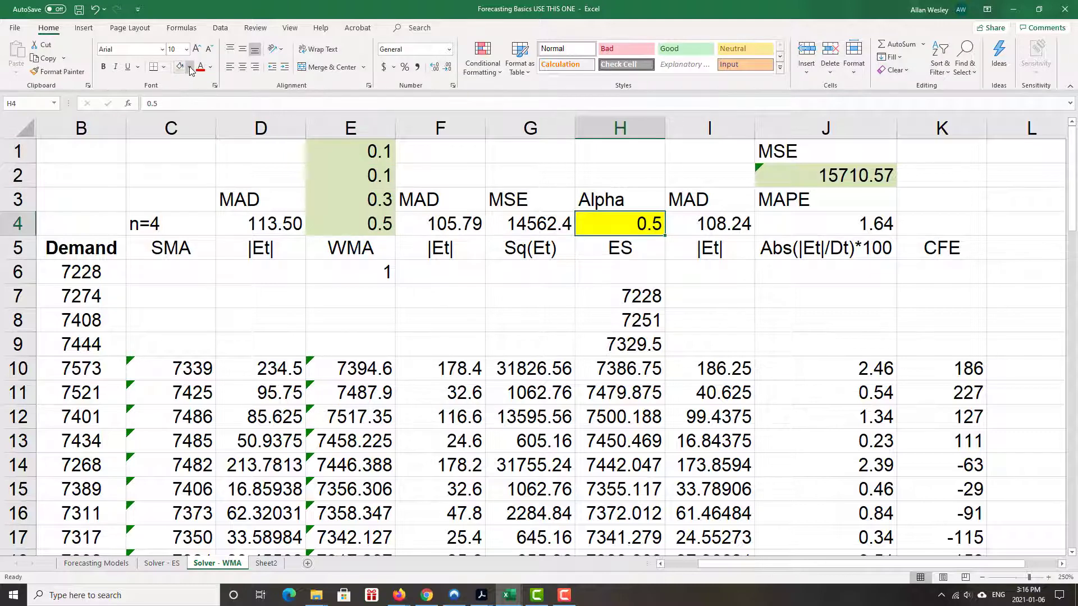
pyautogui.click(619, 224)
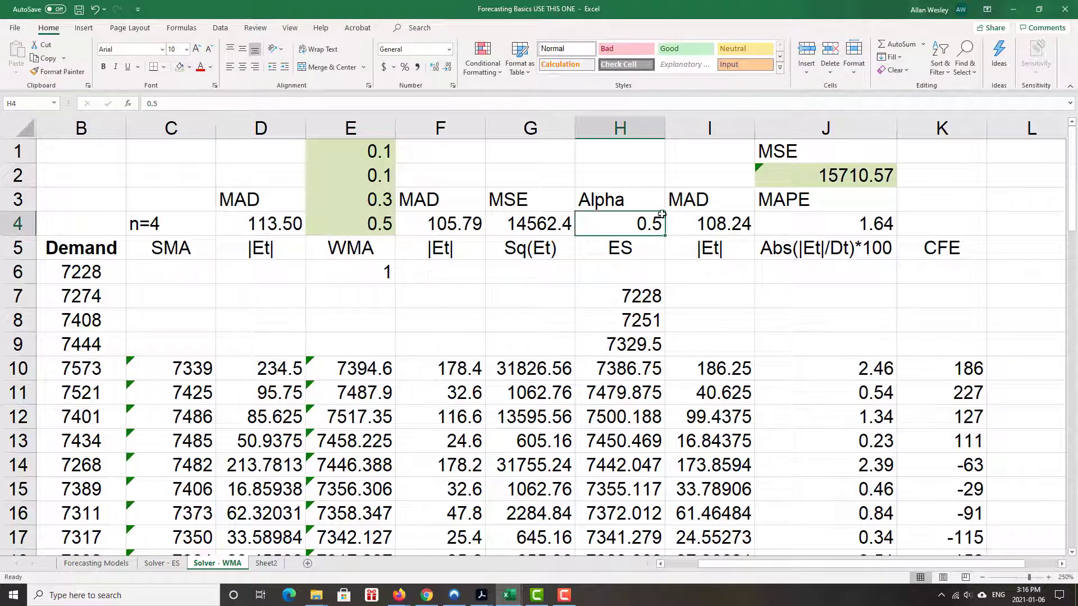
pyautogui.click(617, 176)
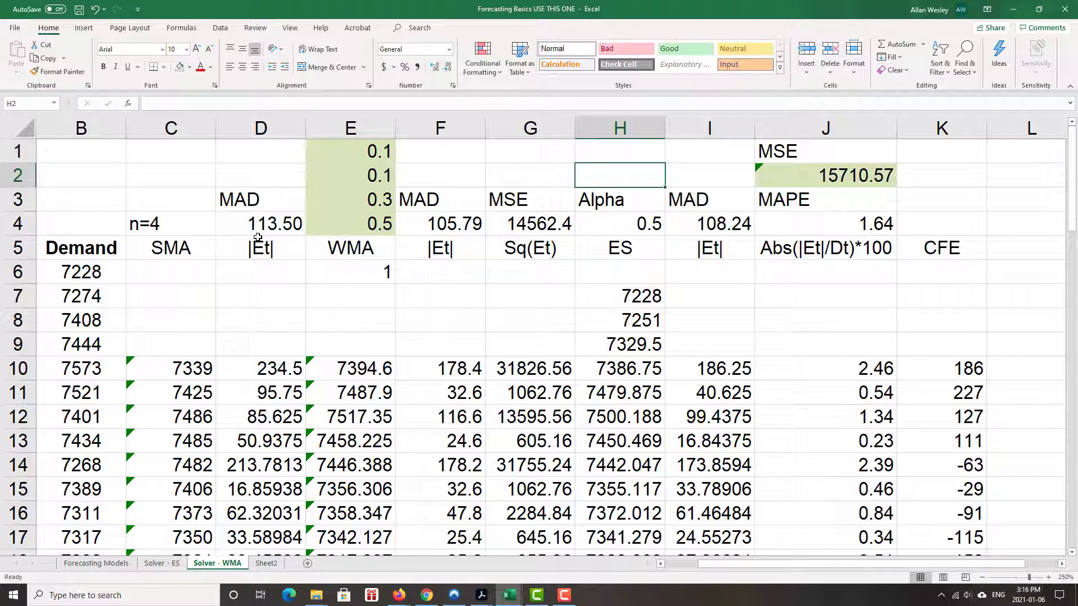
# Fill the MAD value F4 orange and clear the green fill from the MSE value J2.
pyautogui.click(439, 223)
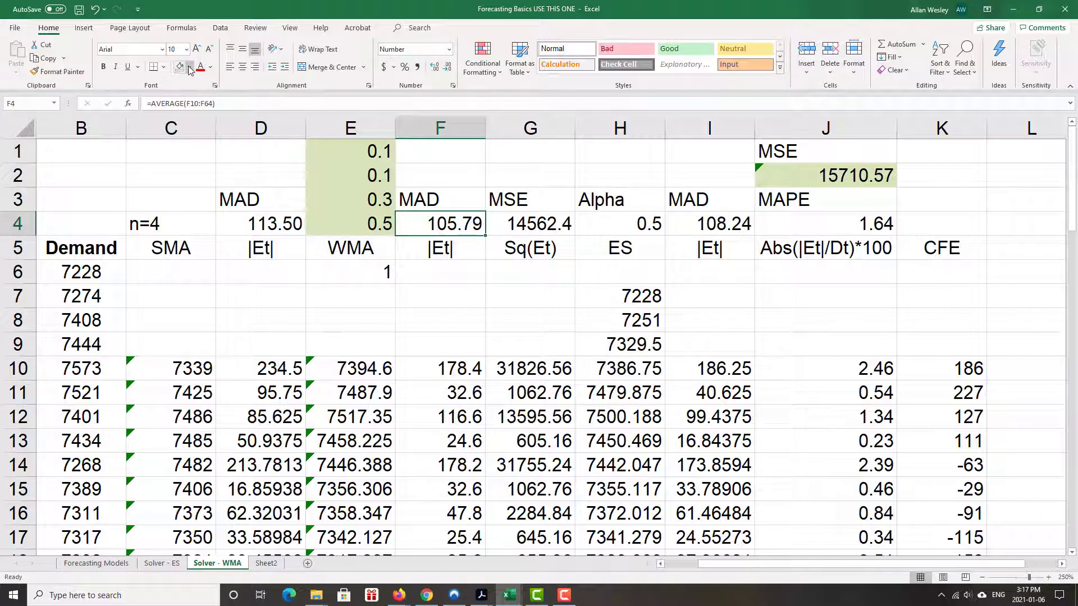
pyautogui.click(182, 66)
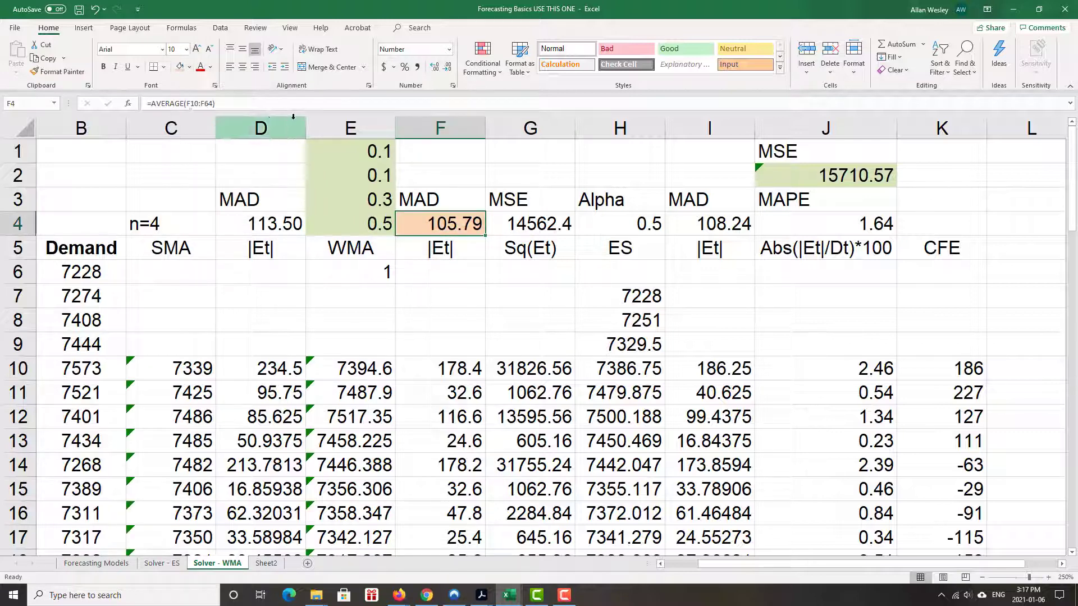
pyautogui.click(826, 175)
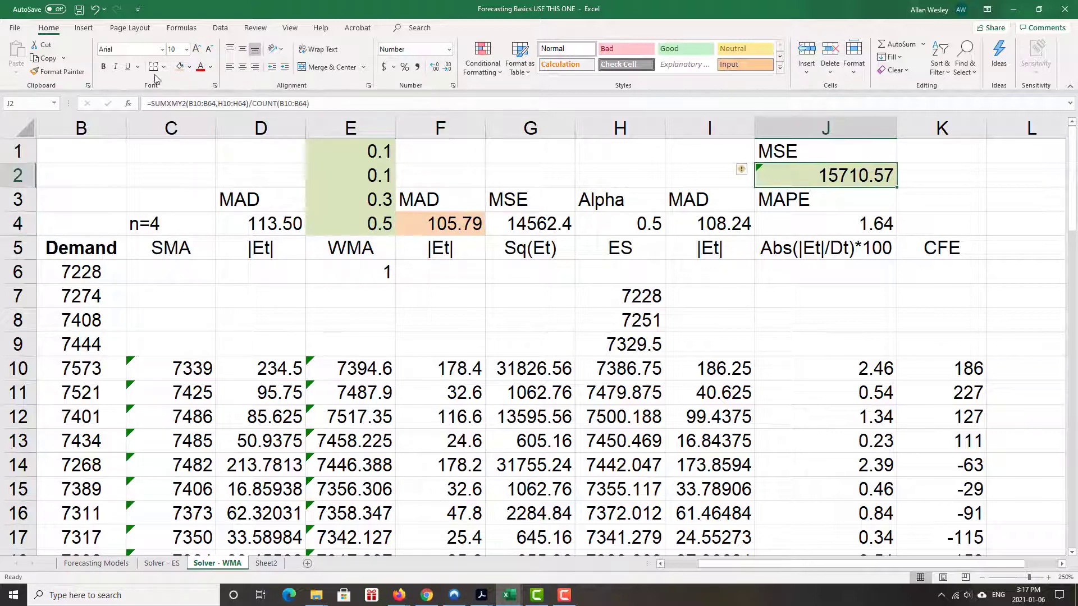
pyautogui.click(190, 67)
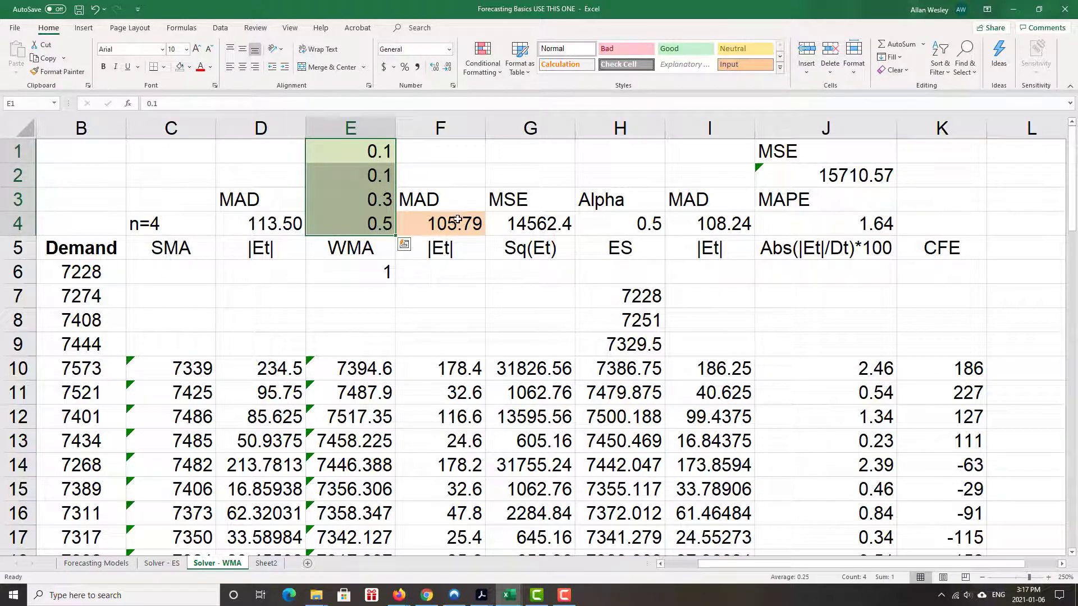
pyautogui.click(440, 224)
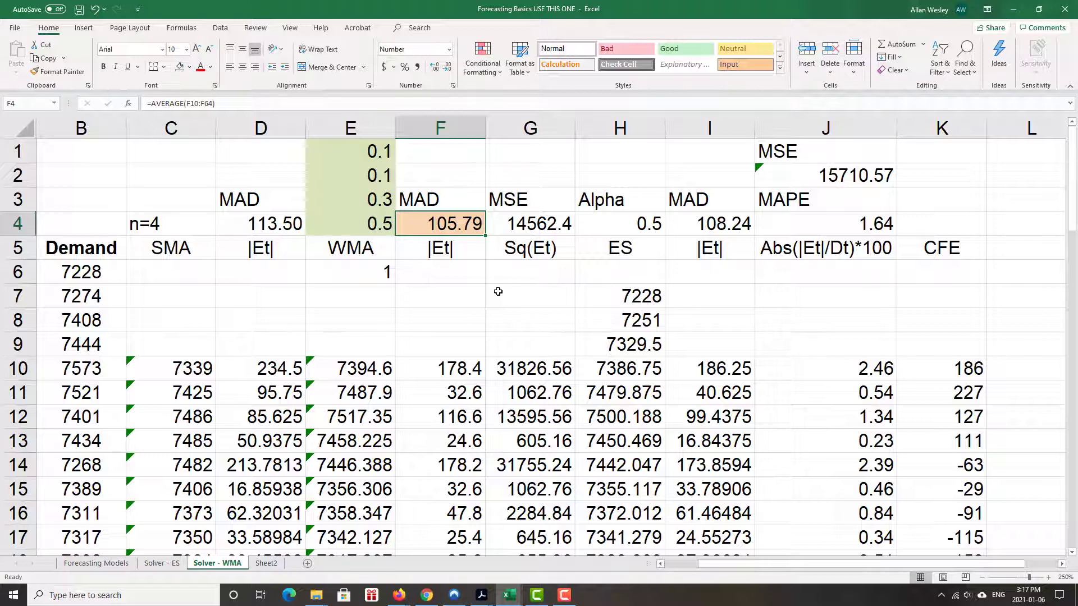
pyautogui.moveTo(236, 97)
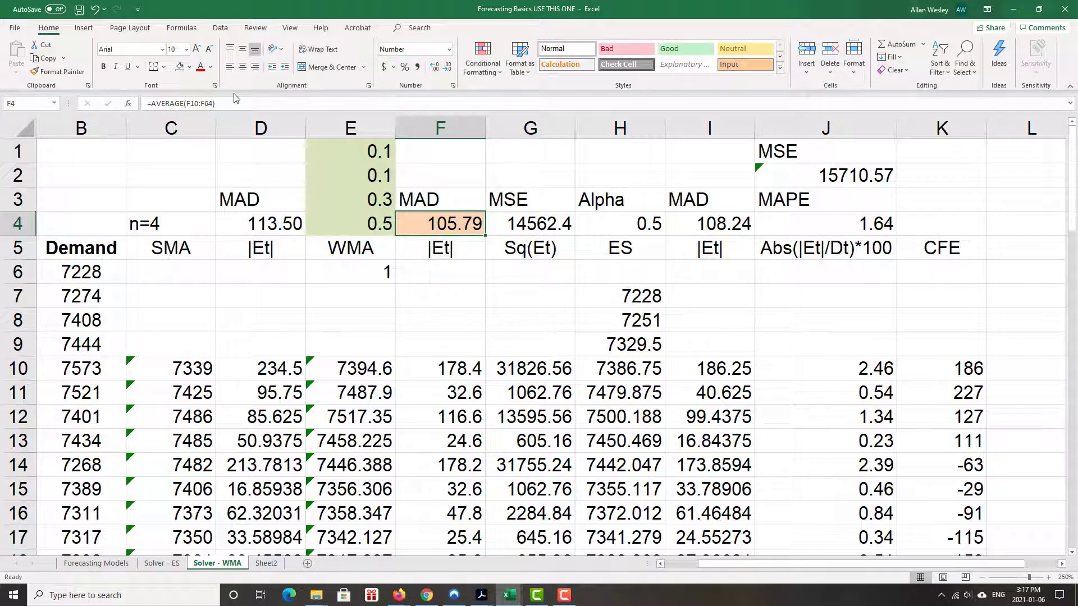
# Make $F$4 (MAD) the Solver objective to minimise, replacing the broken reference.
pyautogui.click(220, 27)
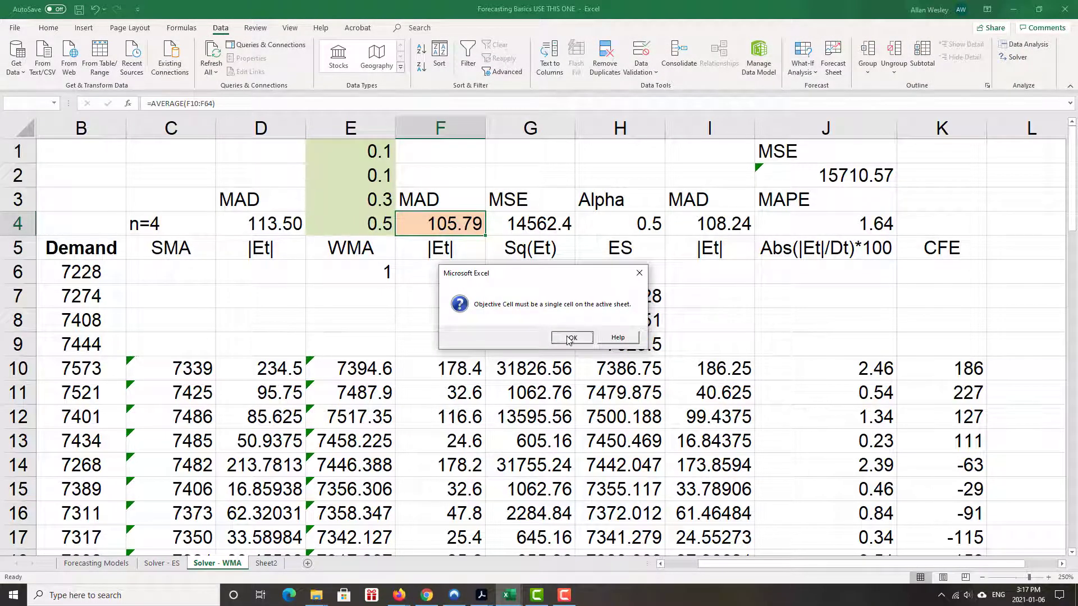
pyautogui.click(571, 338)
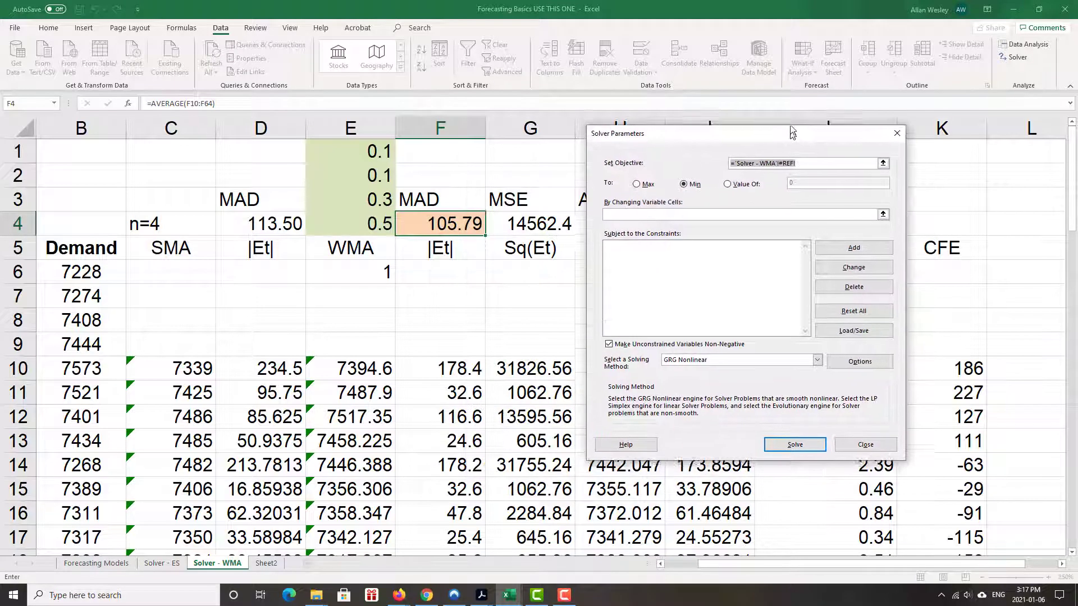
pyautogui.click(440, 223)
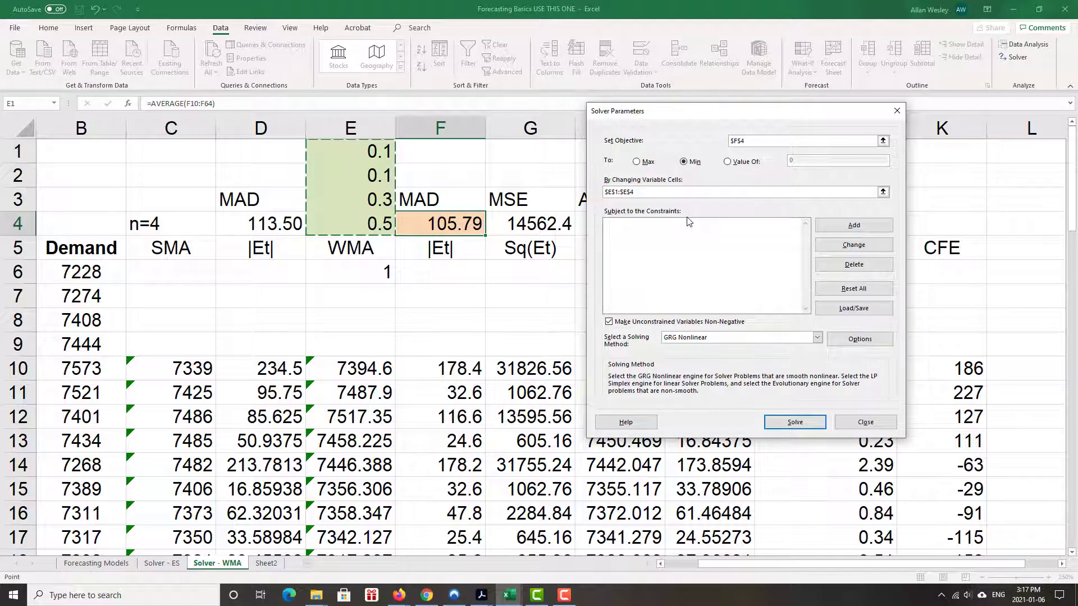
# Add the Solver constraint $E$6 = 1 so the weights total exactly one.
pyautogui.click(854, 224)
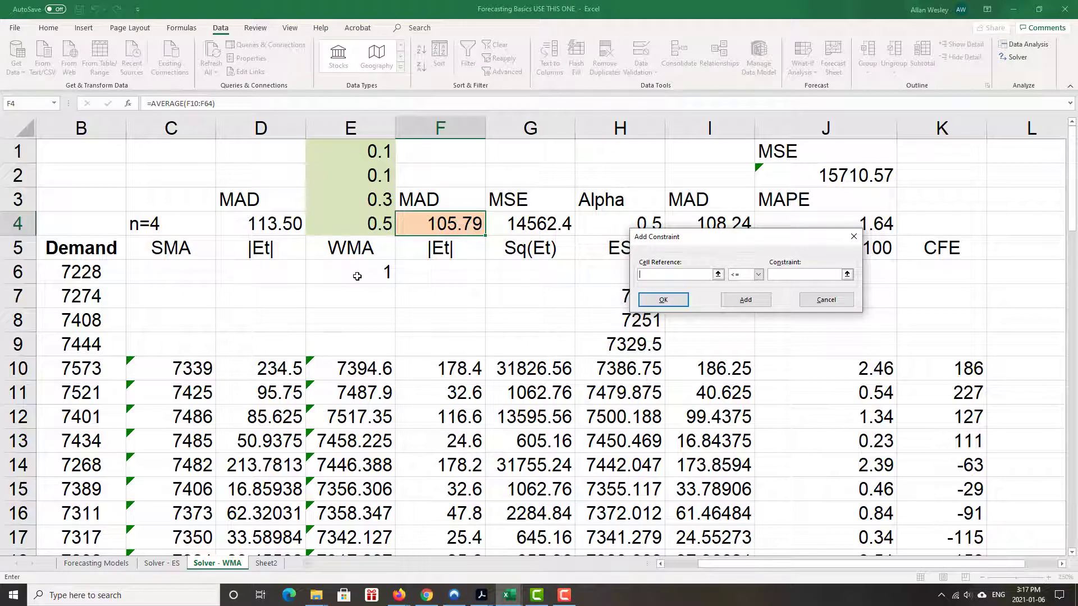
pyautogui.click(350, 271)
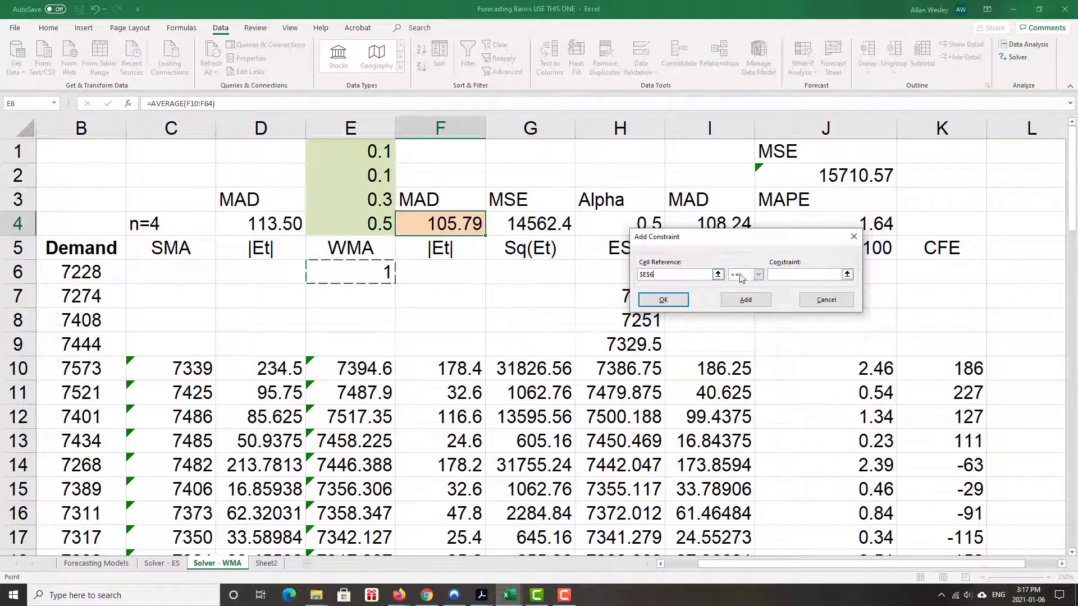
pyautogui.click(746, 274)
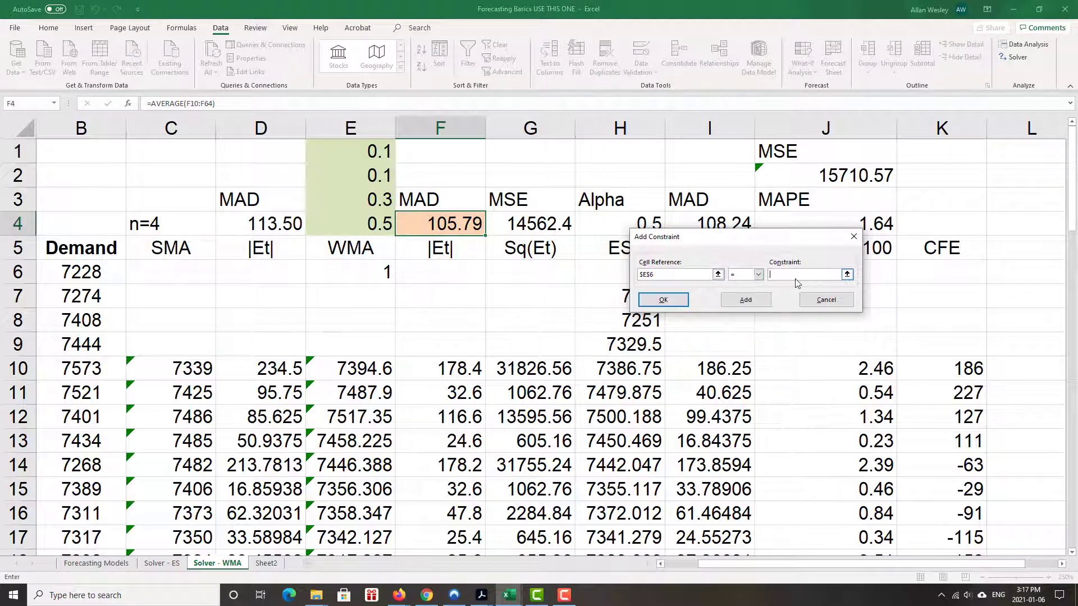
pyautogui.write('1')
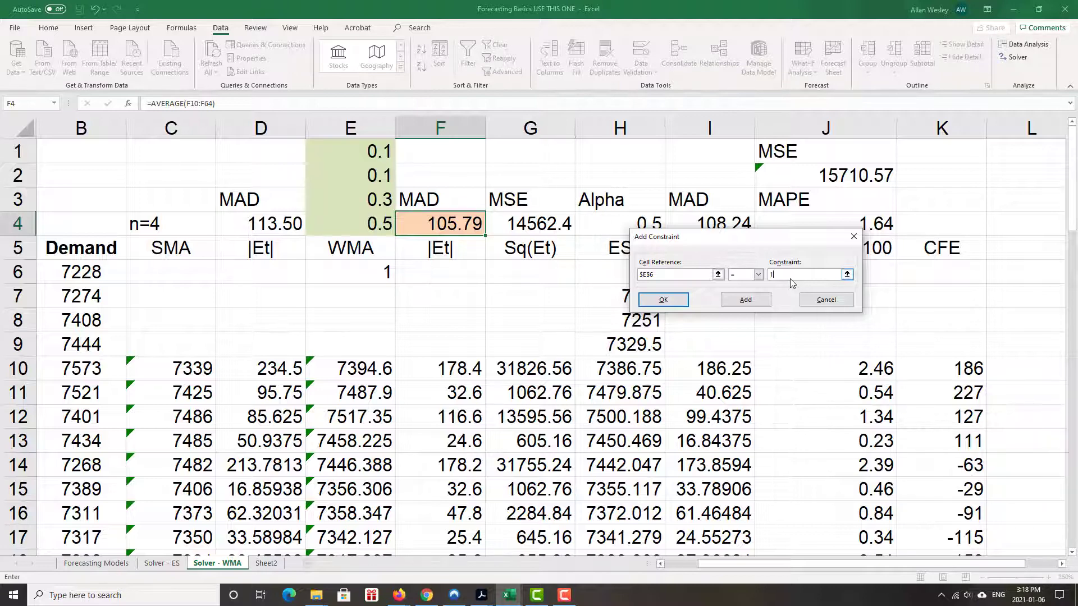
pyautogui.click(662, 299)
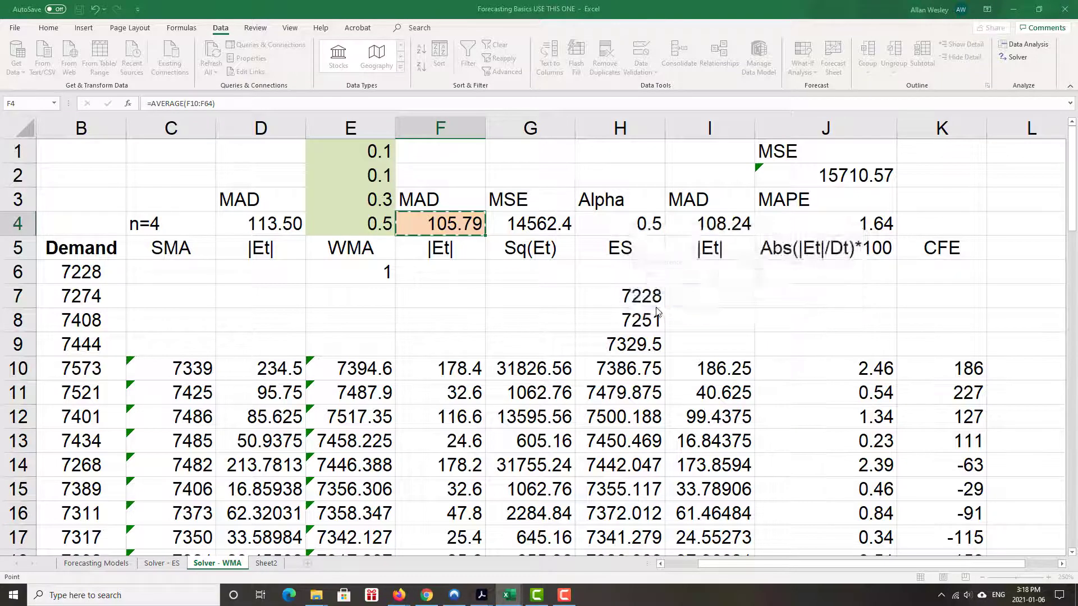
pyautogui.click(1015, 57)
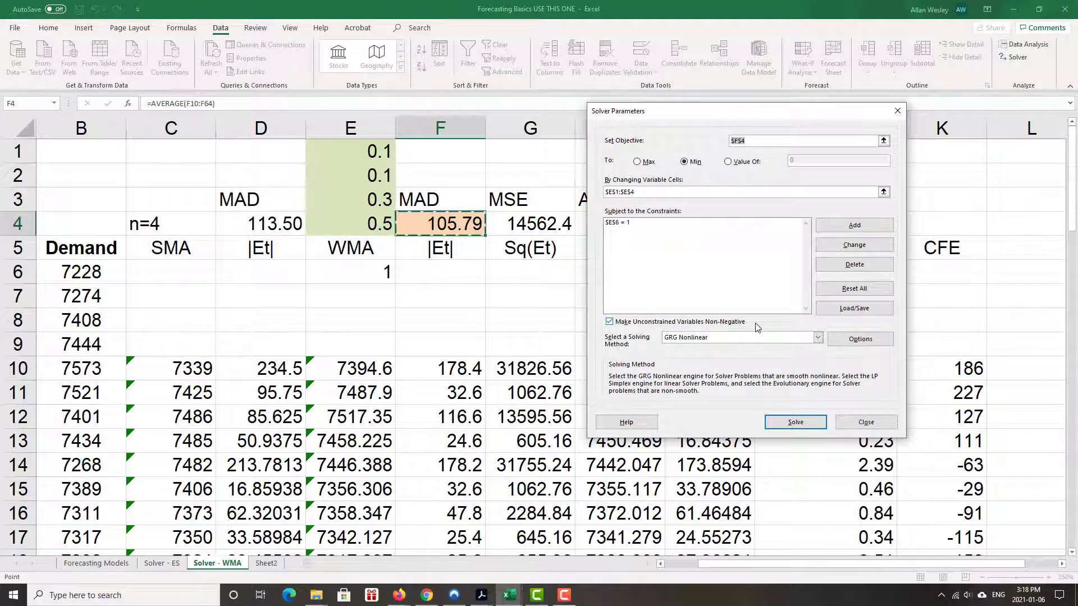
pyautogui.moveTo(722, 327)
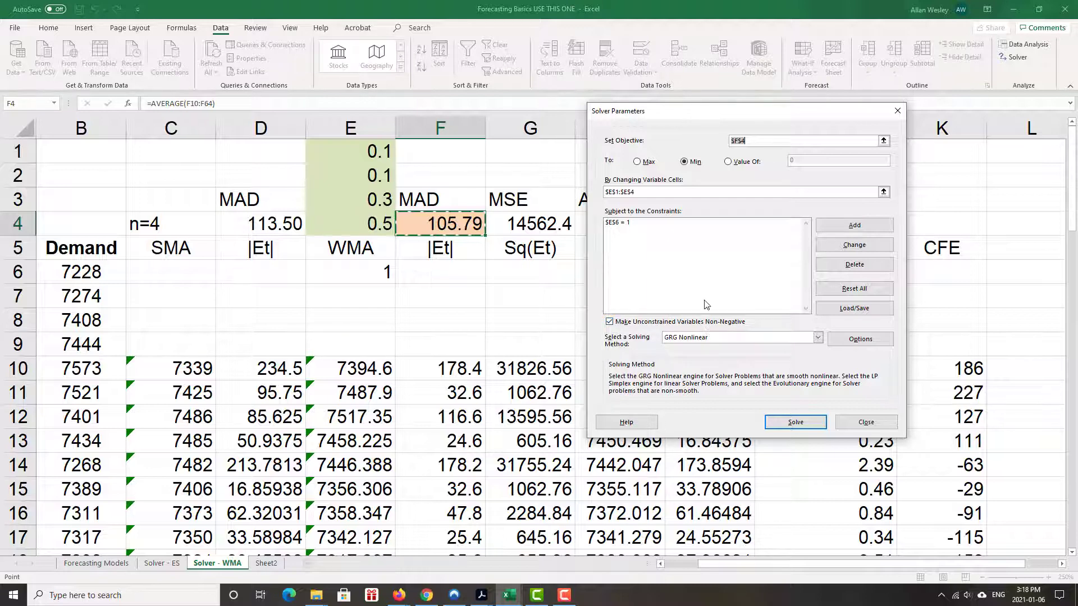
pyautogui.moveTo(733, 332)
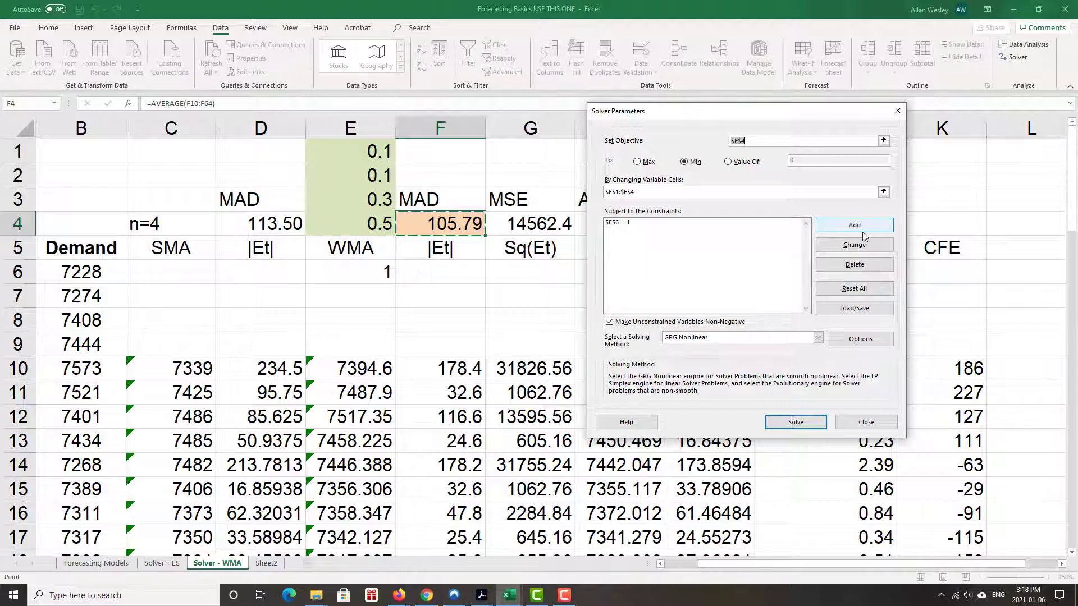
# Begin a second constraint and cancel it, leaving only the E6 = 1 constraint.
pyautogui.click(854, 224)
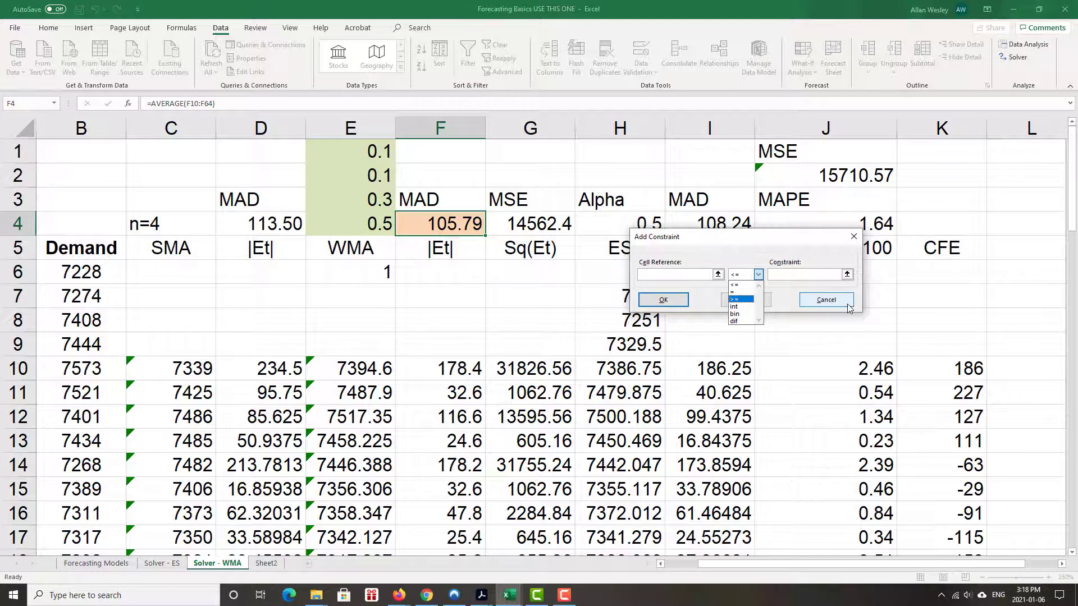
pyautogui.click(826, 300)
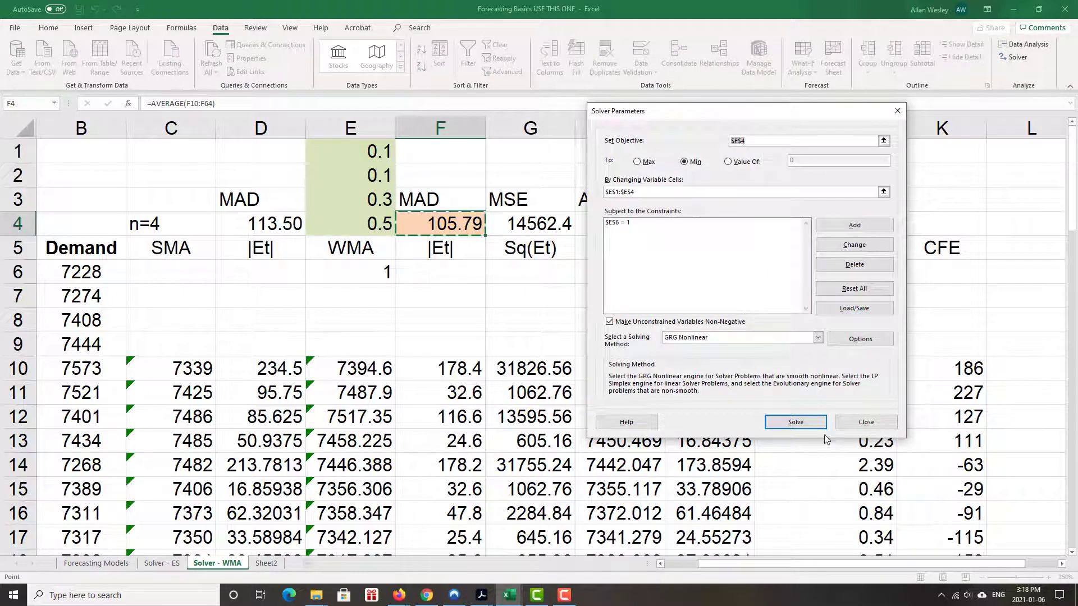
# Solve and keep the solution: weights 0, 1.27E-15, 0.858543, 0.141457, MAD 98.87.
pyautogui.click(795, 421)
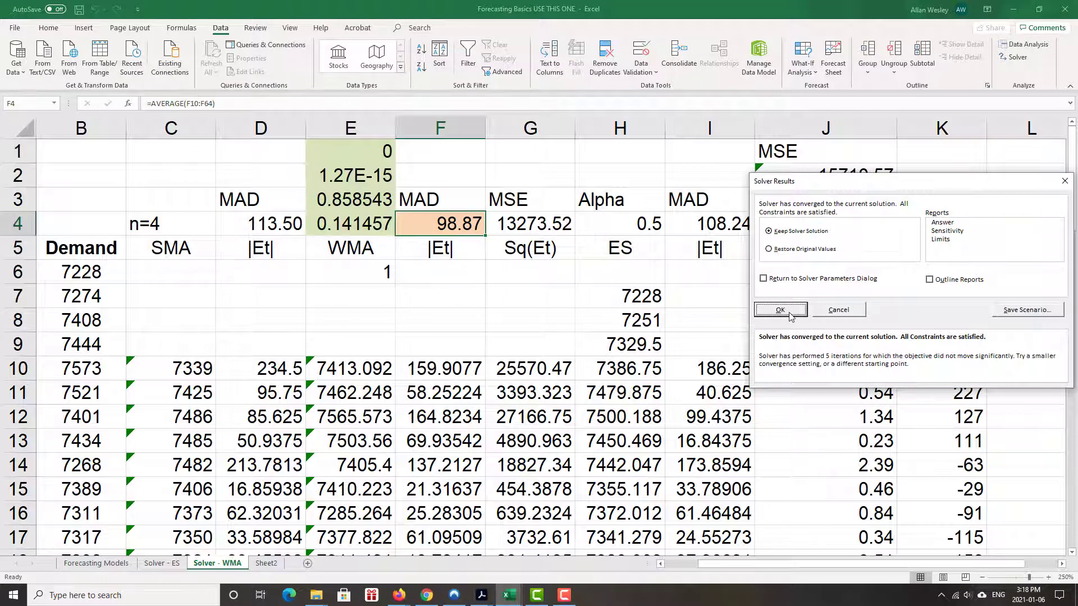
pyautogui.click(779, 310)
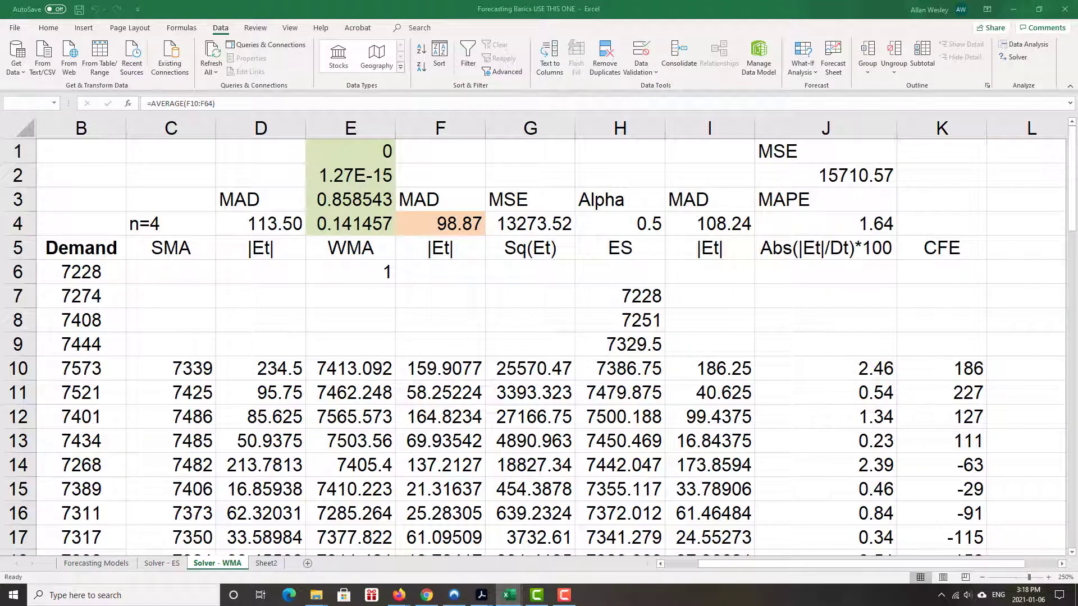
pyautogui.moveTo(350, 210)
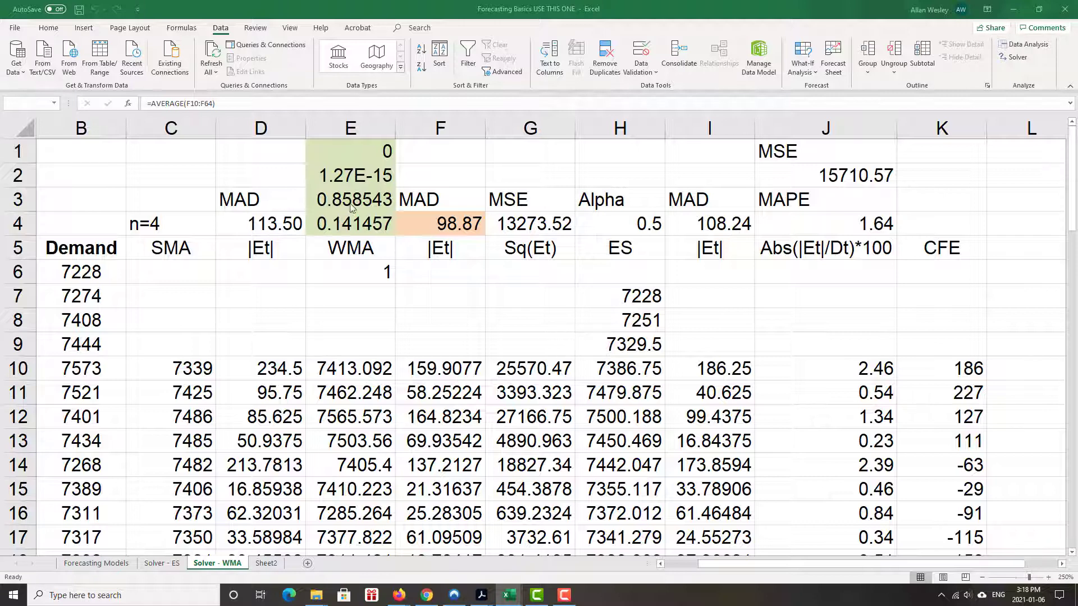
pyautogui.click(439, 223)
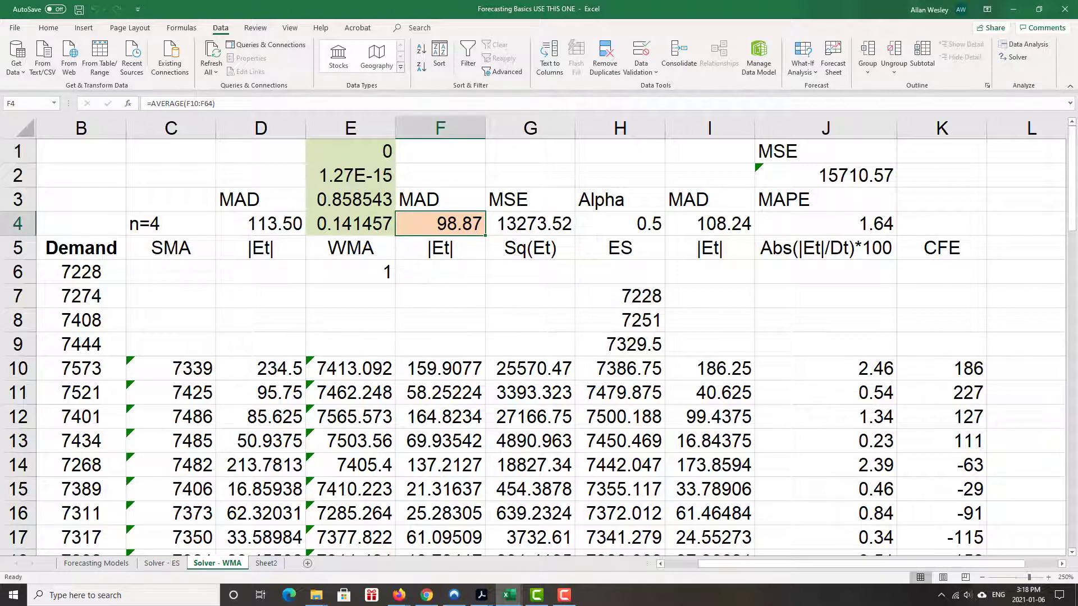
pyautogui.moveTo(437, 290)
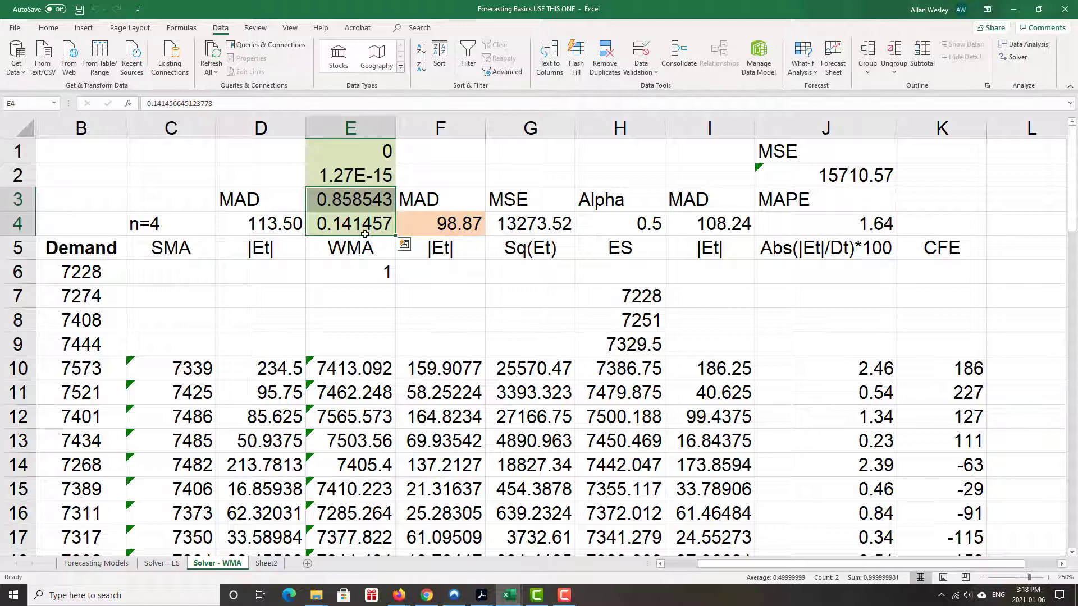
pyautogui.click(350, 175)
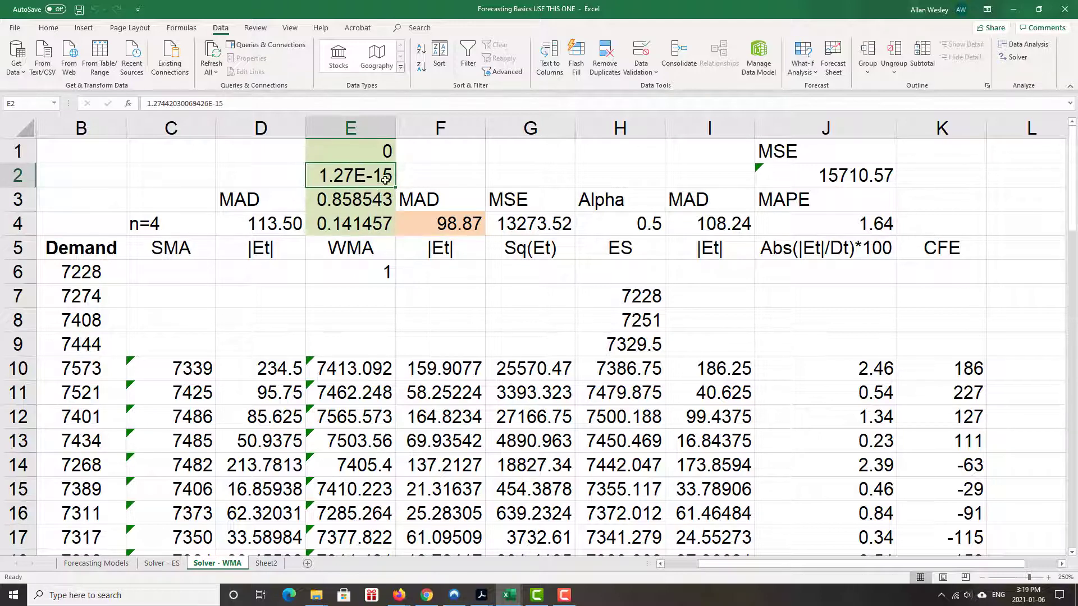
pyautogui.moveTo(370, 160)
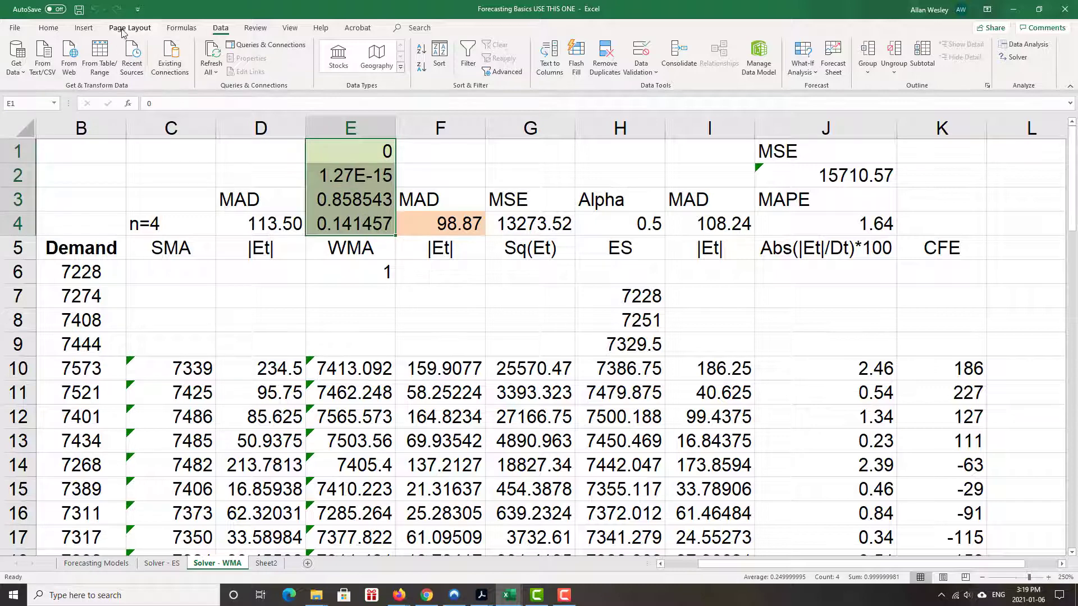
pyautogui.click(48, 27)
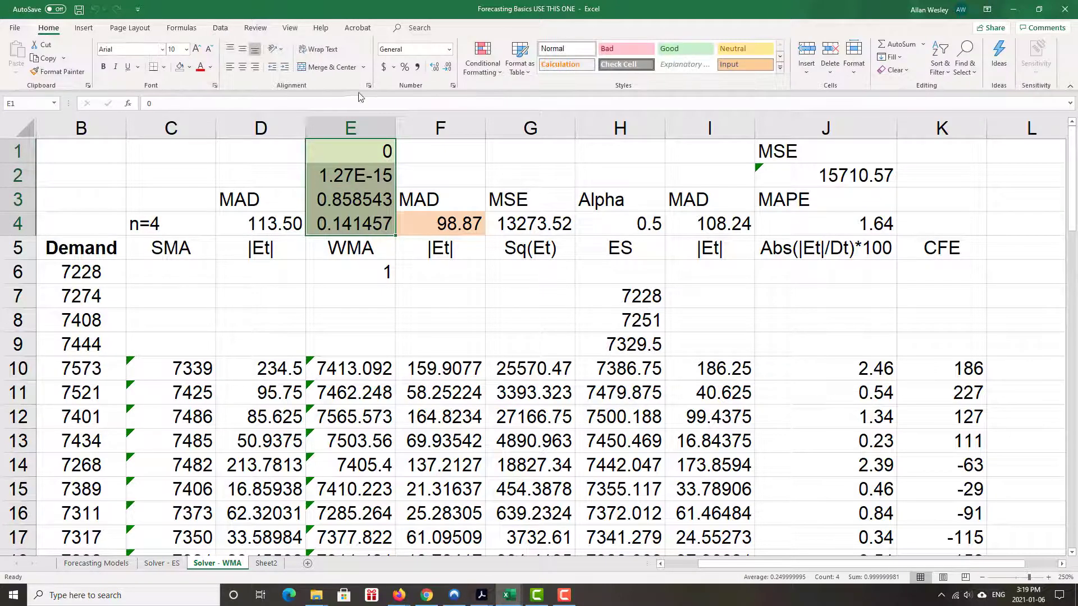
pyautogui.click(447, 66)
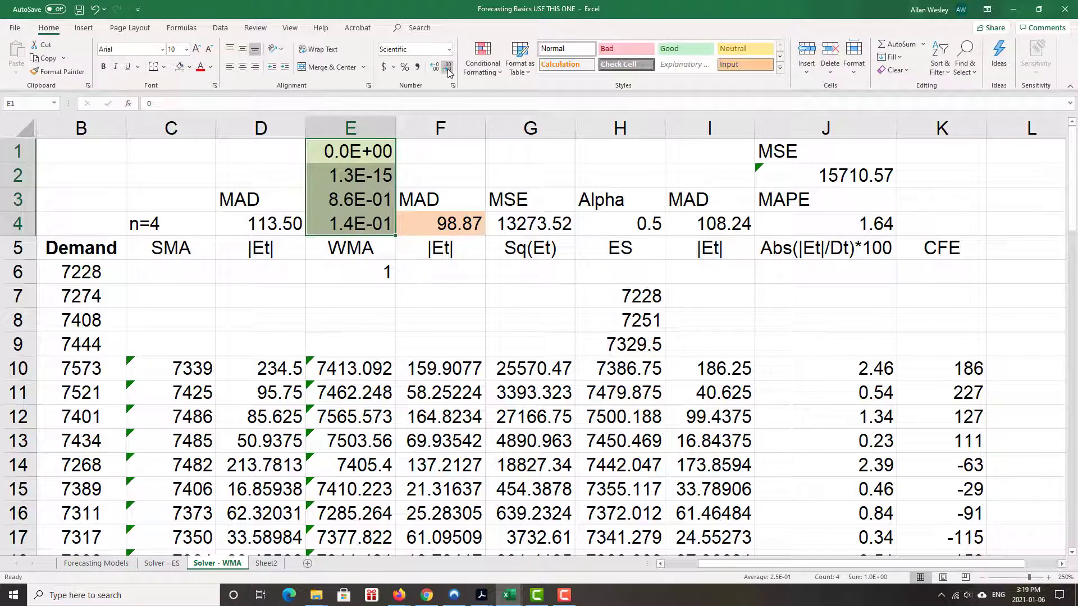
pyautogui.click(434, 66)
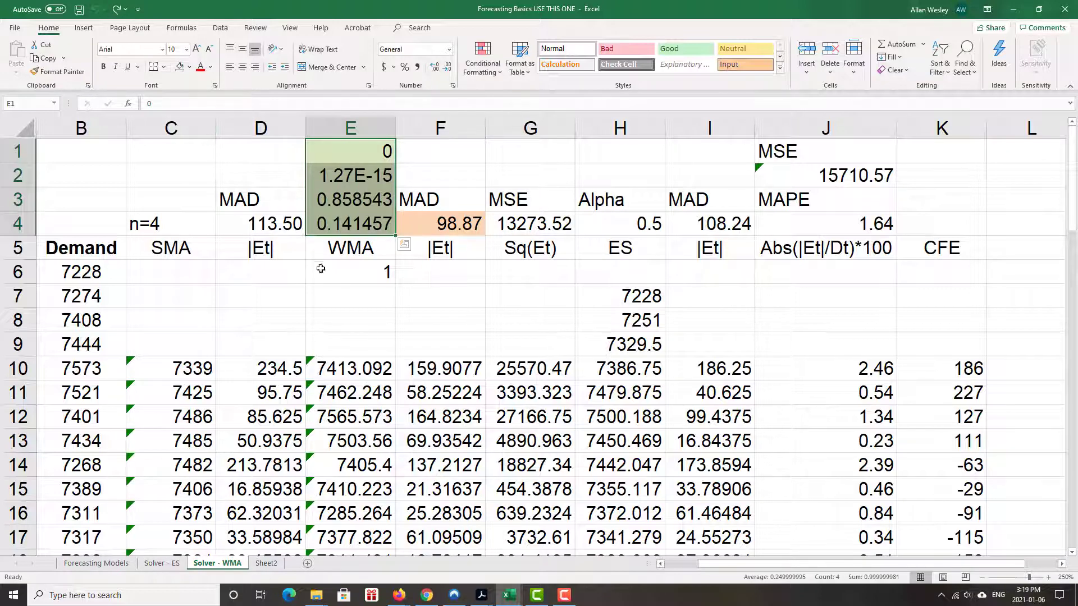
pyautogui.click(350, 175)
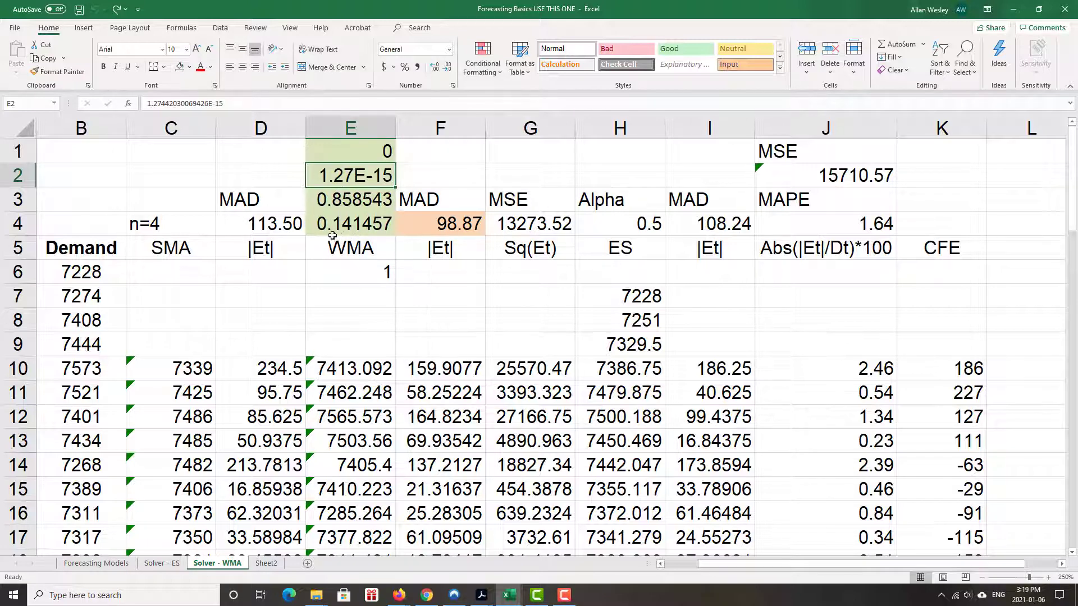
pyautogui.moveTo(362, 206)
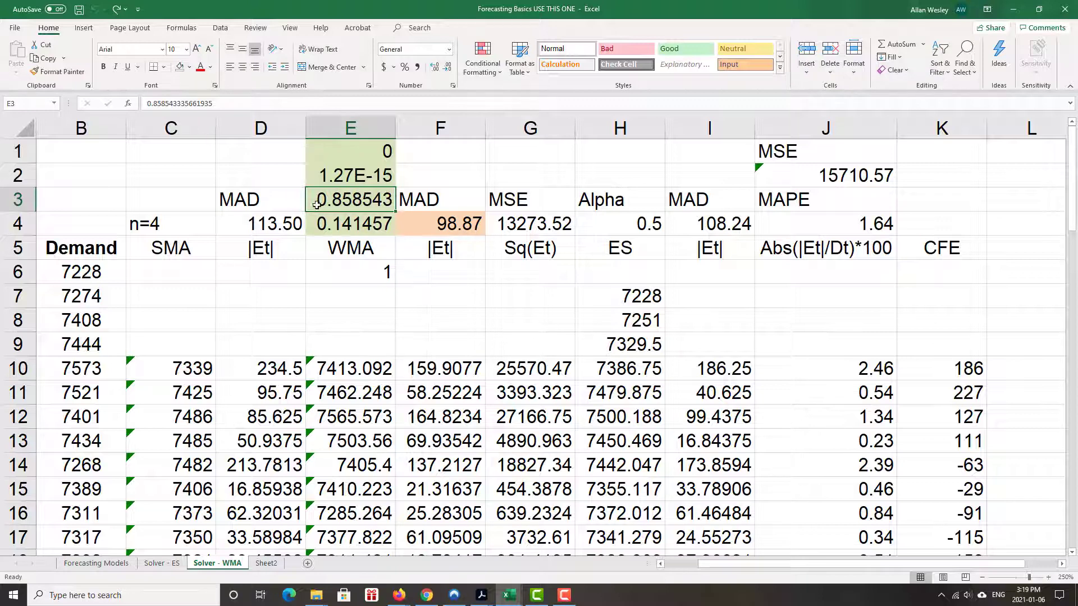
pyautogui.click(349, 223)
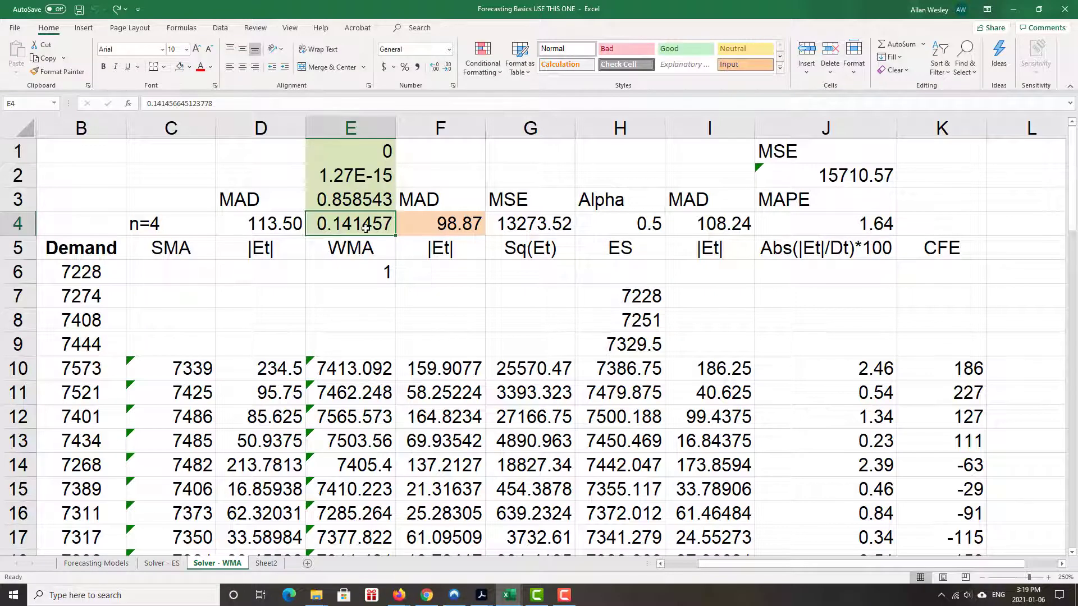
pyautogui.click(351, 200)
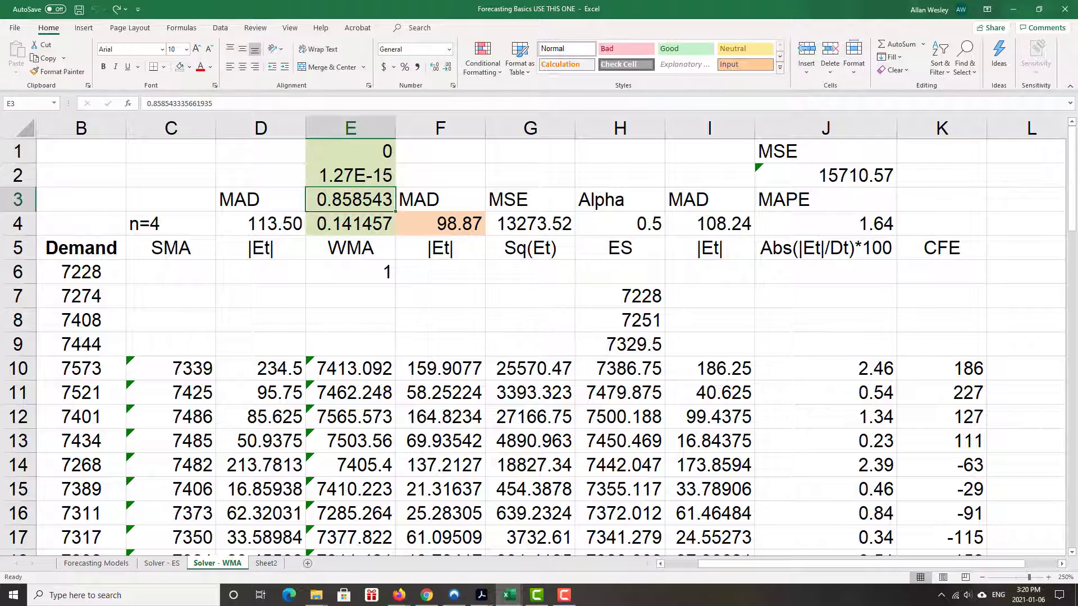
pyautogui.moveTo(932, 302)
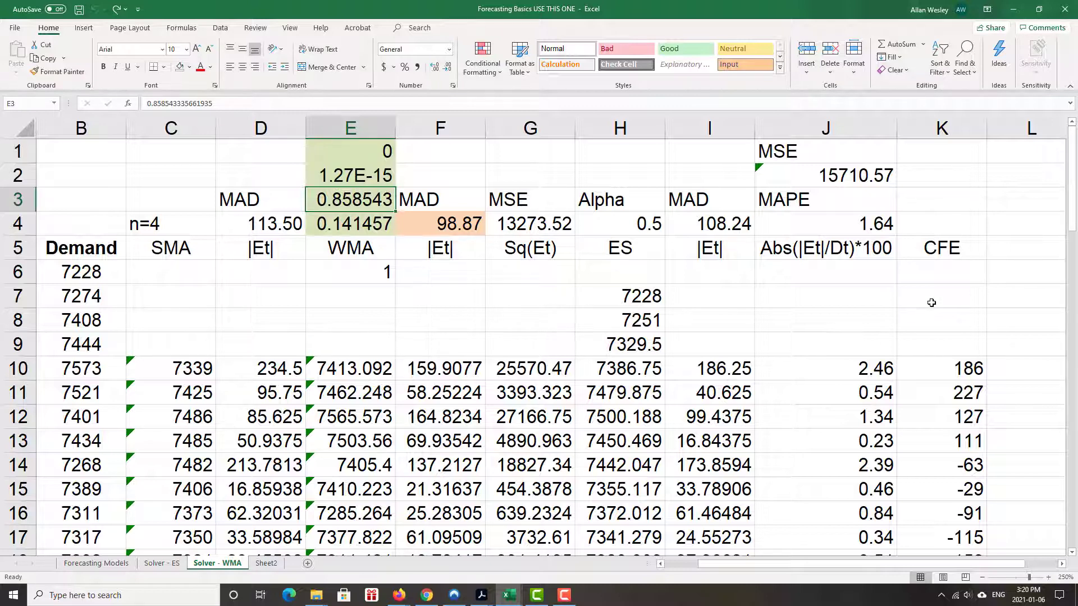
pyautogui.moveTo(149, 10)
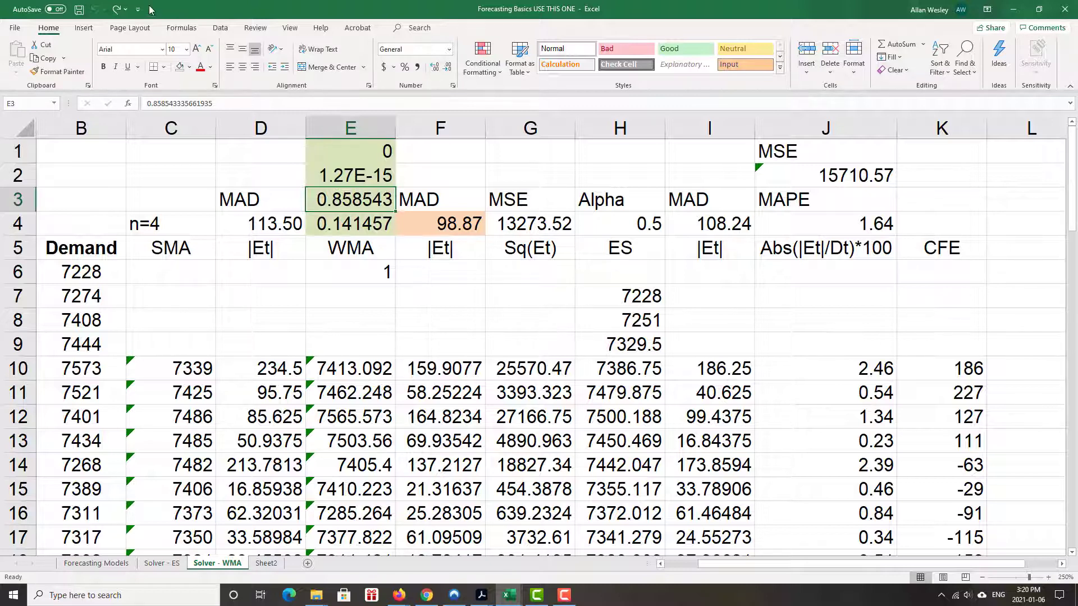